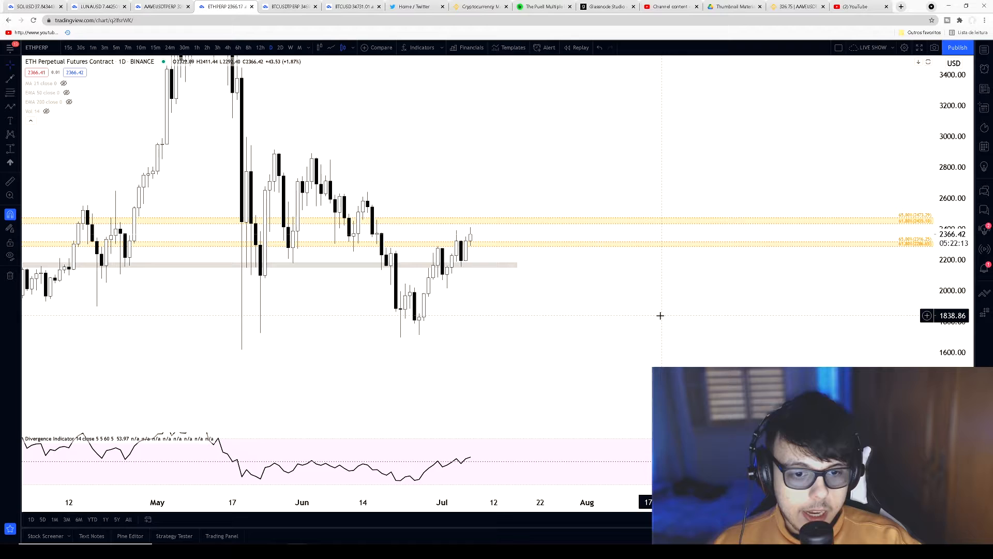
pyautogui.moveTo(550, 266)
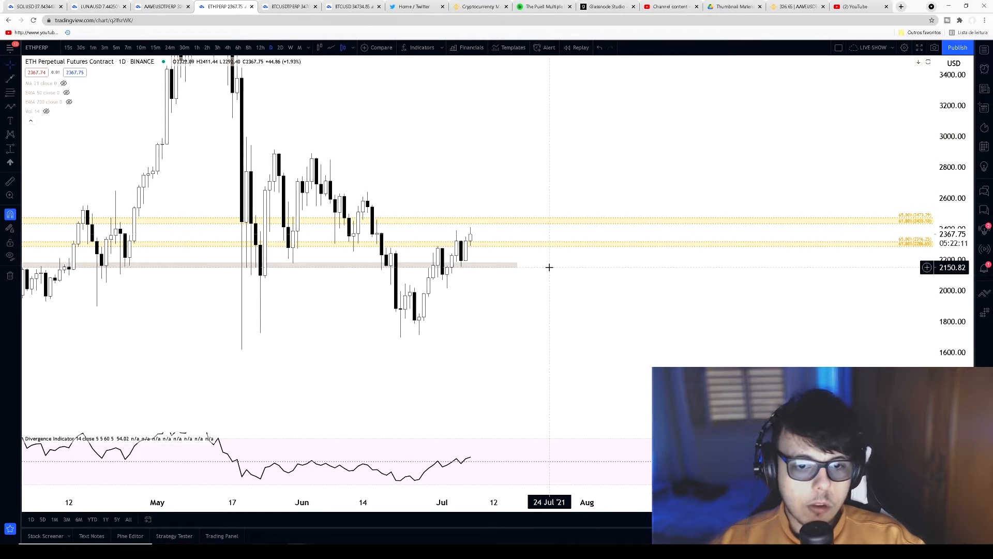
pyautogui.moveTo(543, 256)
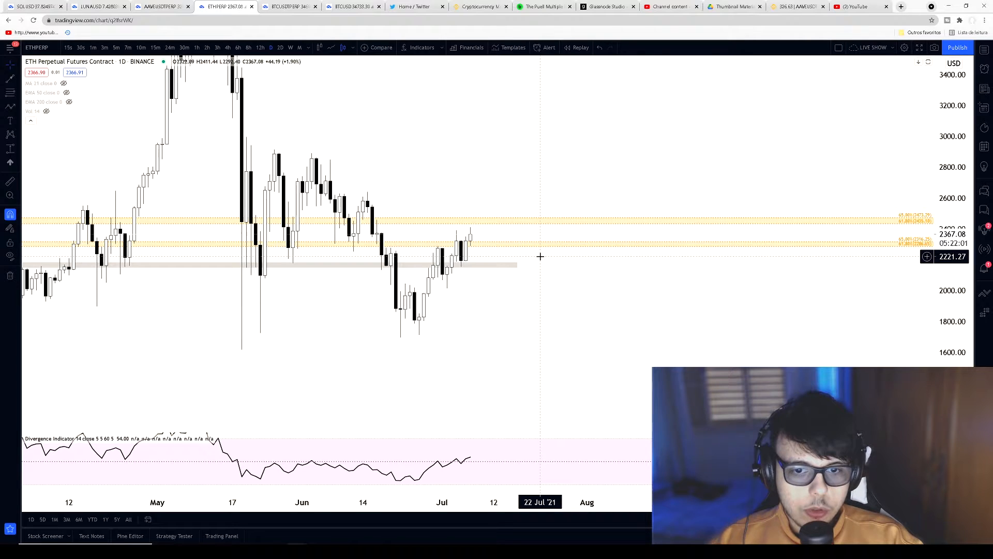
pyautogui.moveTo(535, 264)
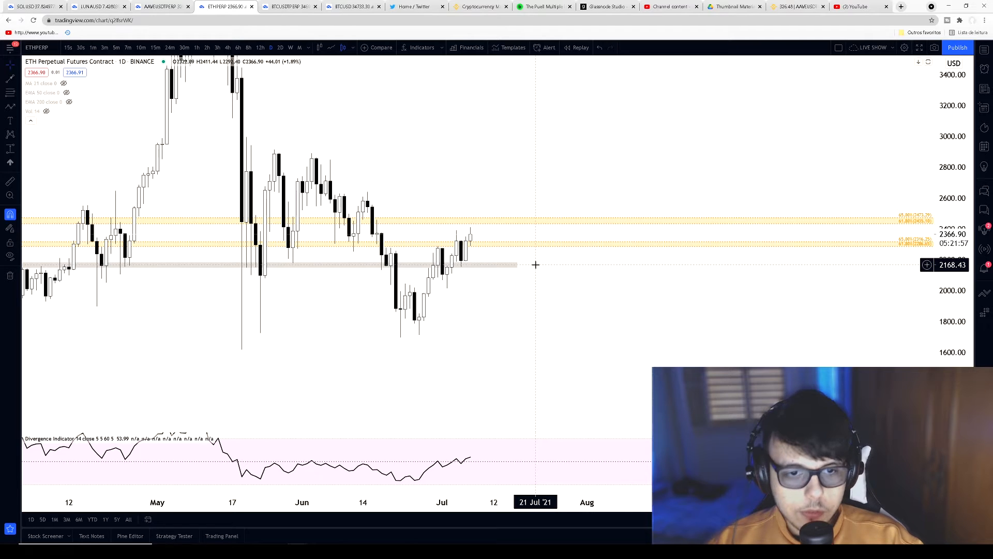
pyautogui.moveTo(511, 244)
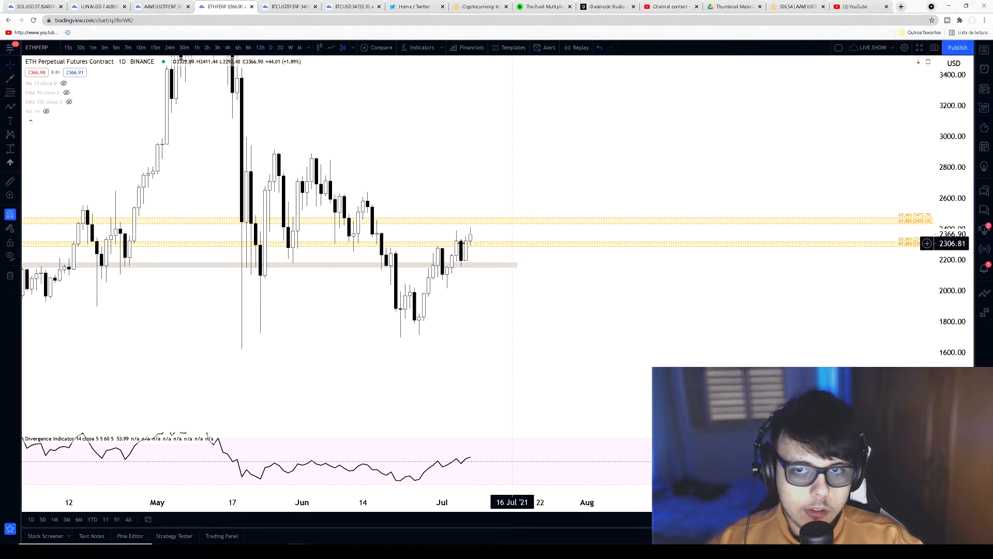
pyautogui.moveTo(349, 154)
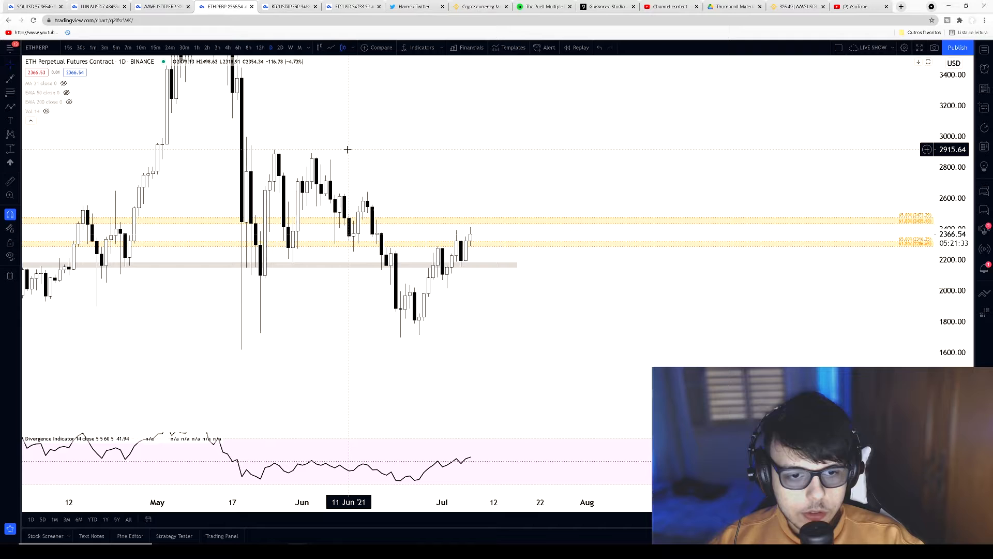
pyautogui.moveTo(285, 7)
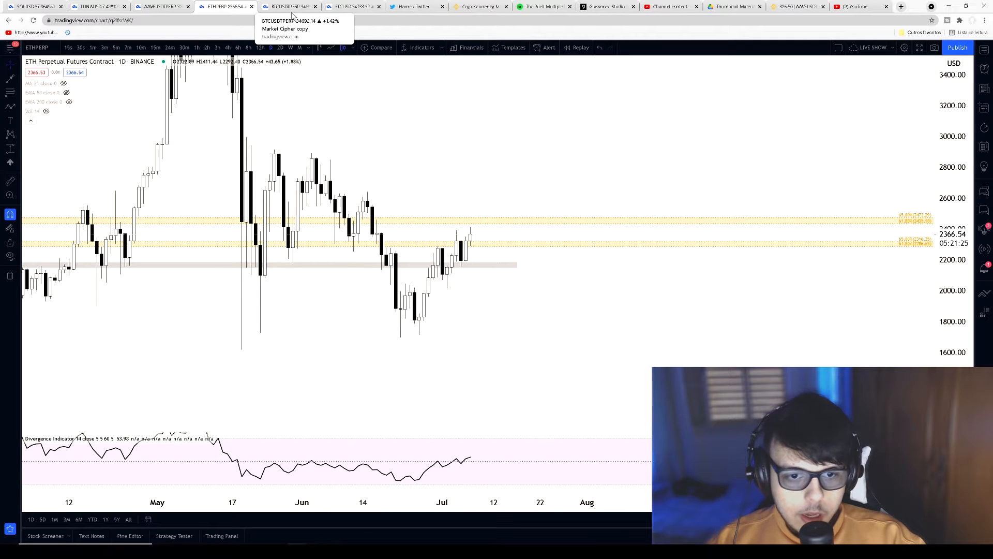
# Bring up the BTCUSDTPERP 4-hour chart to review the rising channel.
pyautogui.click(288, 7)
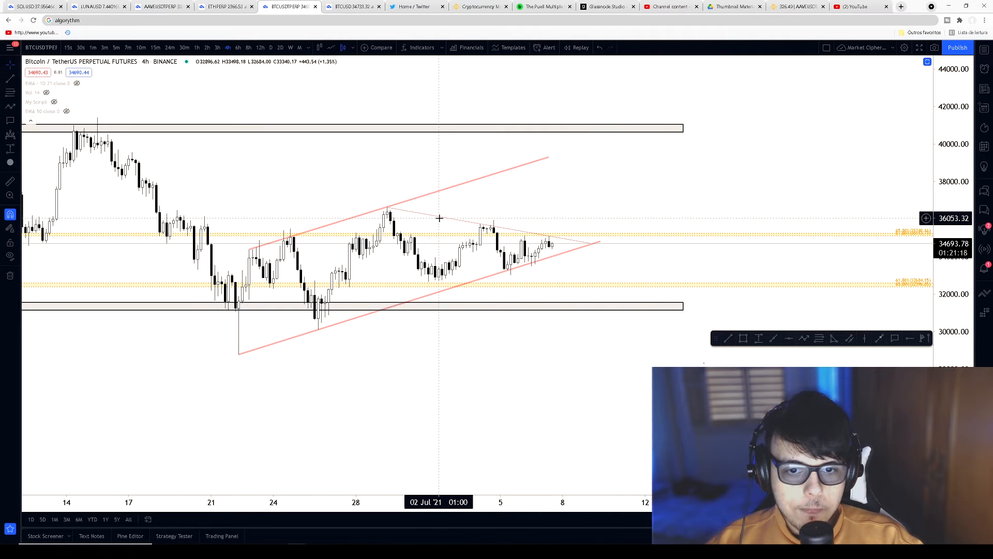
pyautogui.moveTo(415, 208)
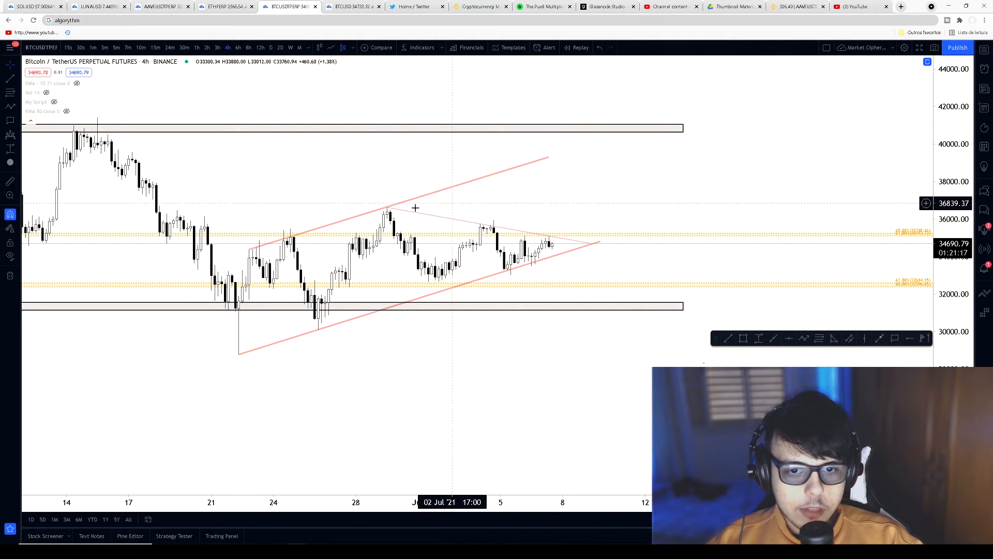
pyautogui.moveTo(603, 266)
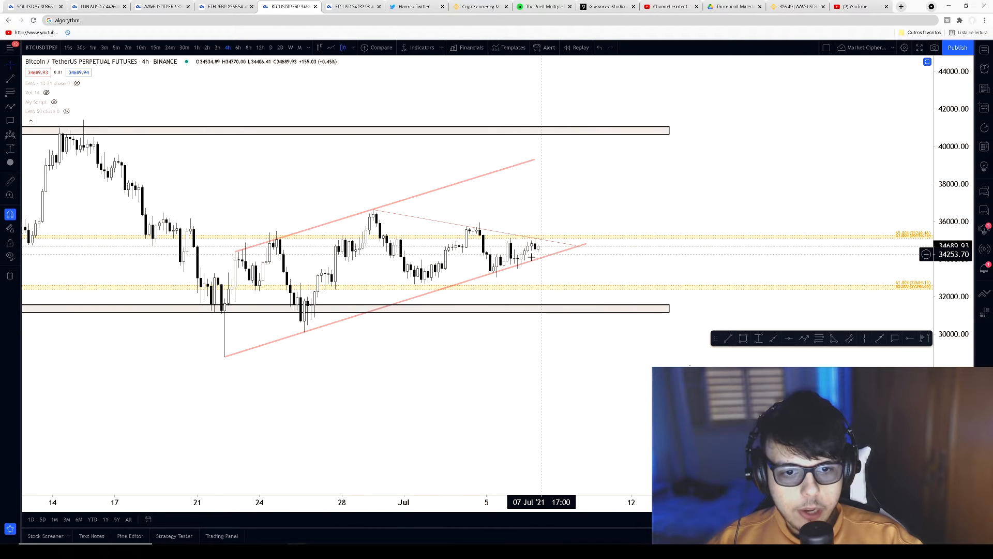
pyautogui.moveTo(538, 256)
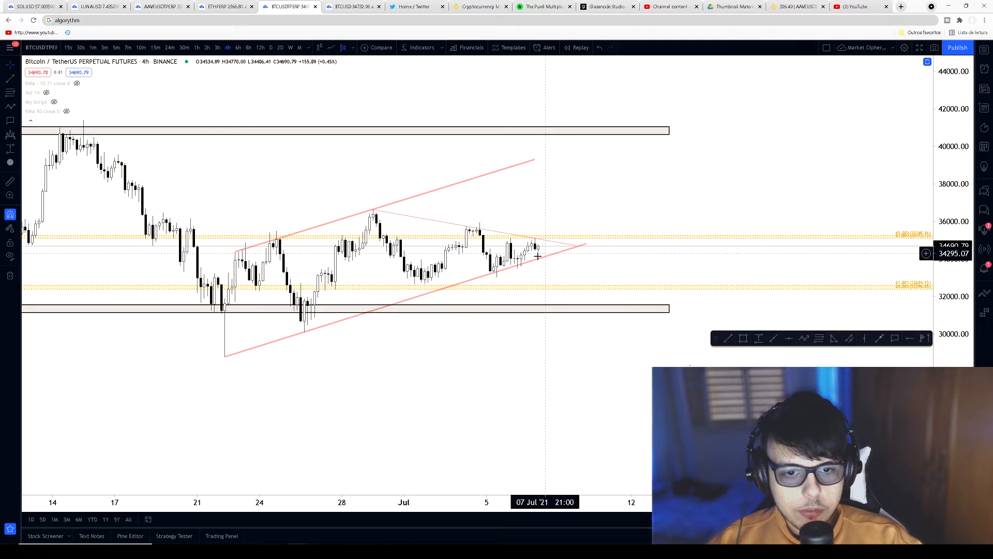
pyautogui.moveTo(523, 262)
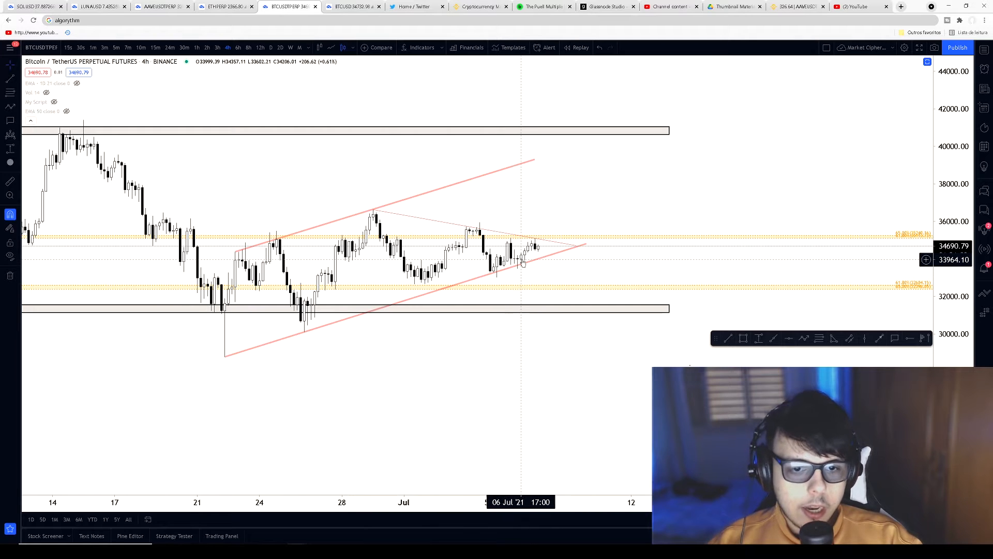
pyautogui.moveTo(523, 261)
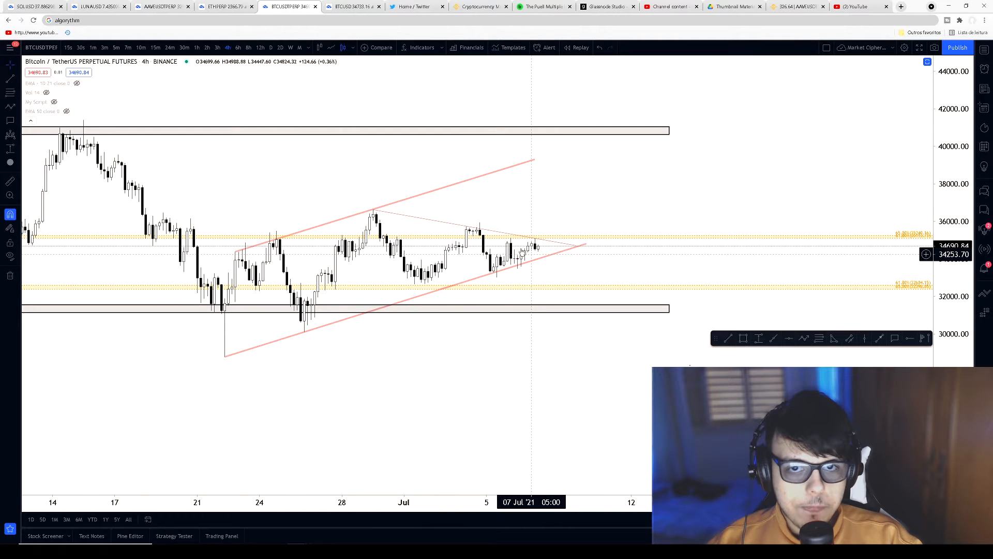
pyautogui.moveTo(479, 7)
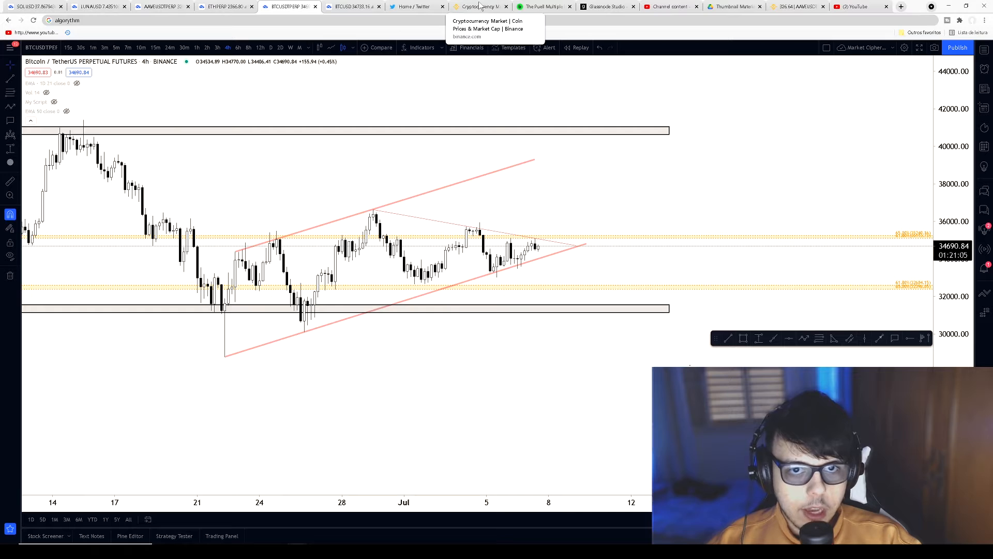
# Browse the Binance Markets Zones gainers list down past LUNA and SOL.
pyautogui.click(479, 6)
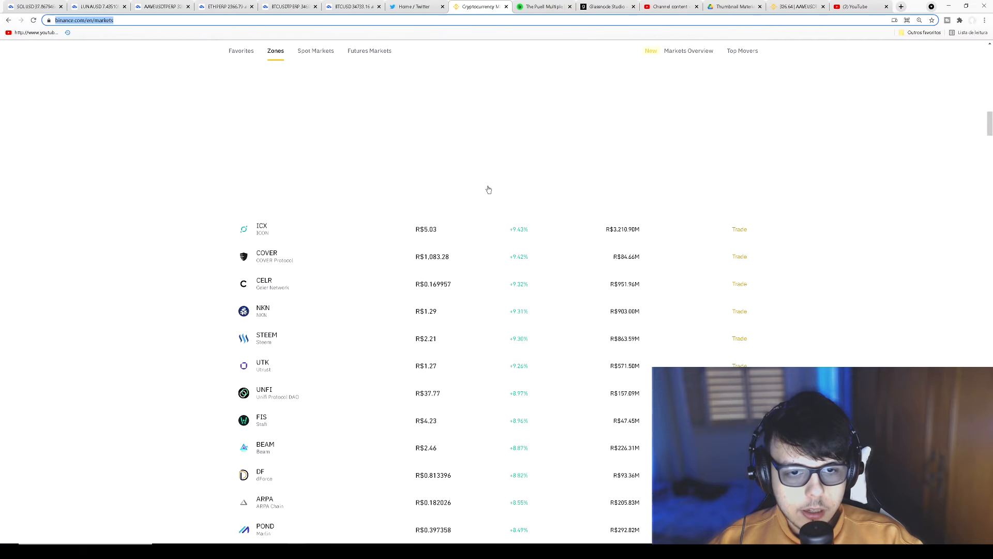
pyautogui.scroll(3)
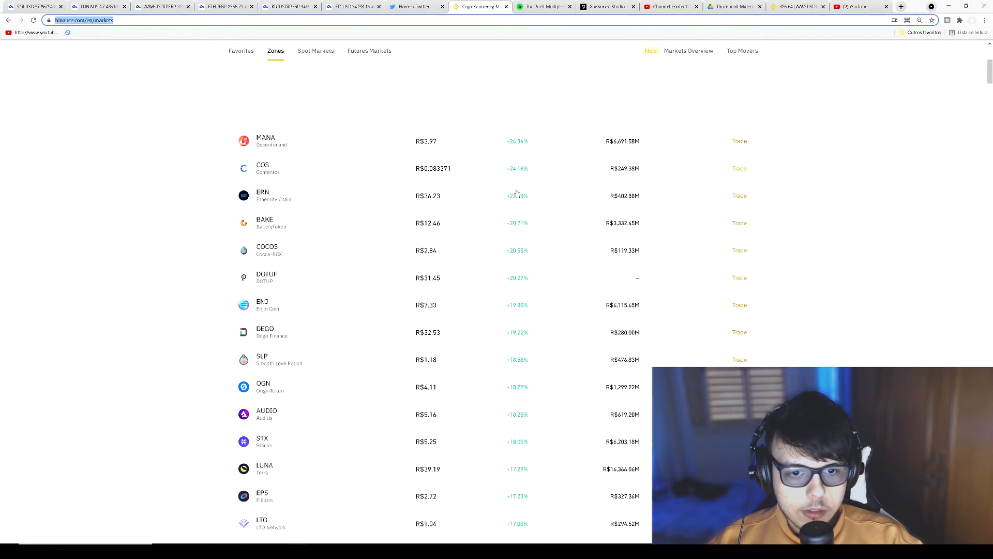
pyautogui.scroll(3)
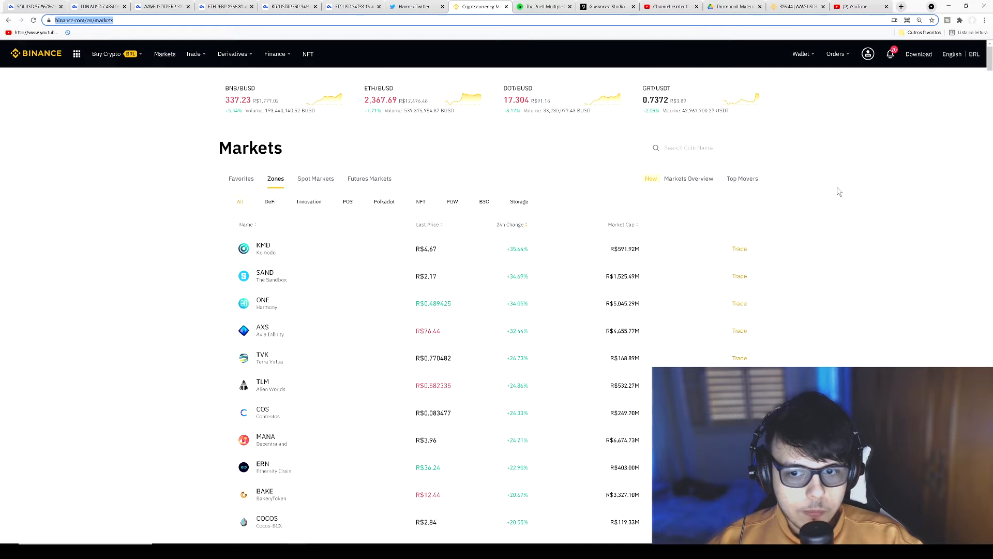
pyautogui.moveTo(813, 261)
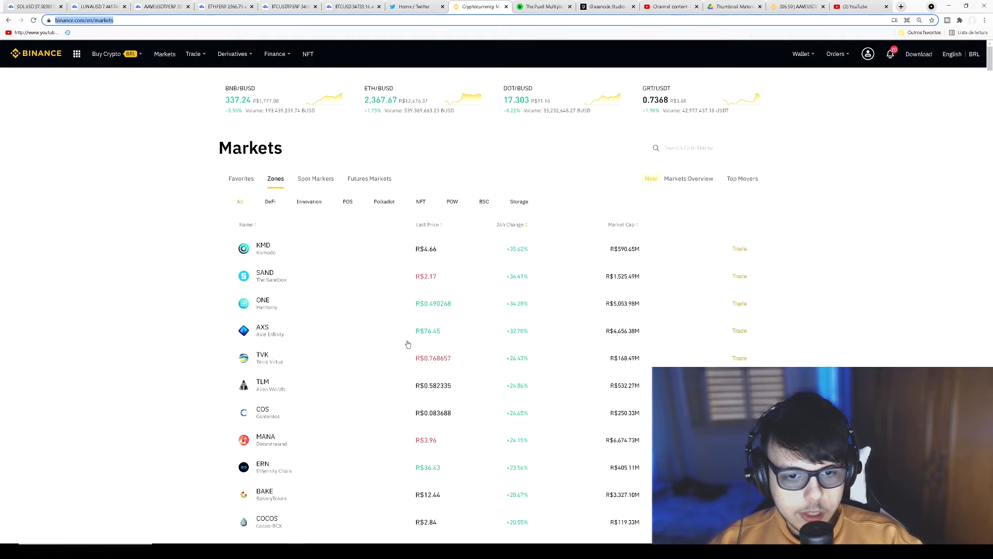
pyautogui.scroll(-3)
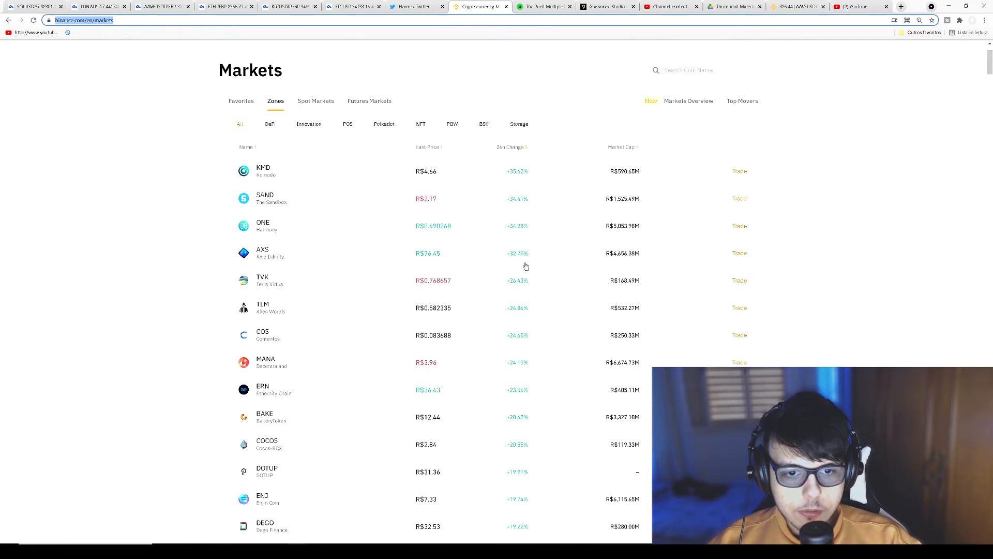
pyautogui.scroll(-3)
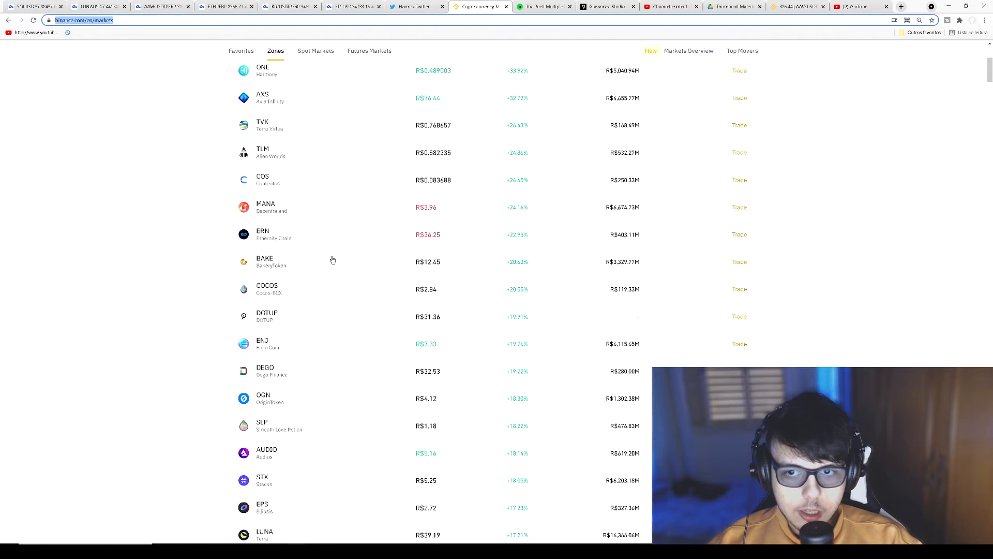
pyautogui.moveTo(442, 342)
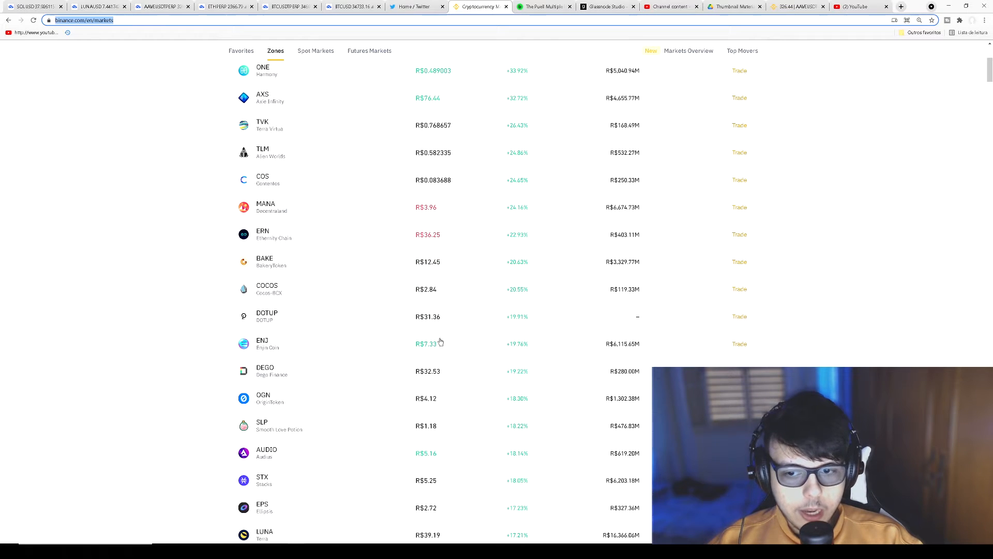
pyautogui.scroll(-3)
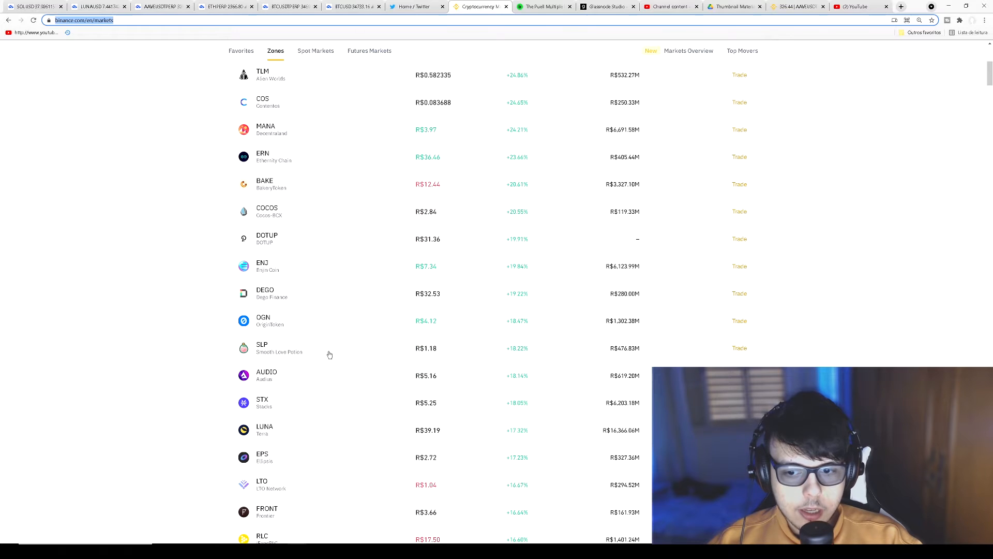
pyautogui.scroll(-3)
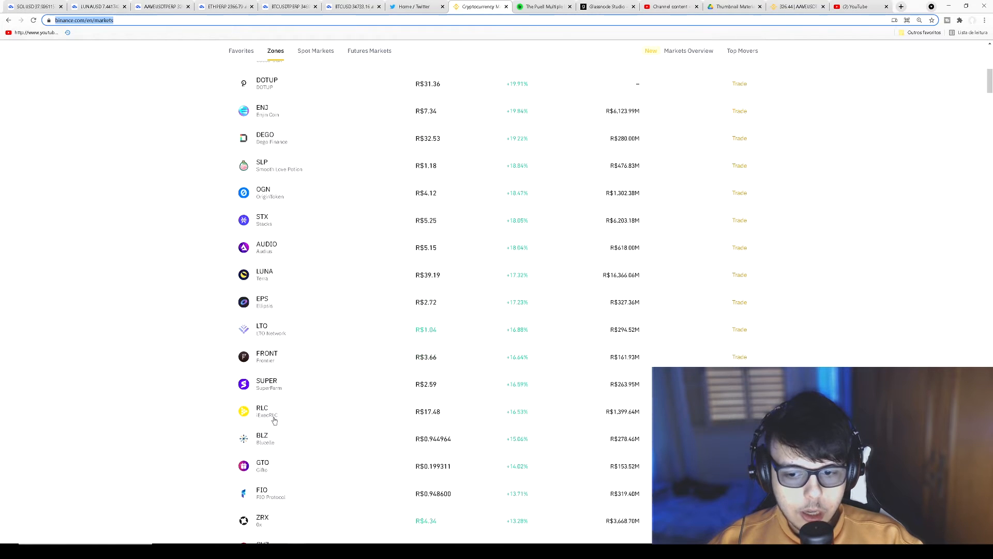
pyautogui.scroll(-3)
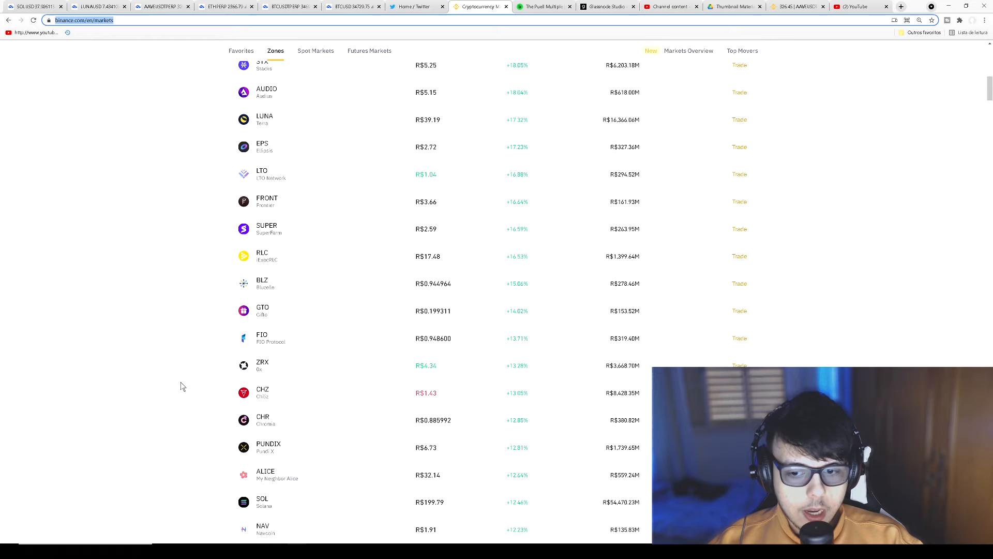
pyautogui.scroll(-3)
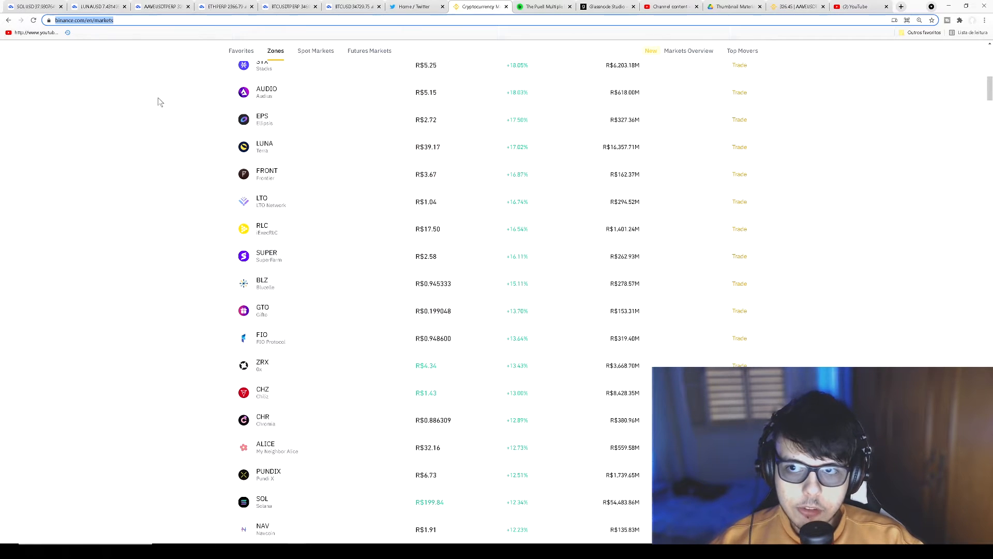
# Return to the ETHPERP daily chart with its golden-pocket zones.
pyautogui.click(224, 6)
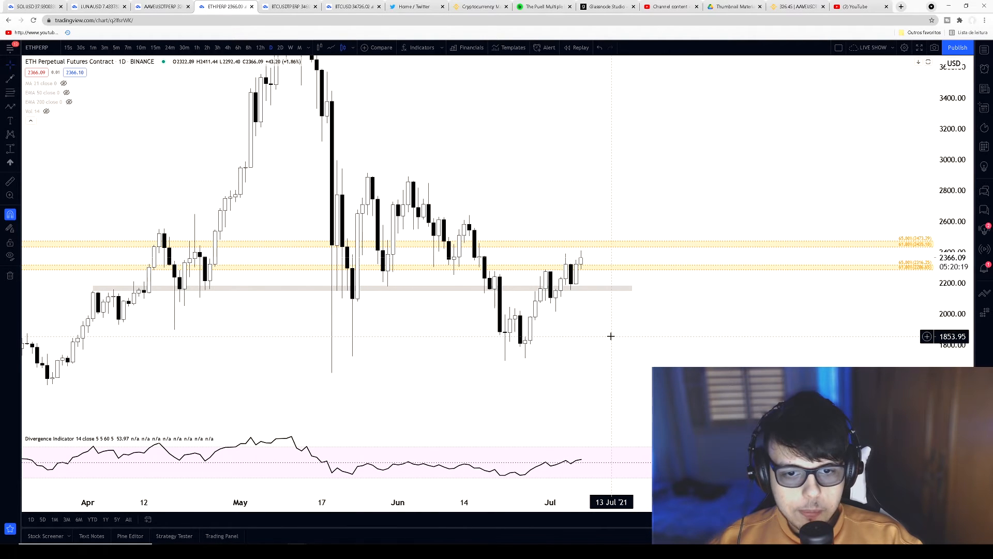
pyautogui.moveTo(595, 332)
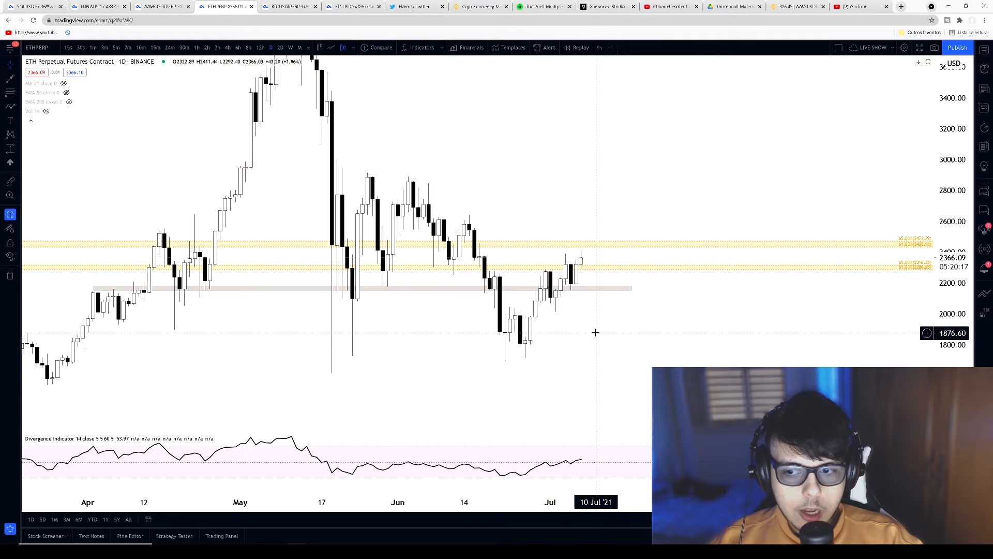
pyautogui.moveTo(410, 292)
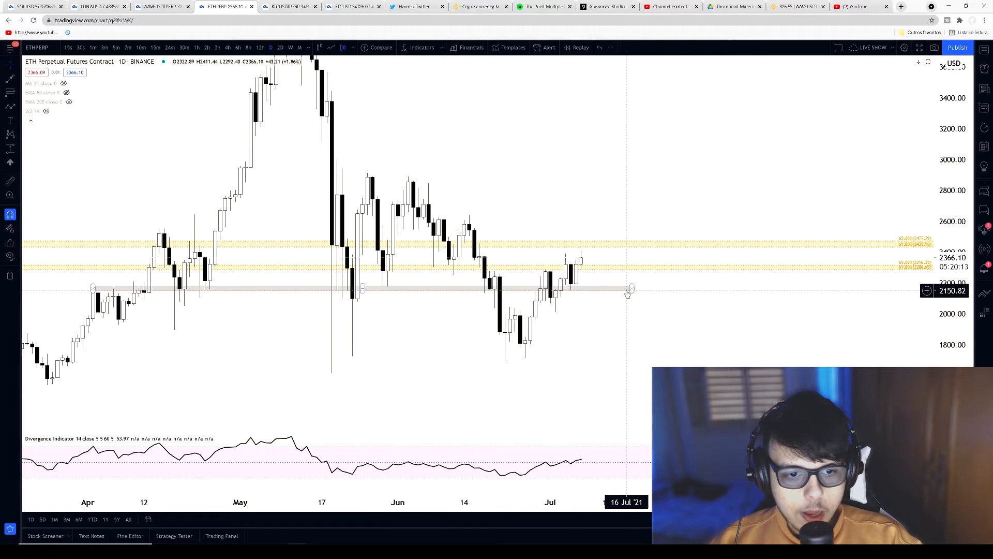
pyautogui.moveTo(608, 289)
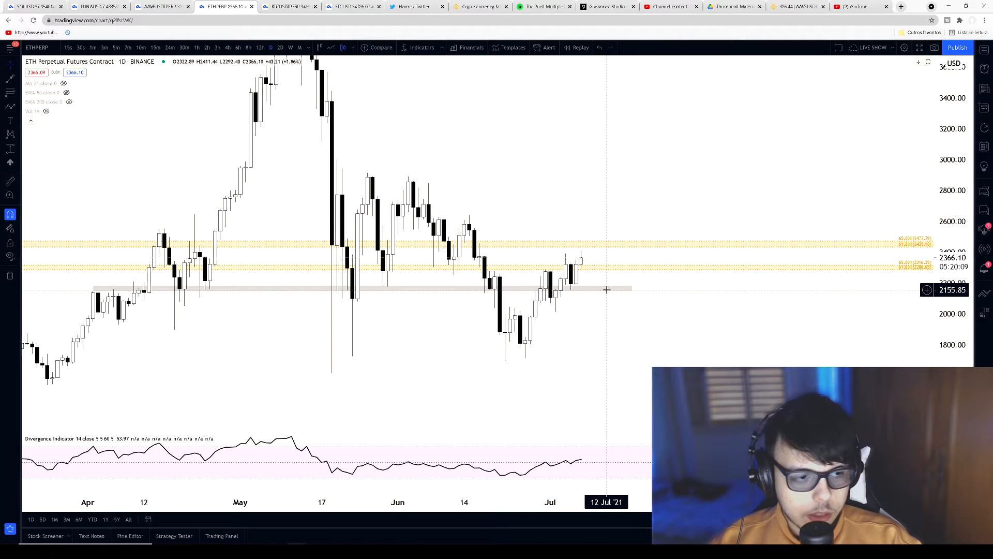
pyautogui.moveTo(597, 266)
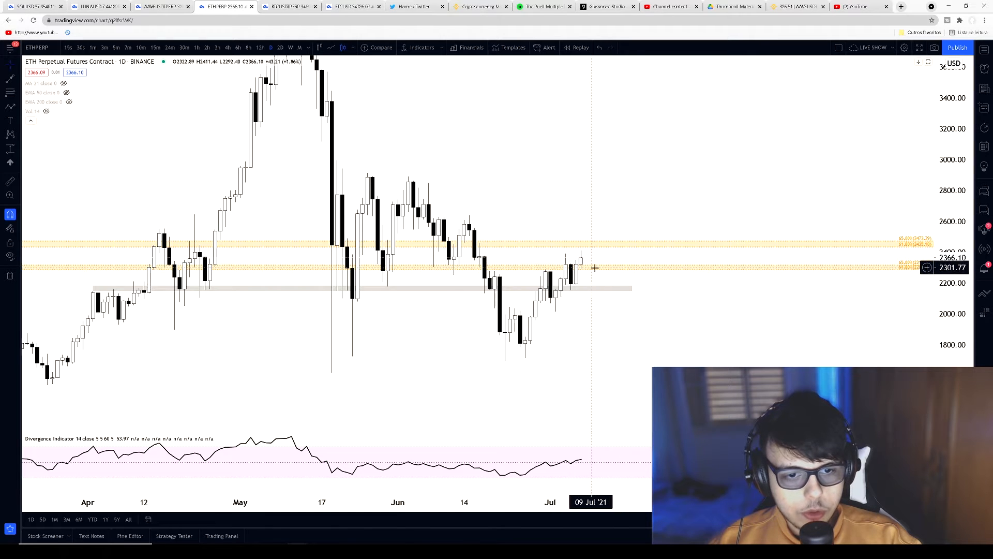
pyautogui.moveTo(592, 267)
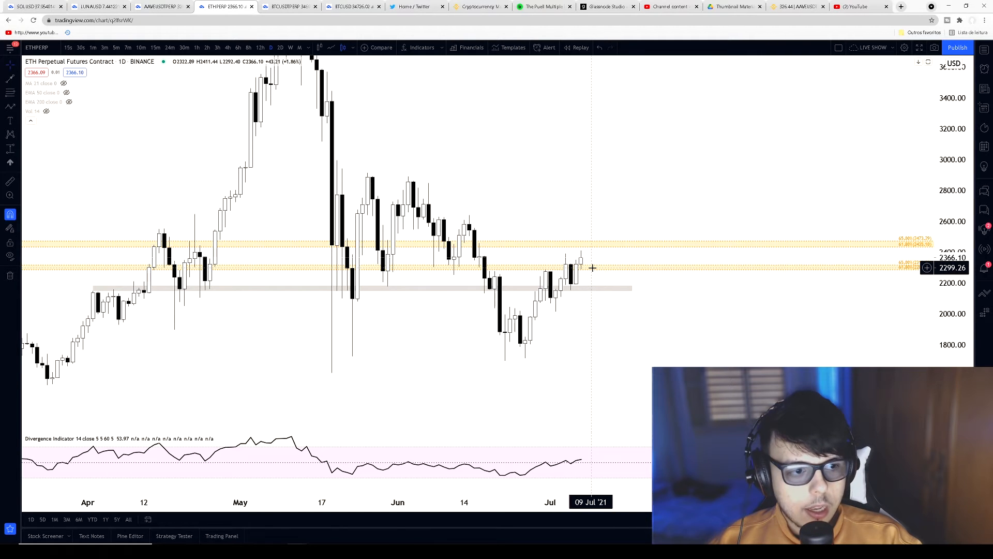
pyautogui.moveTo(596, 267)
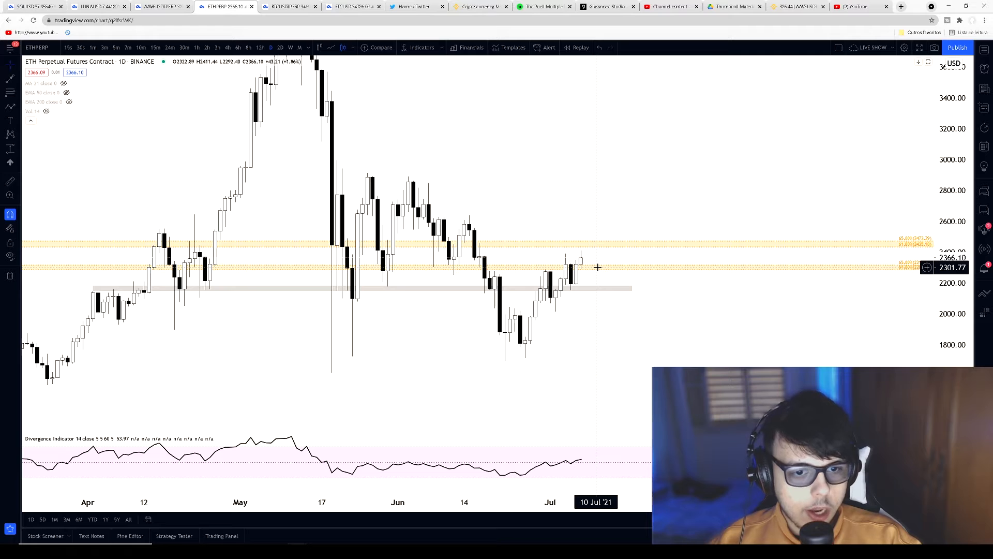
pyautogui.moveTo(606, 267)
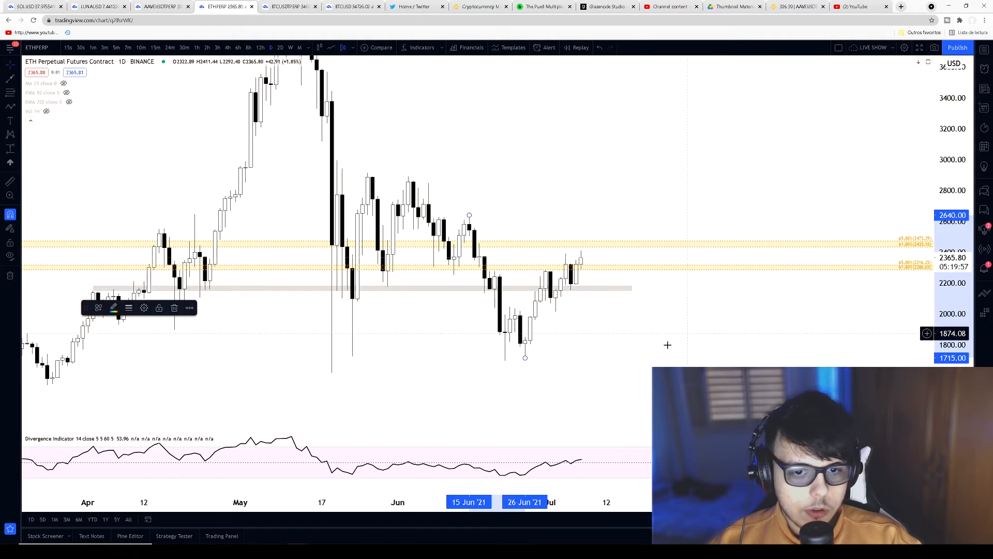
pyautogui.moveTo(472, 246)
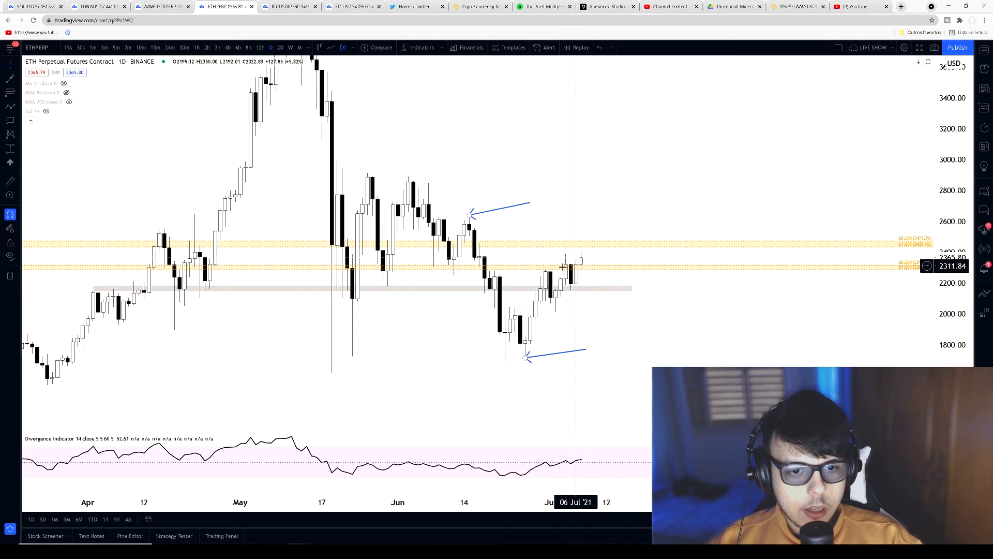
pyautogui.moveTo(585, 267)
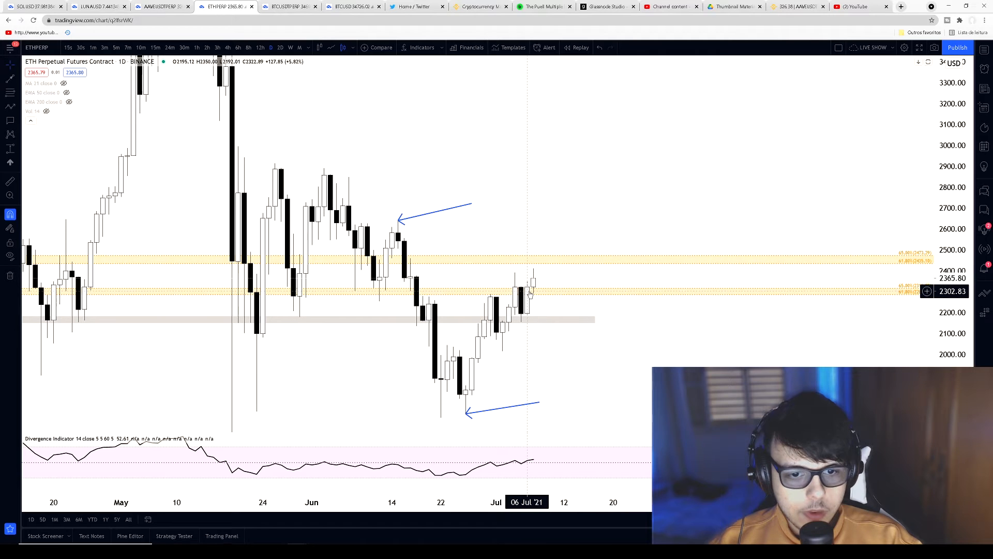
pyautogui.moveTo(537, 298)
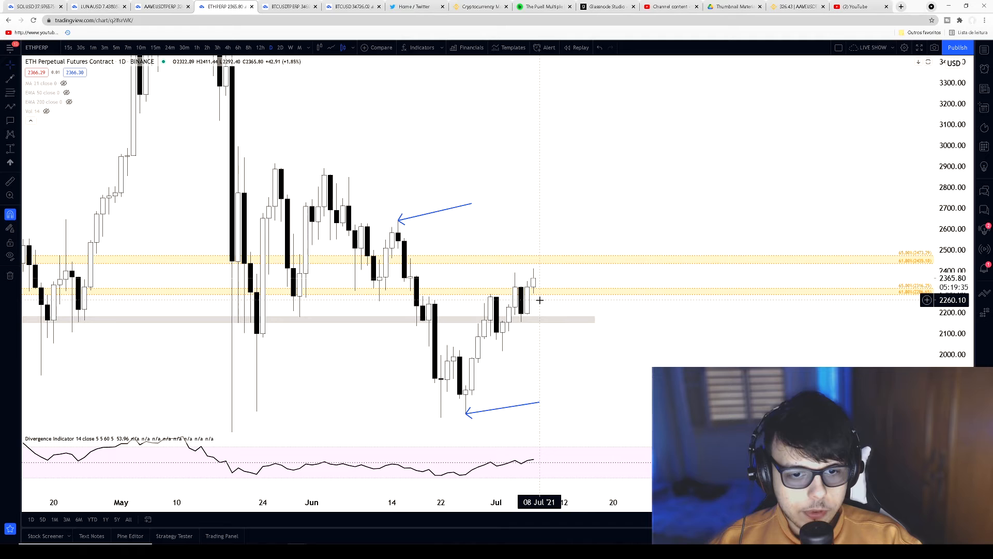
pyautogui.moveTo(545, 279)
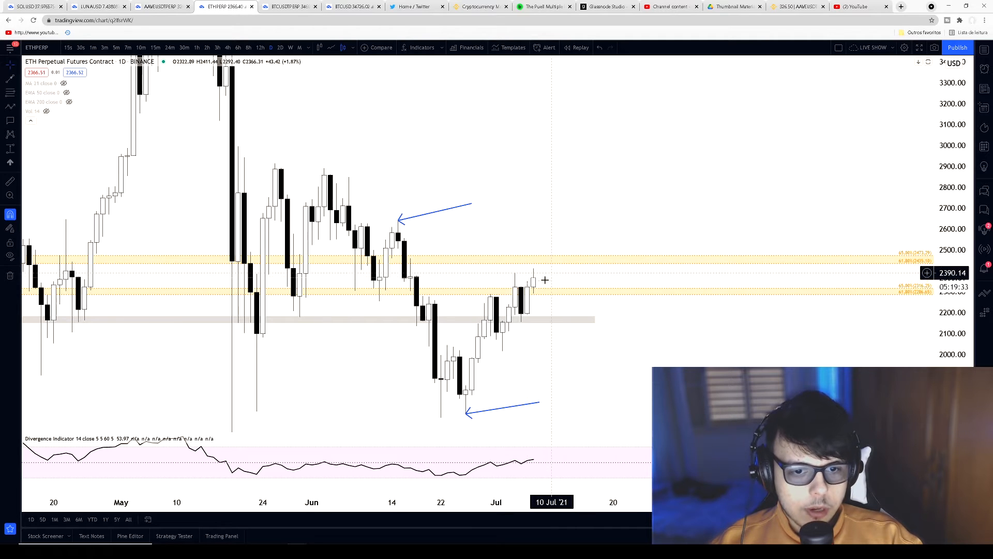
pyautogui.moveTo(555, 259)
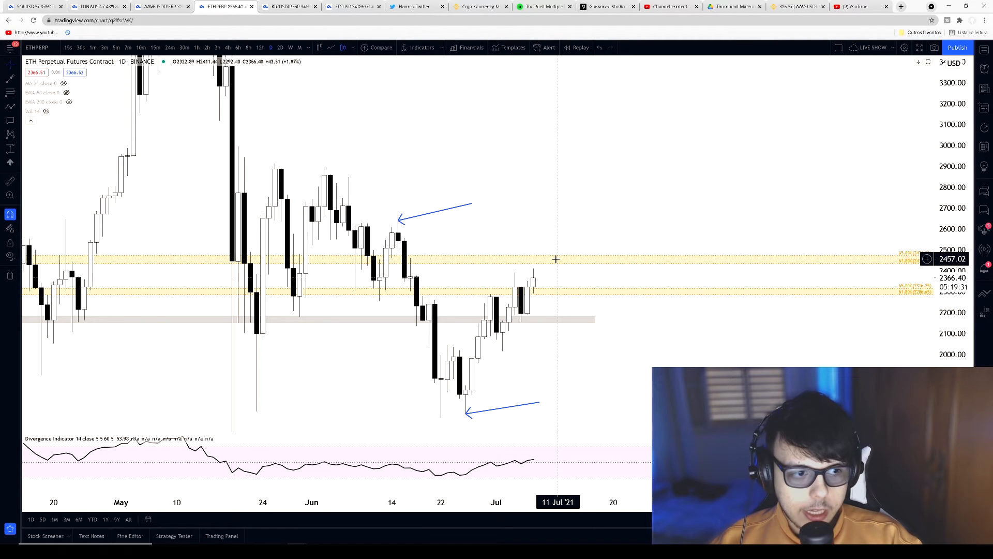
pyautogui.moveTo(515, 261)
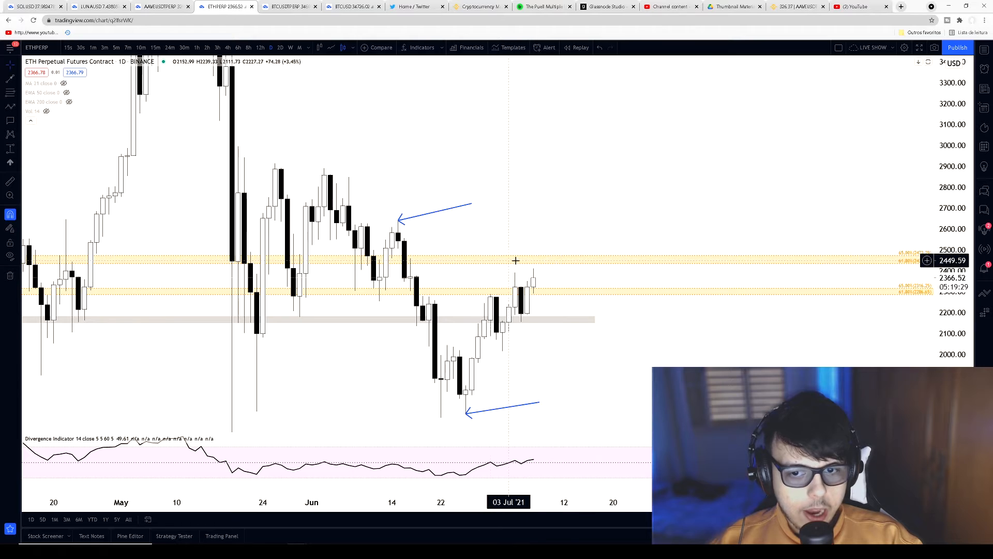
pyautogui.moveTo(541, 260)
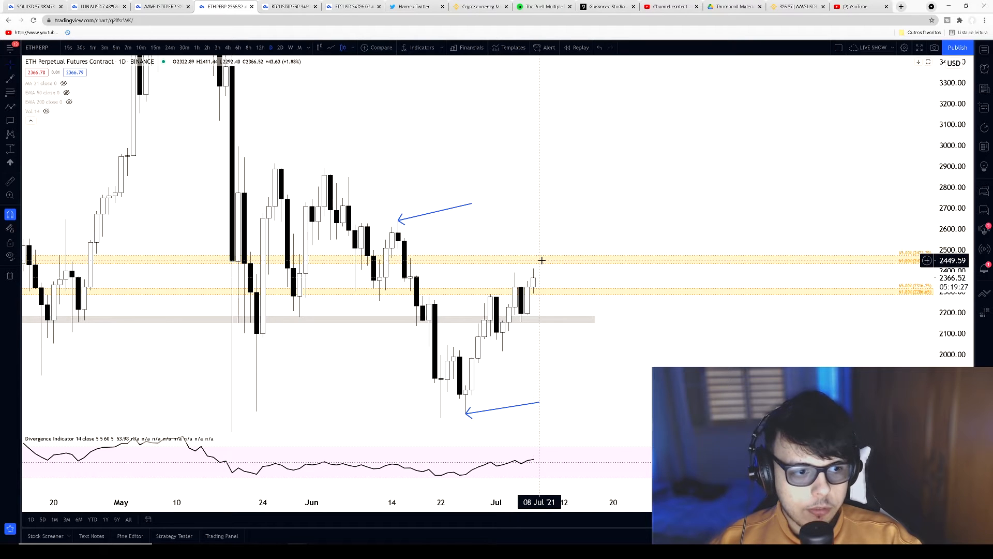
pyautogui.moveTo(549, 266)
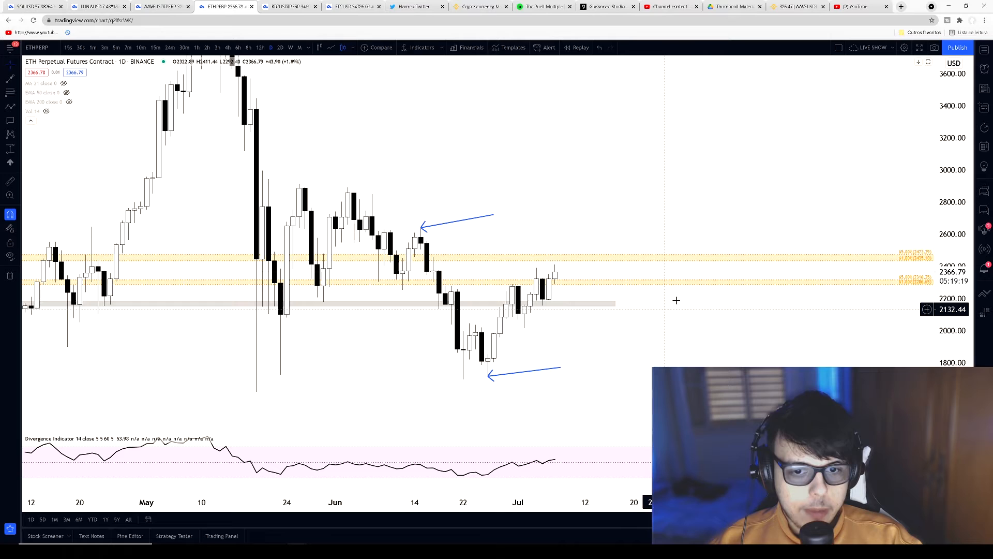
# Reposition the blue arrows onto the early-June high and late-June low on ETH.
pyautogui.click(443, 227)
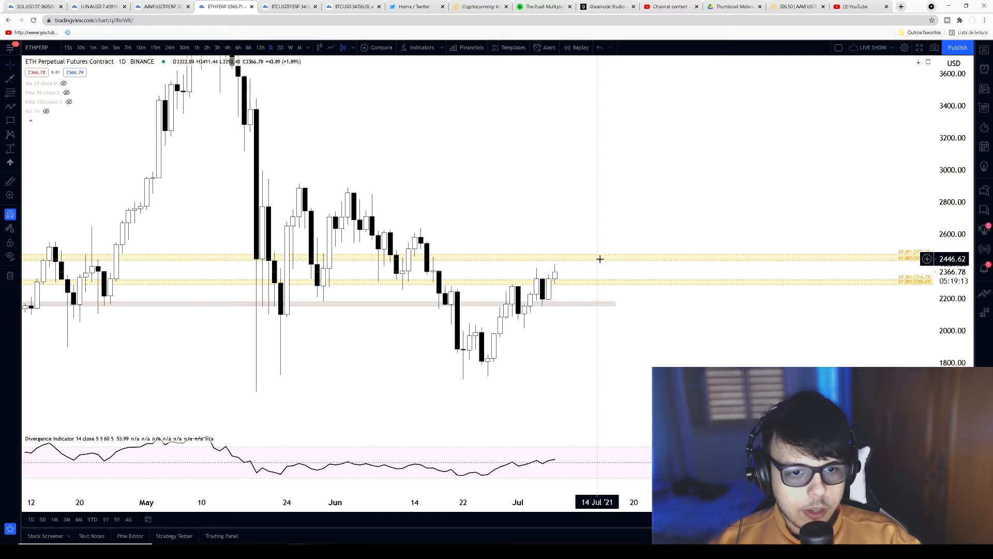
pyautogui.moveTo(598, 264)
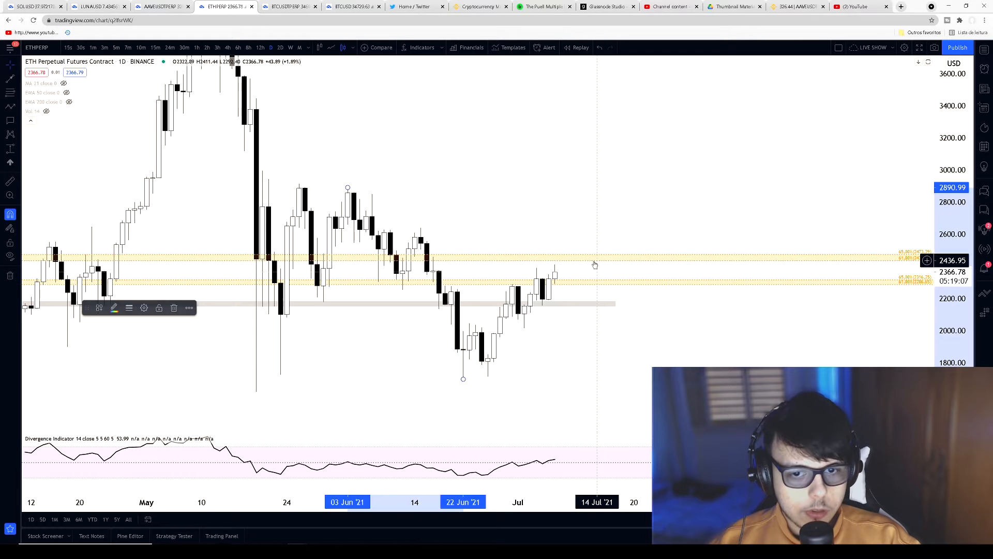
pyautogui.moveTo(414, 164)
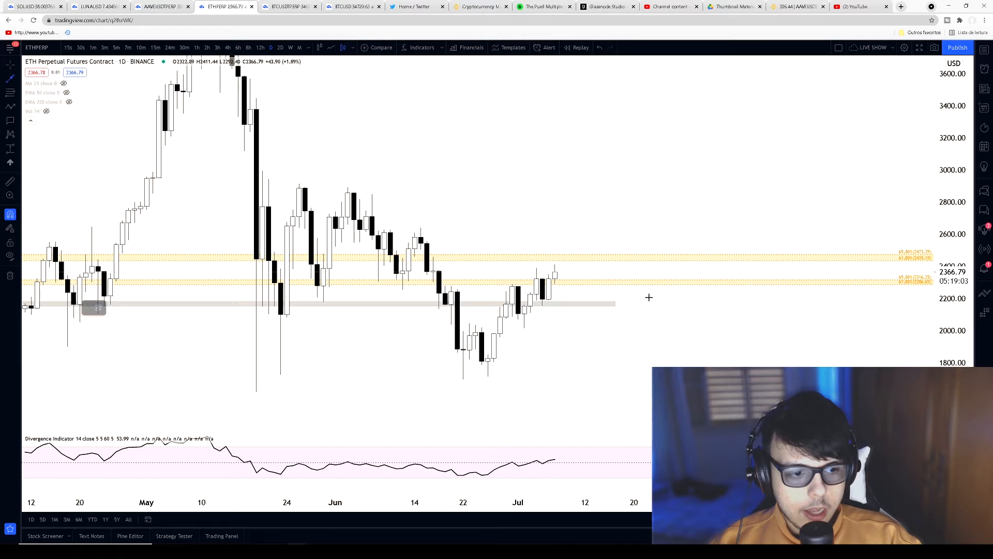
pyautogui.moveTo(357, 190); pyautogui.dragTo(403, 170)
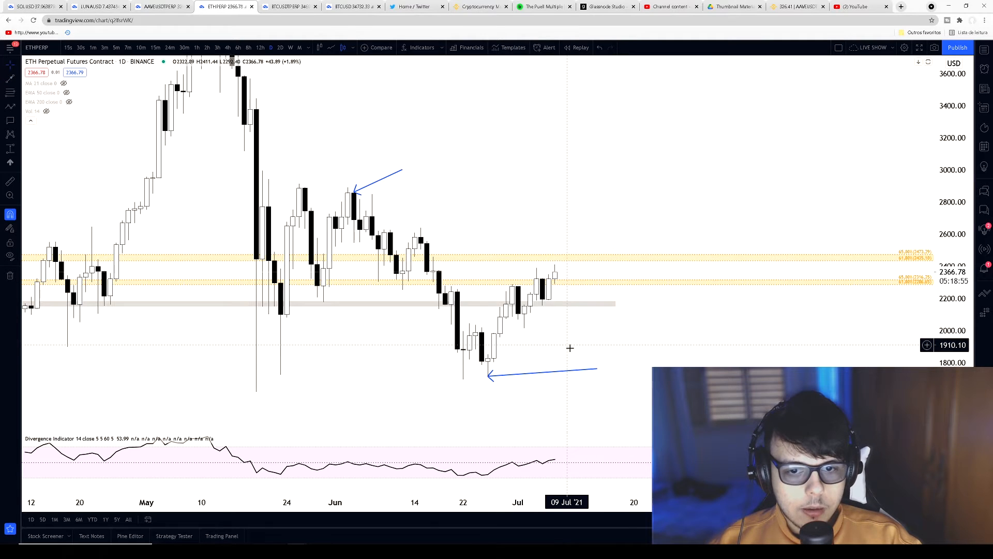
pyautogui.moveTo(506, 258)
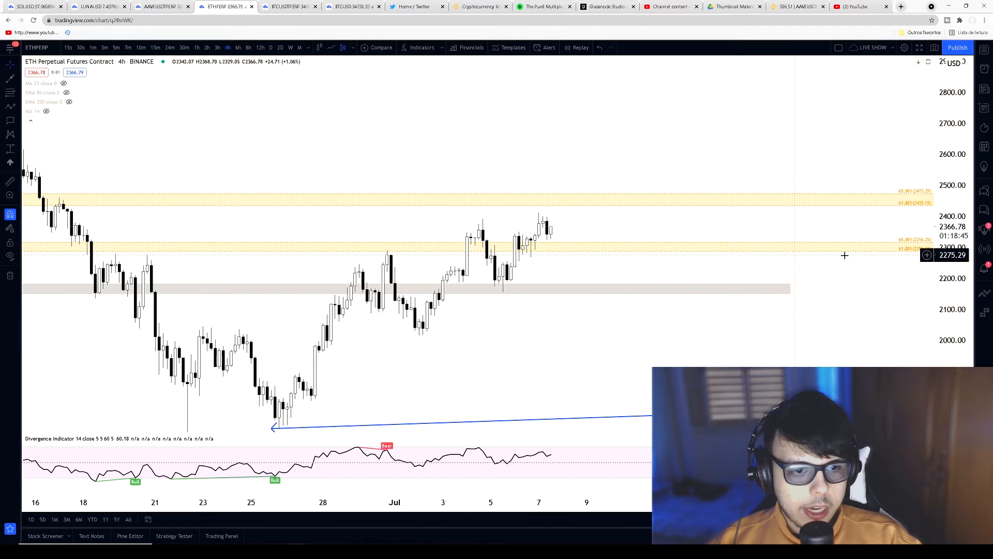
pyautogui.moveTo(563, 247)
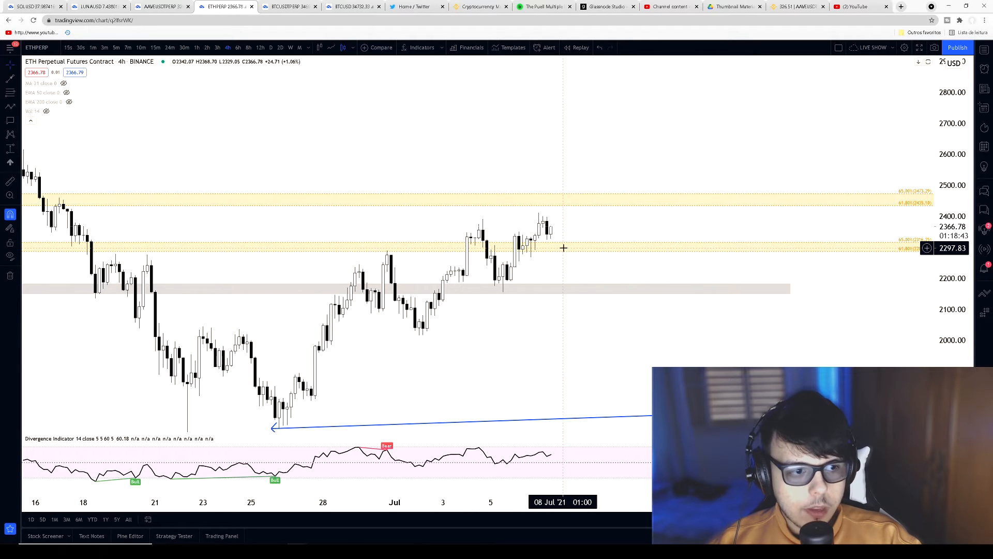
pyautogui.moveTo(560, 247)
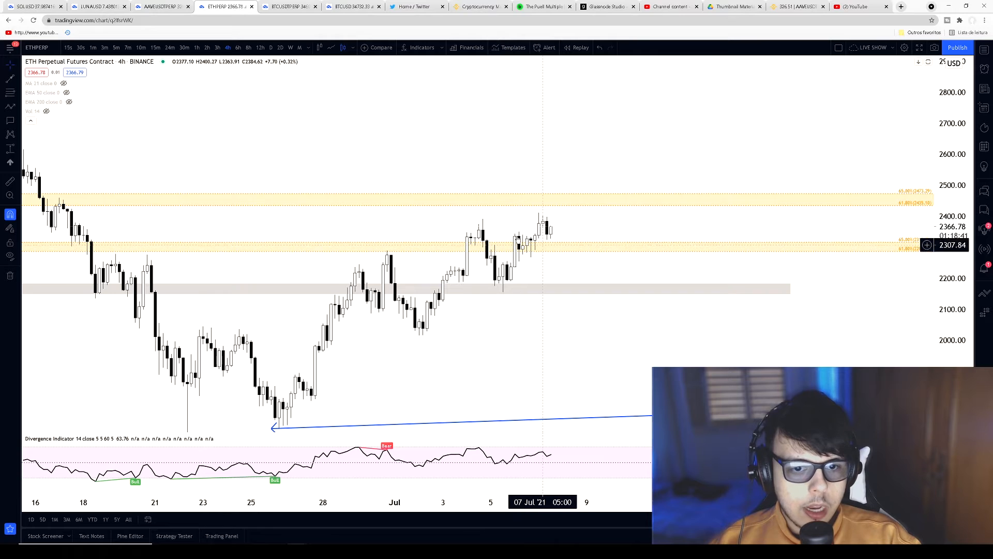
pyautogui.moveTo(529, 247)
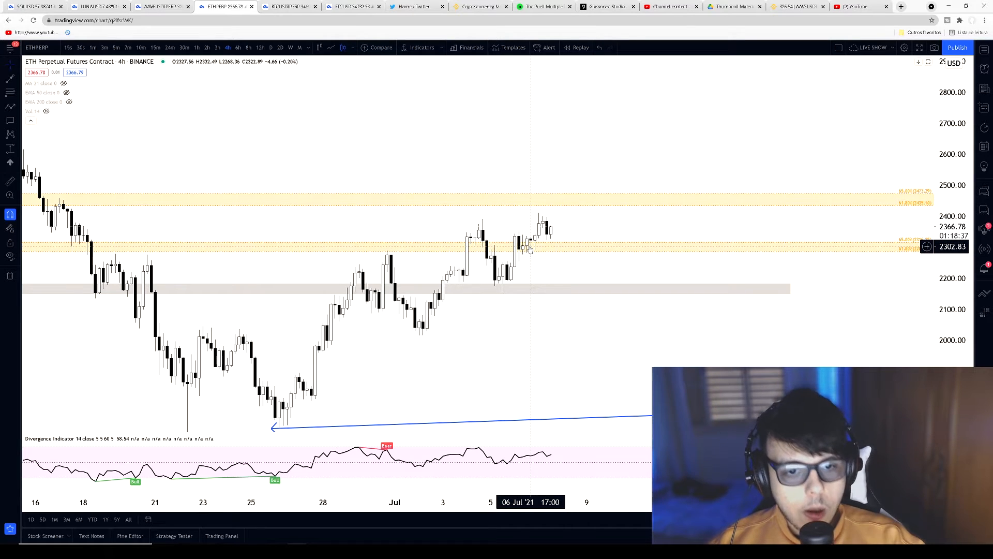
pyautogui.moveTo(566, 220)
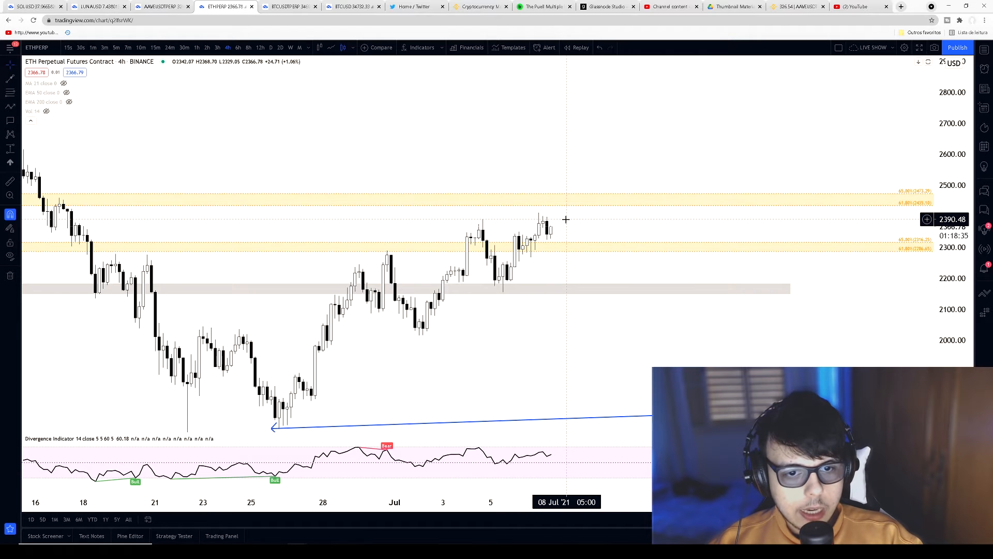
pyautogui.moveTo(321, 196)
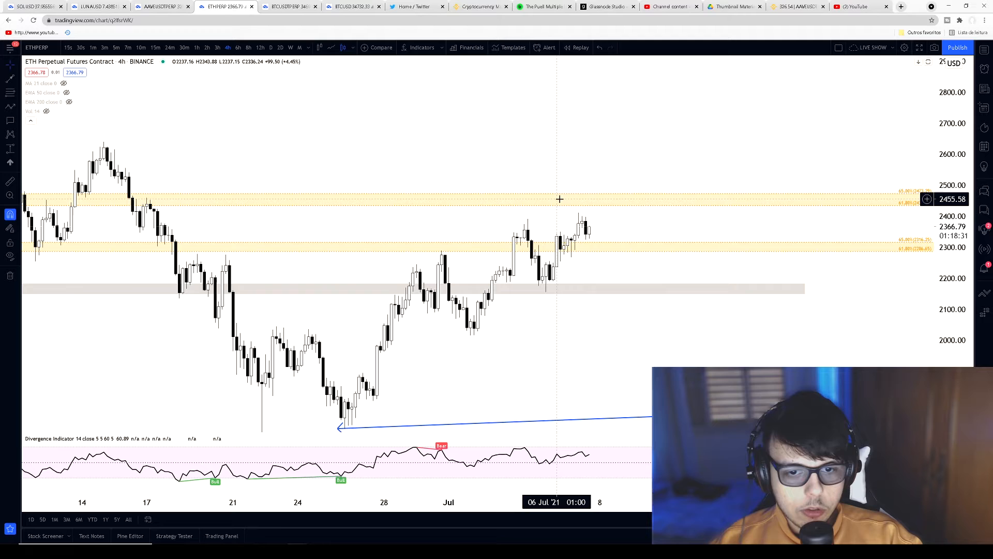
pyautogui.moveTo(641, 216)
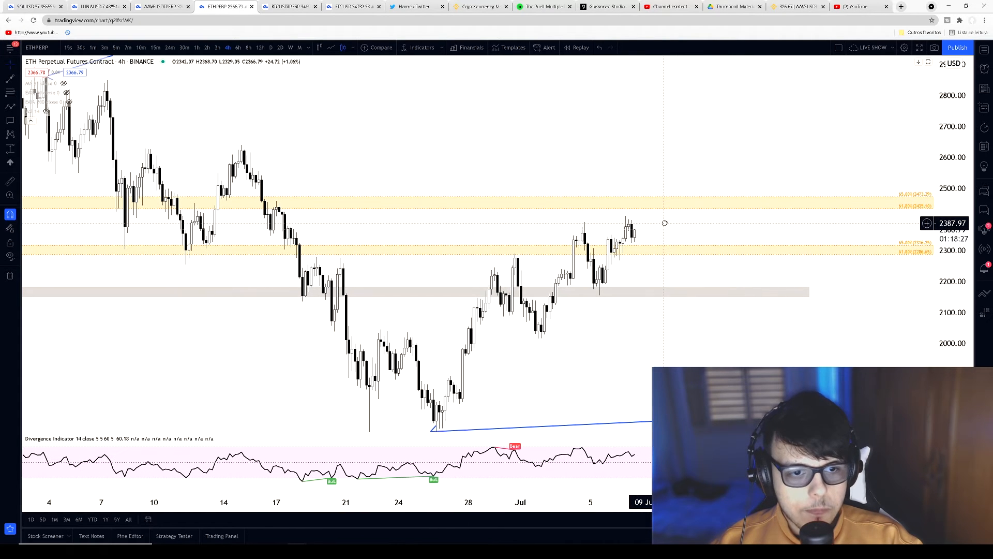
pyautogui.moveTo(673, 227)
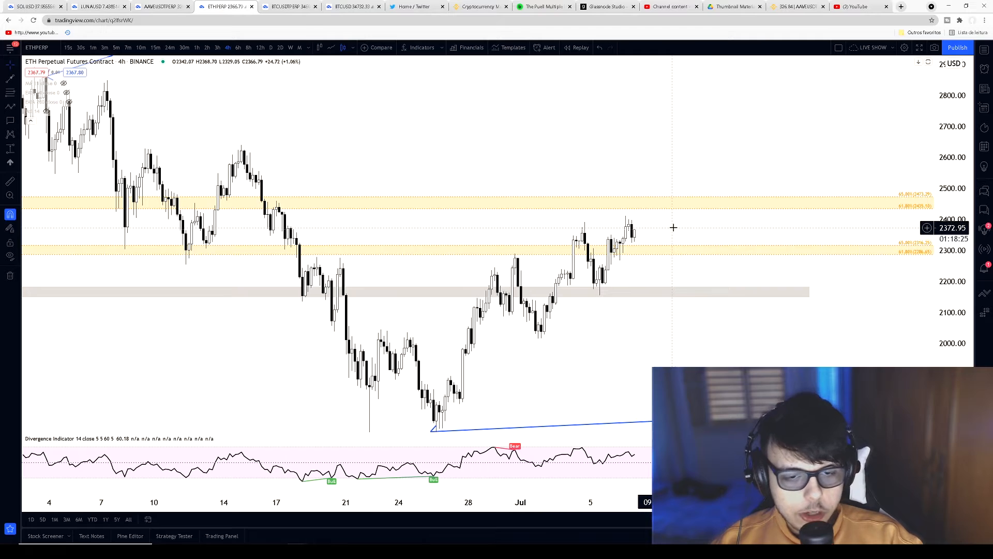
pyautogui.moveTo(664, 226)
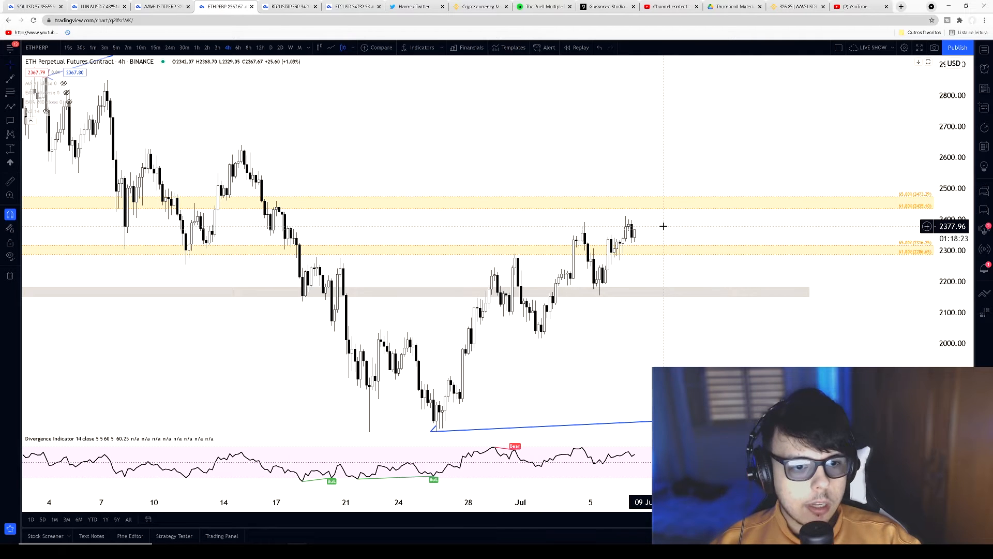
pyautogui.moveTo(650, 220)
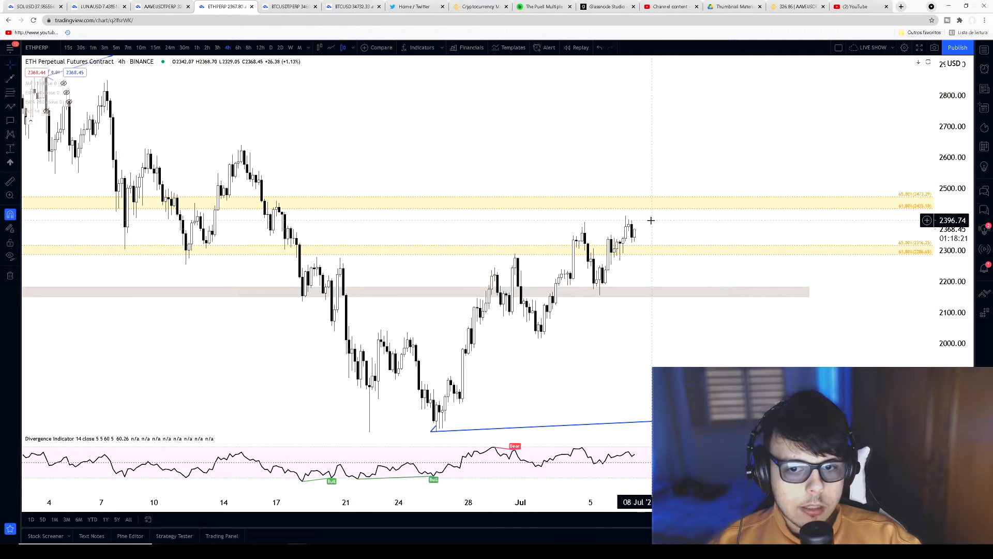
pyautogui.moveTo(610, 234)
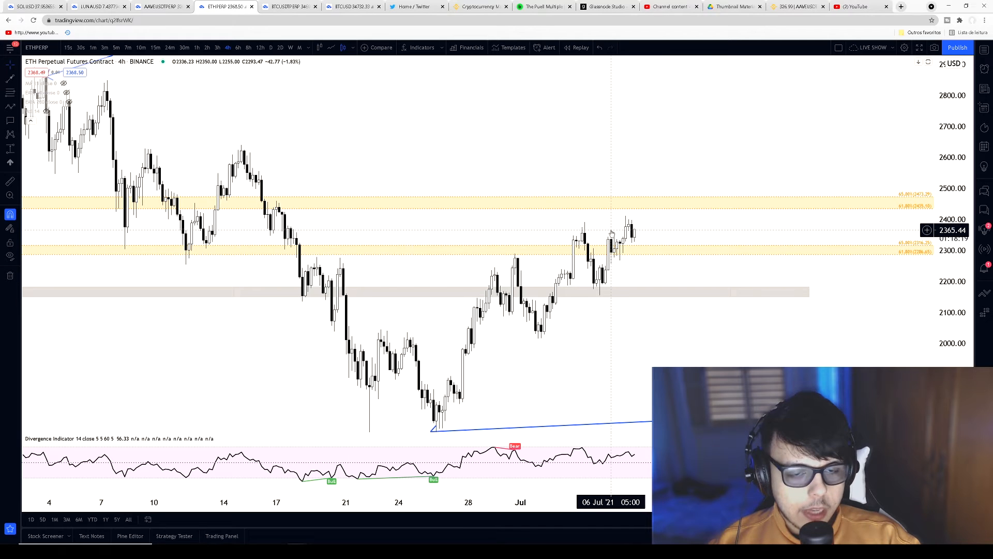
pyautogui.moveTo(608, 227)
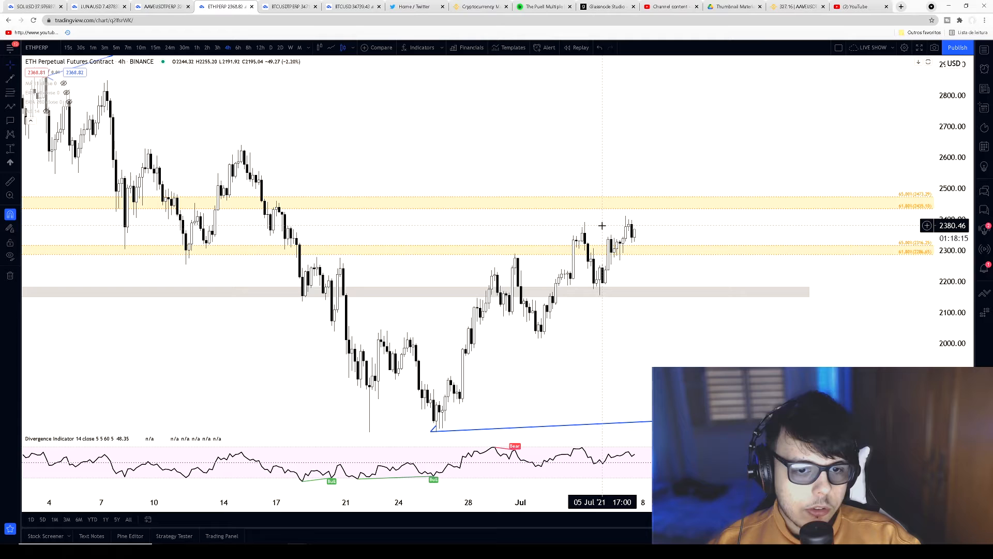
pyautogui.moveTo(383, 218)
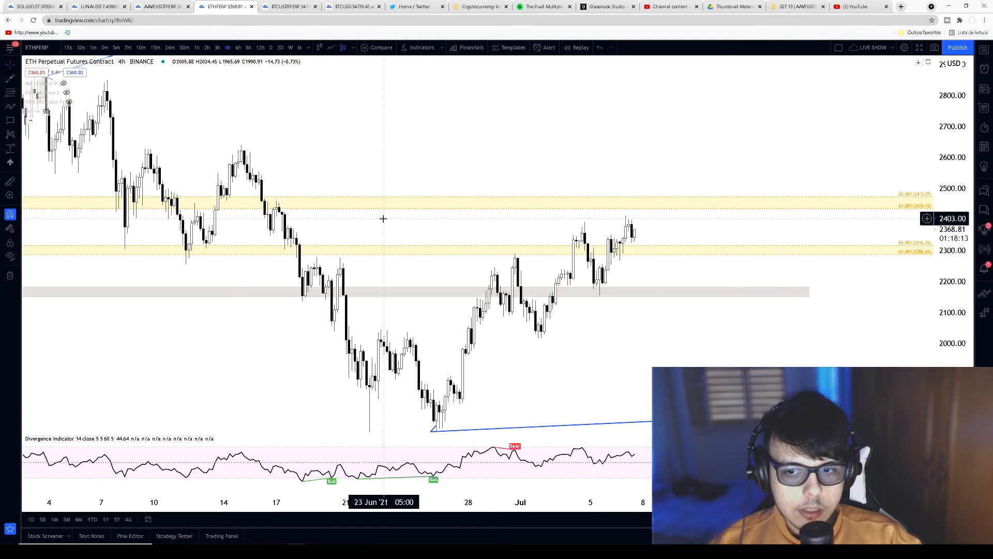
pyautogui.moveTo(622, 399)
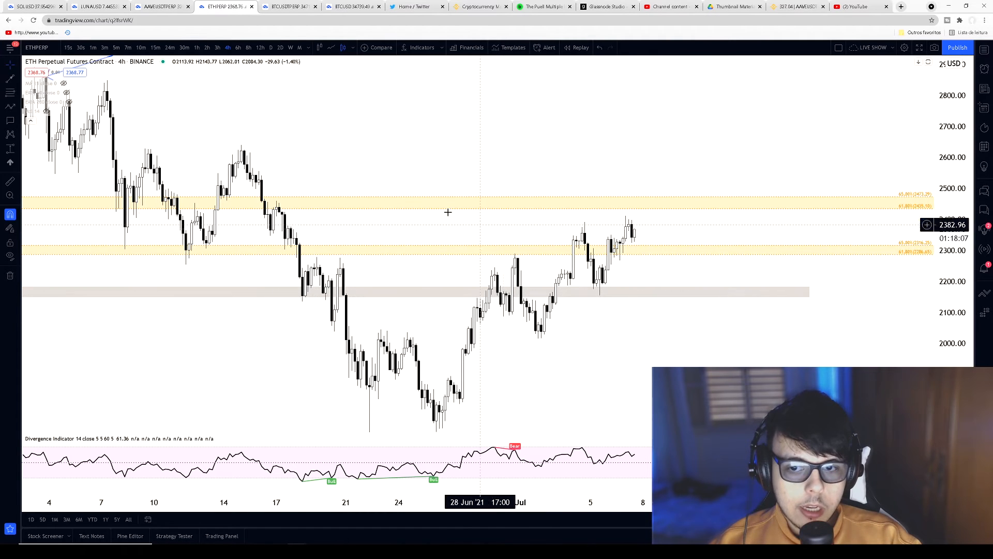
pyautogui.moveTo(633, 237)
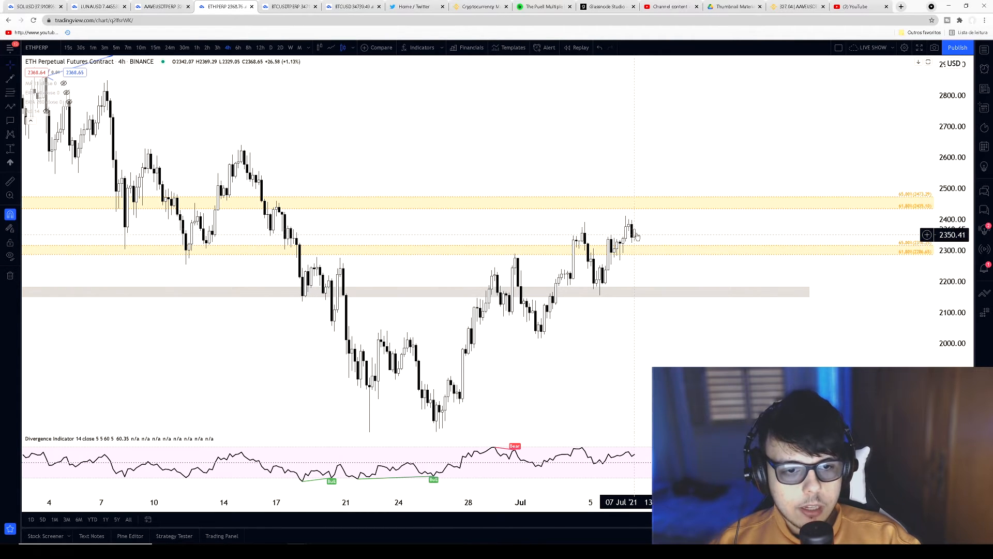
pyautogui.moveTo(219, 117)
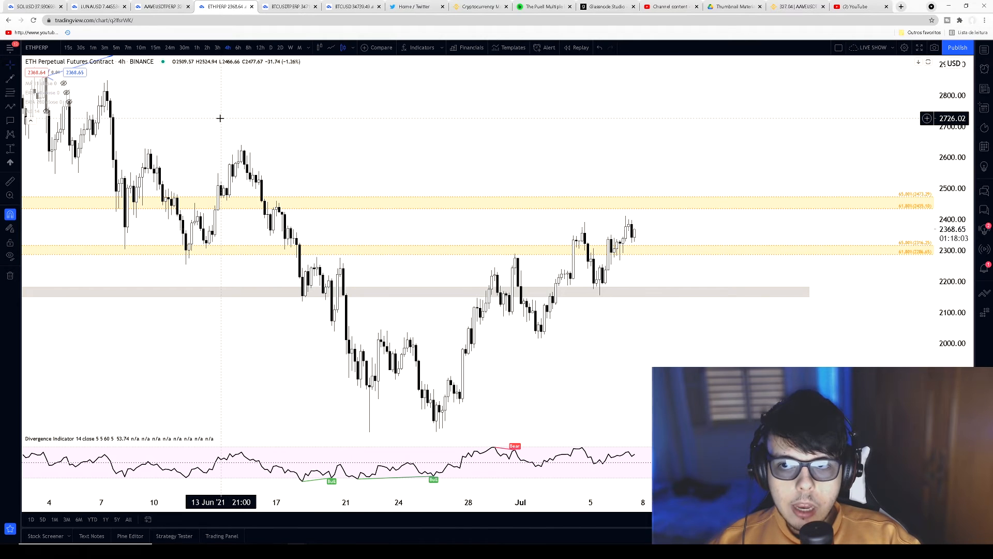
# Switch to the AAVEUSDTPERP chart and dismiss the Fib Retracement settings dialog.
pyautogui.click(163, 6)
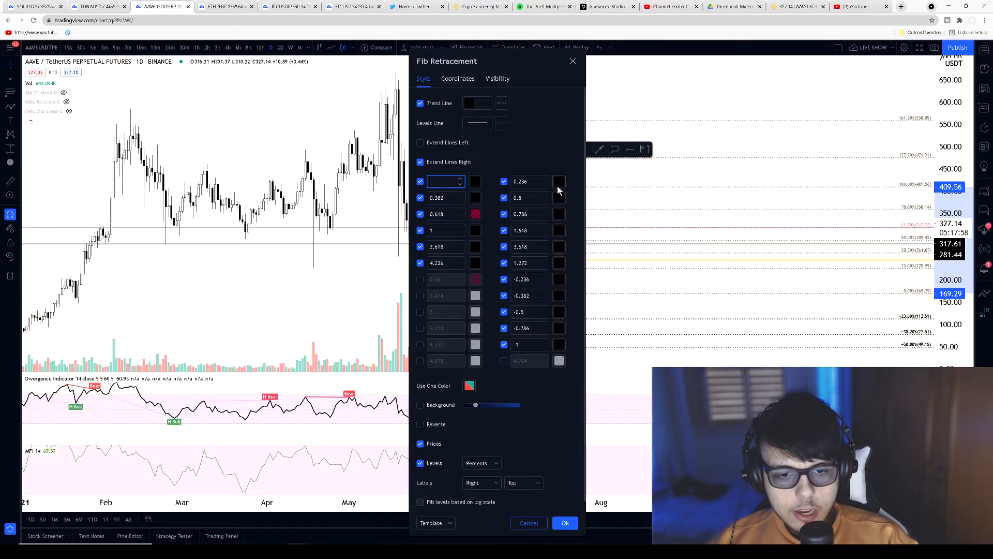
pyautogui.click(564, 522)
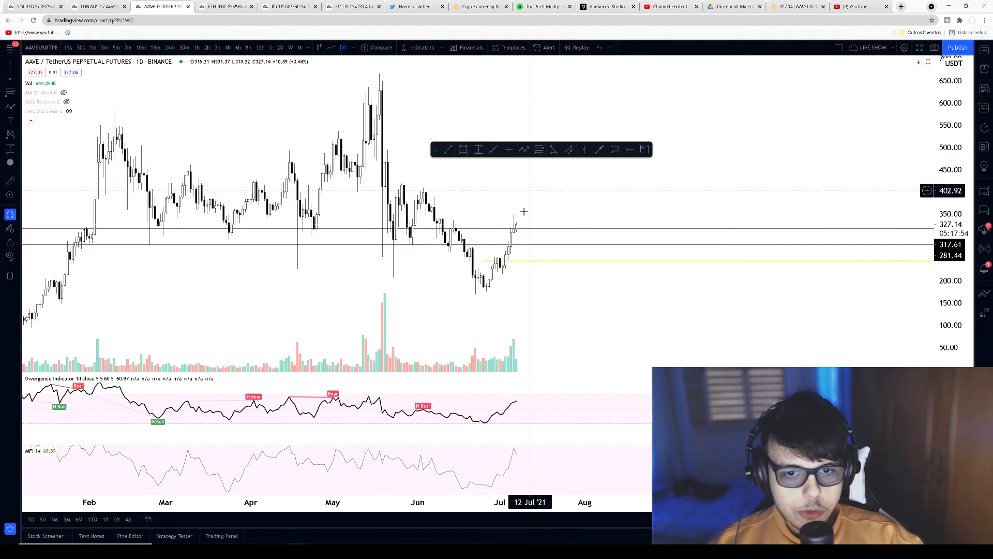
pyautogui.moveTo(507, 188)
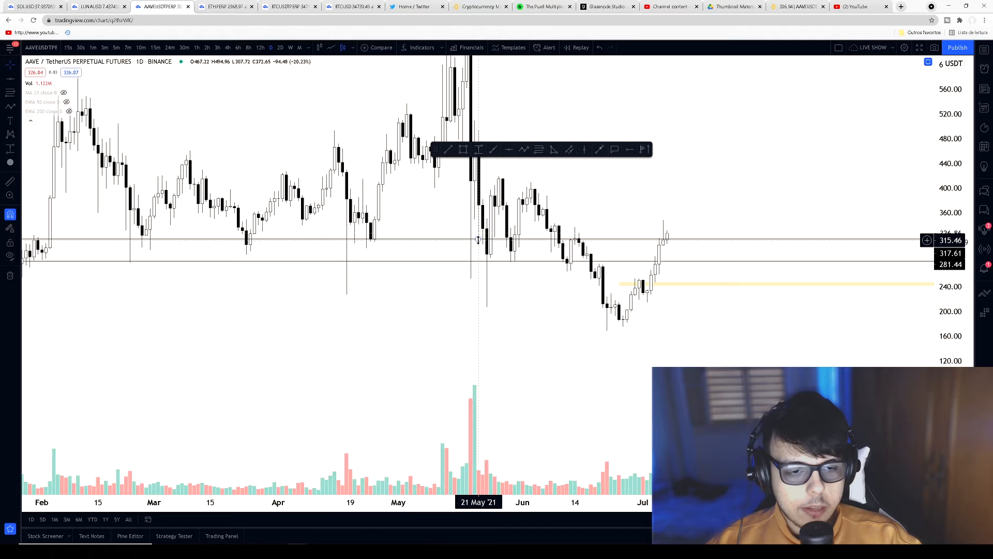
pyautogui.moveTo(701, 300)
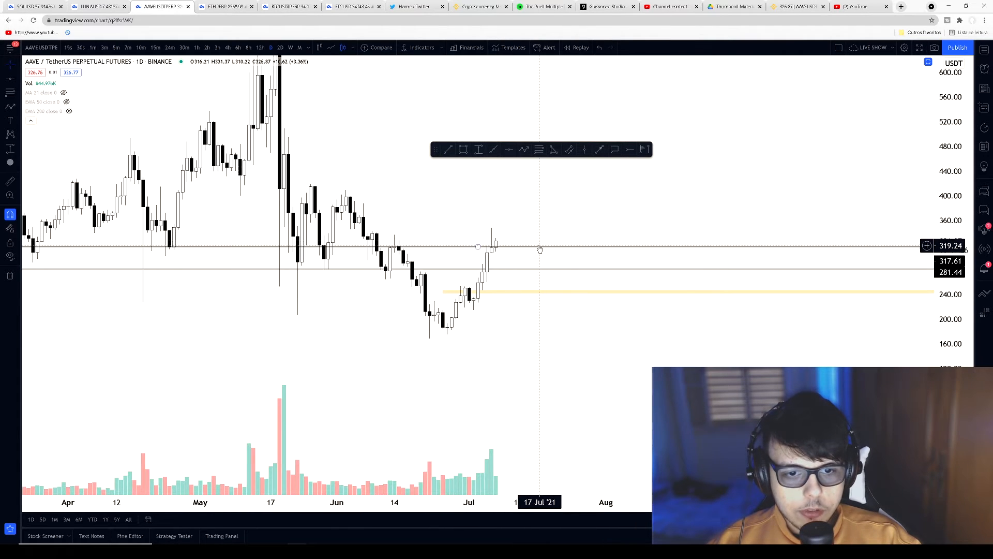
pyautogui.moveTo(524, 247)
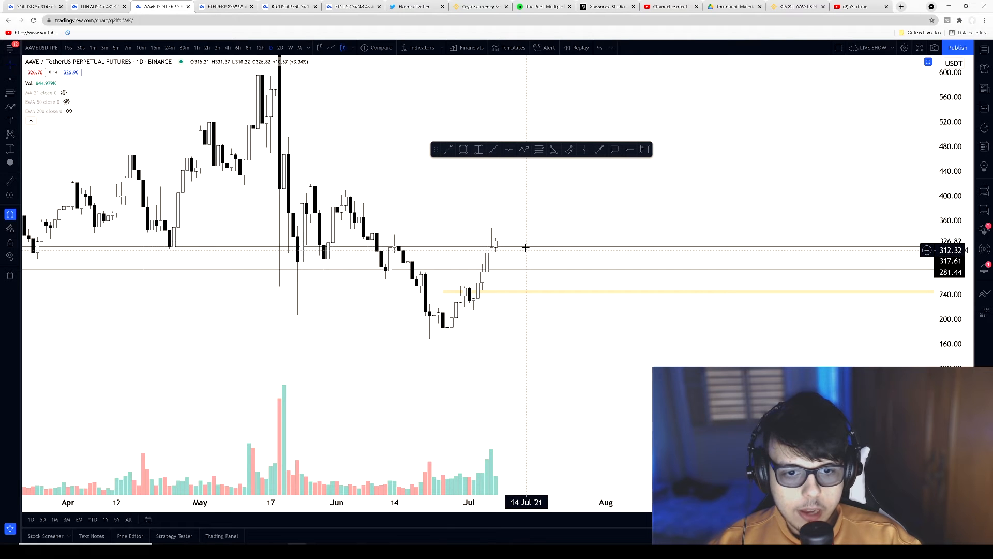
pyautogui.moveTo(517, 273)
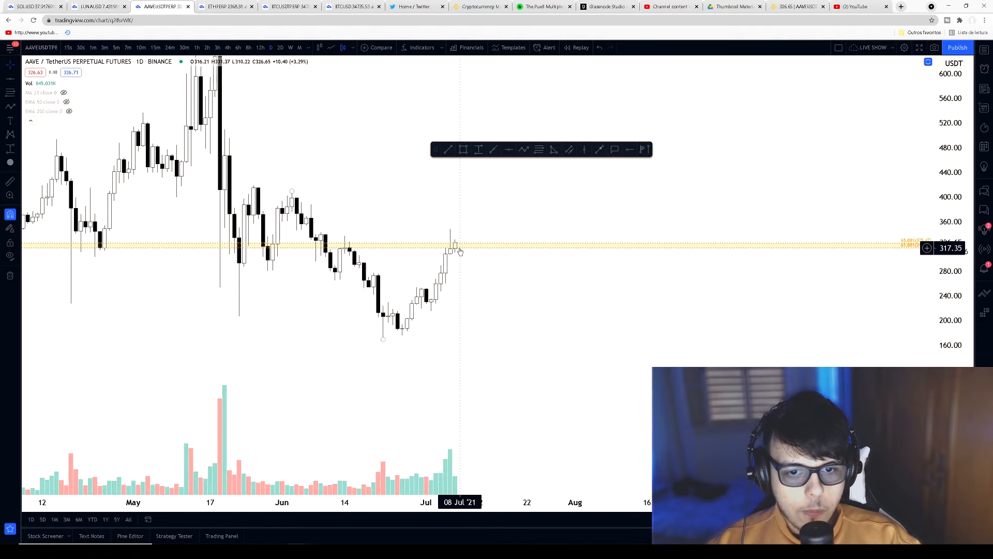
pyautogui.moveTo(468, 262)
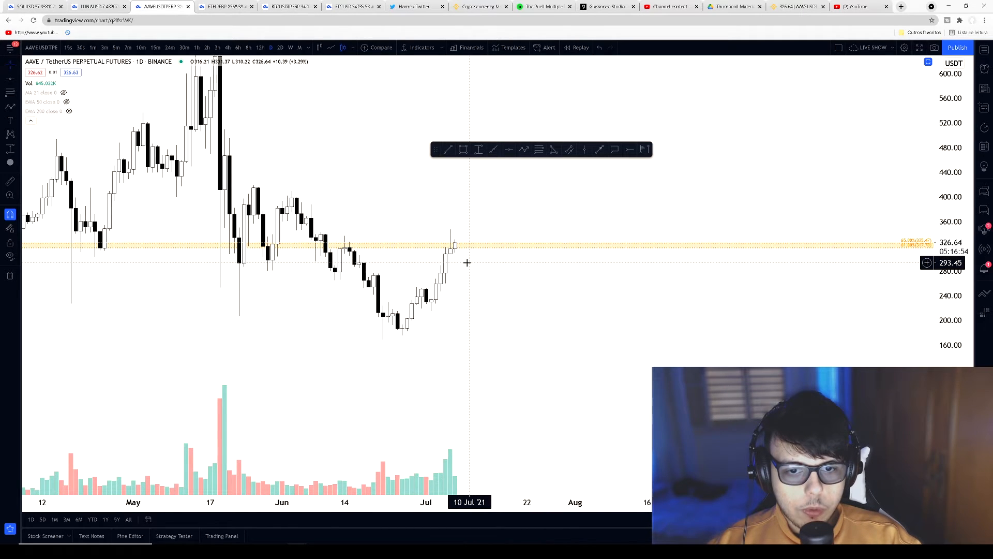
pyautogui.moveTo(447, 227)
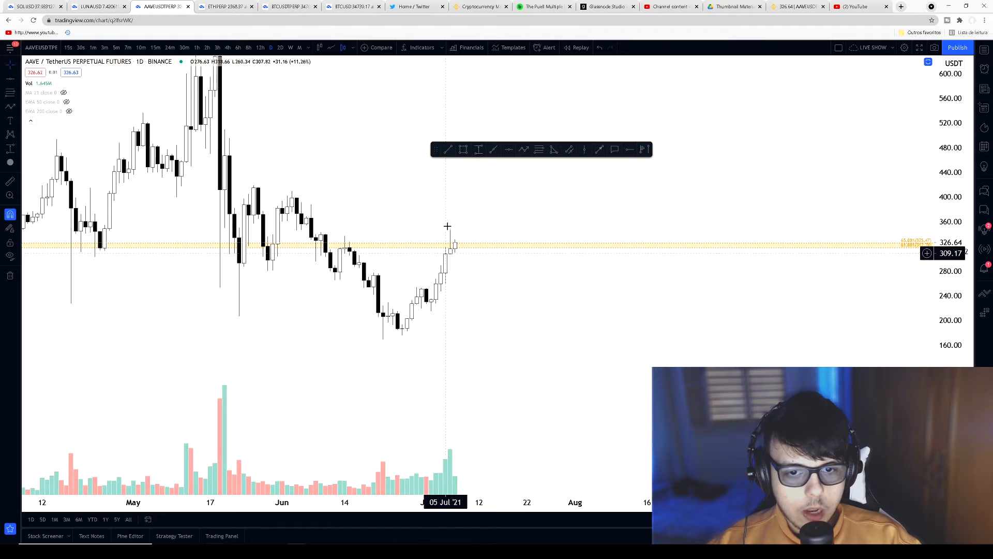
pyautogui.moveTo(455, 246)
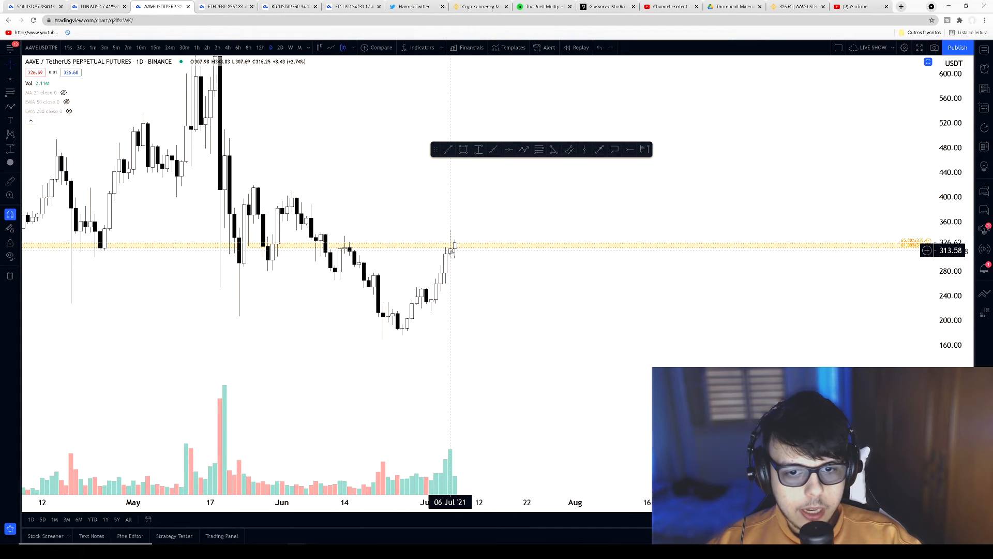
pyautogui.moveTo(452, 247)
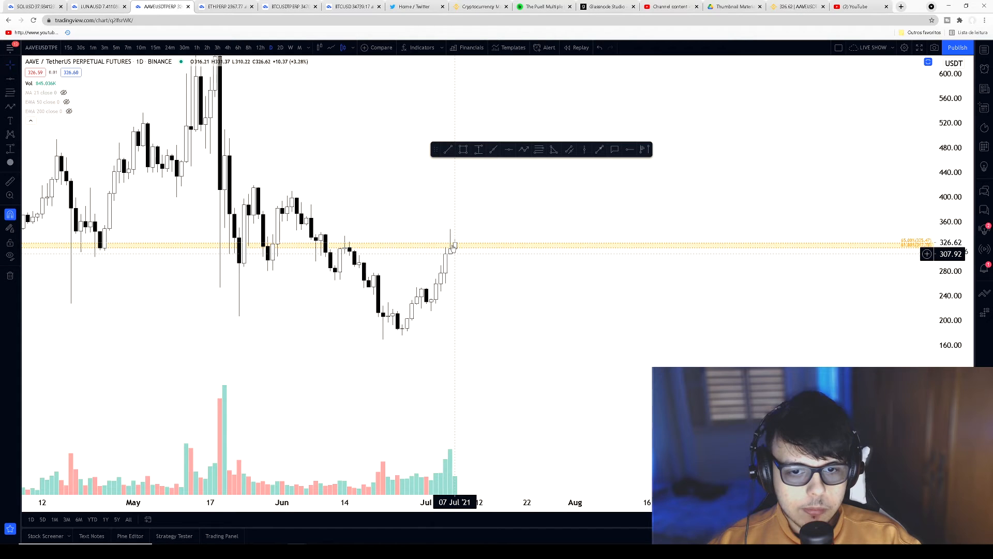
pyautogui.moveTo(491, 266)
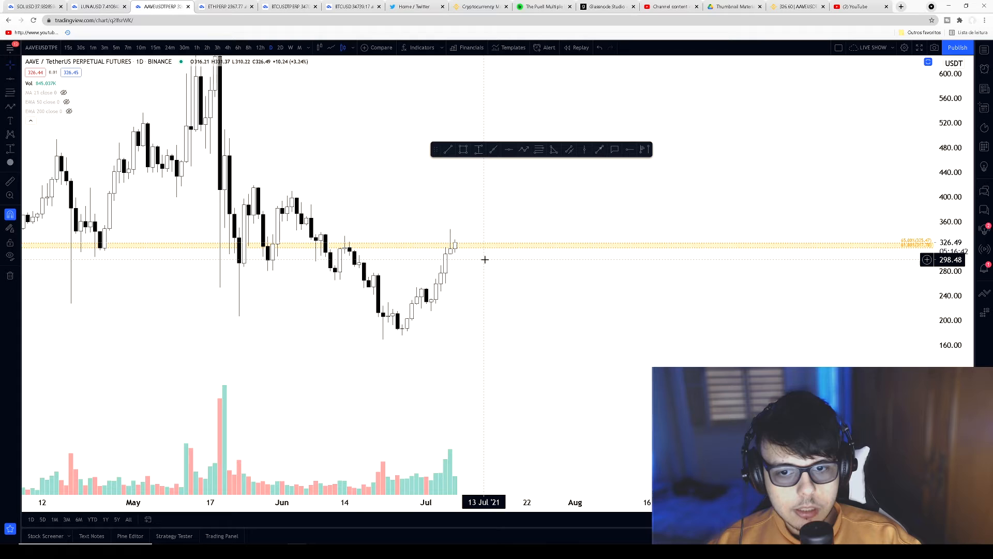
pyautogui.moveTo(470, 280)
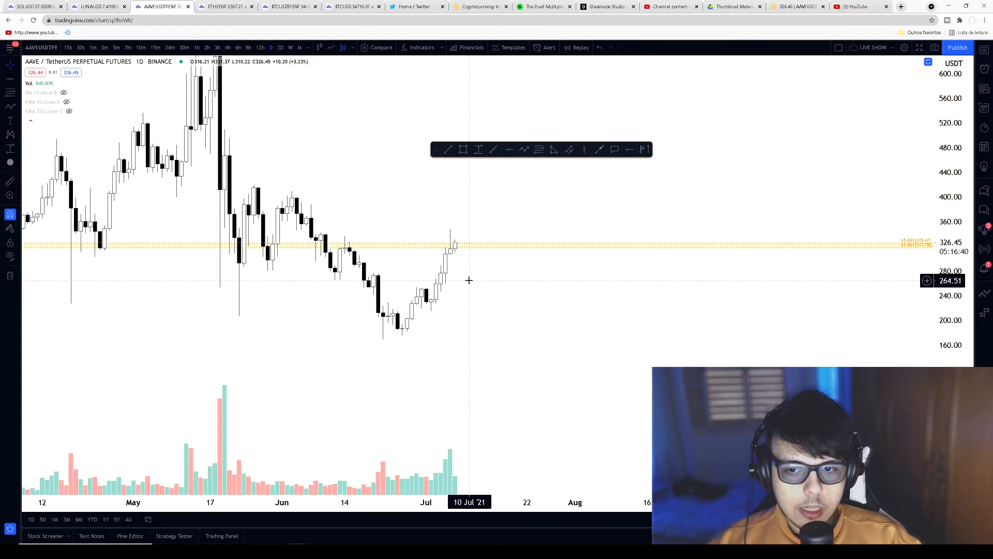
pyautogui.moveTo(484, 290)
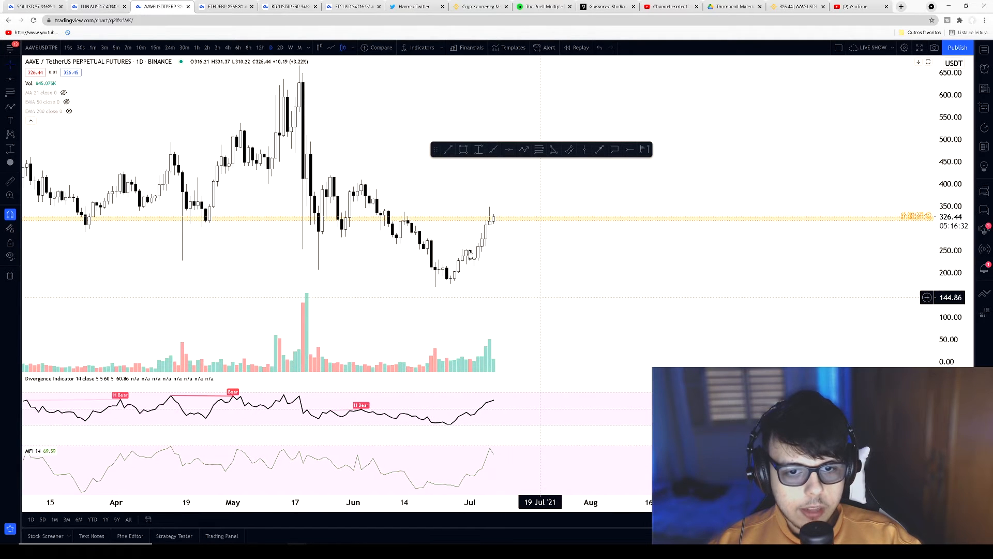
pyautogui.moveTo(232, 117)
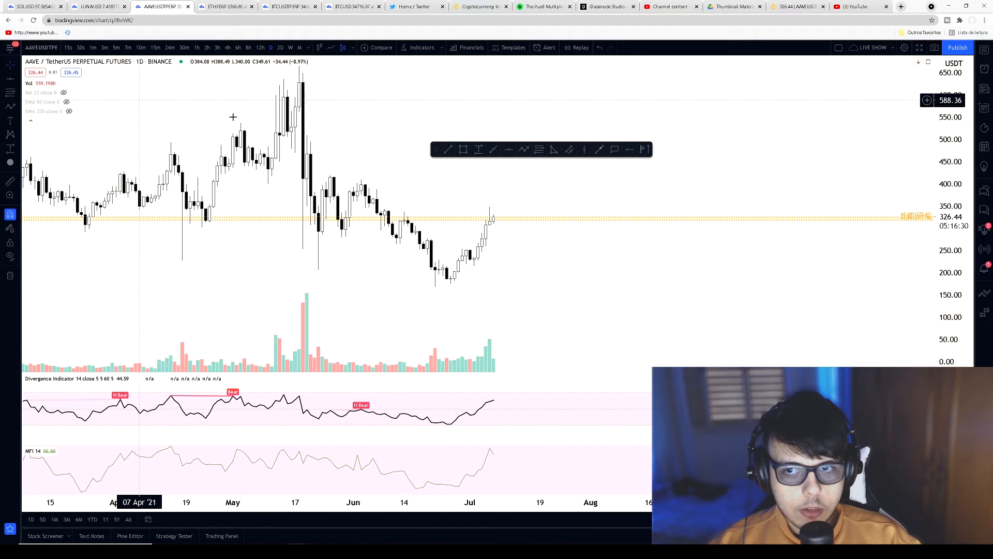
pyautogui.moveTo(534, 254)
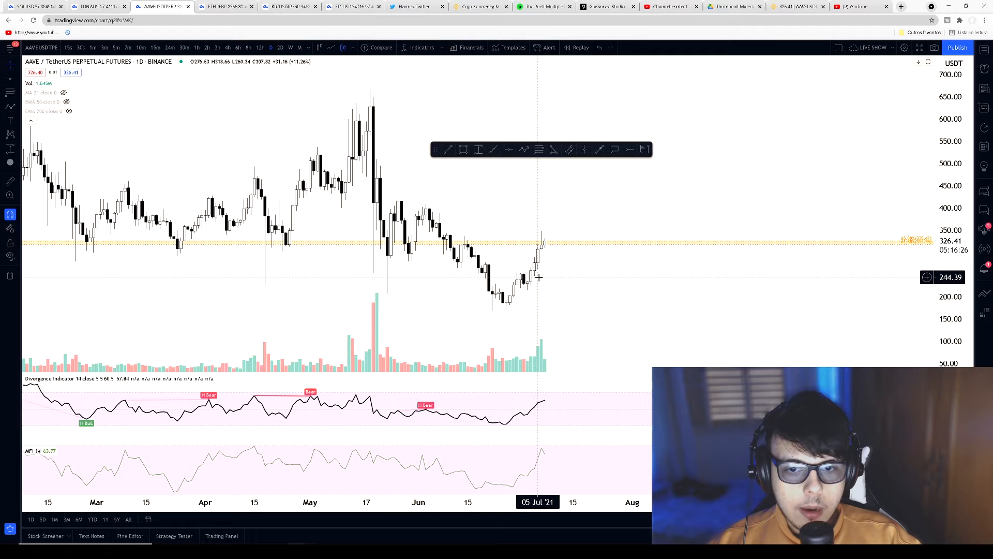
pyautogui.moveTo(630, 246)
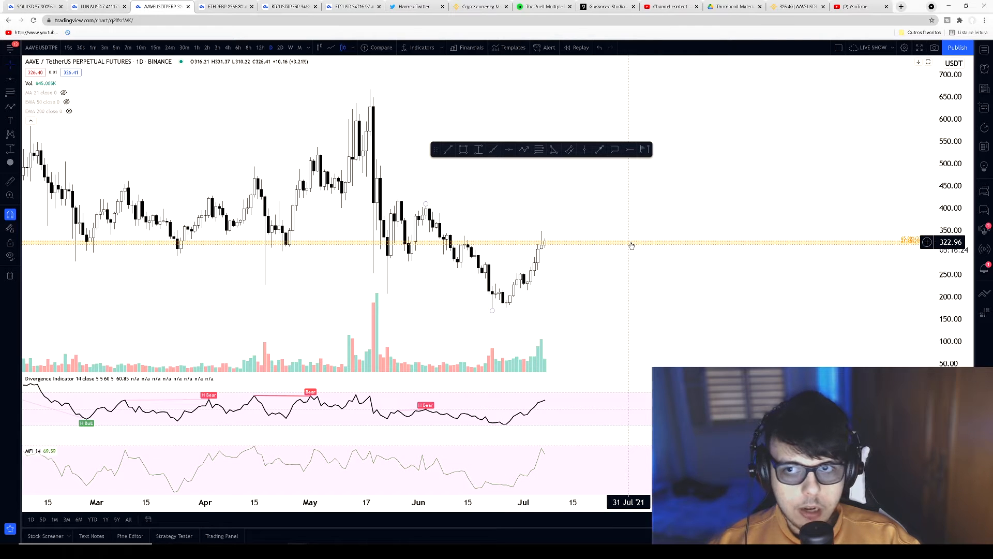
pyautogui.moveTo(628, 247)
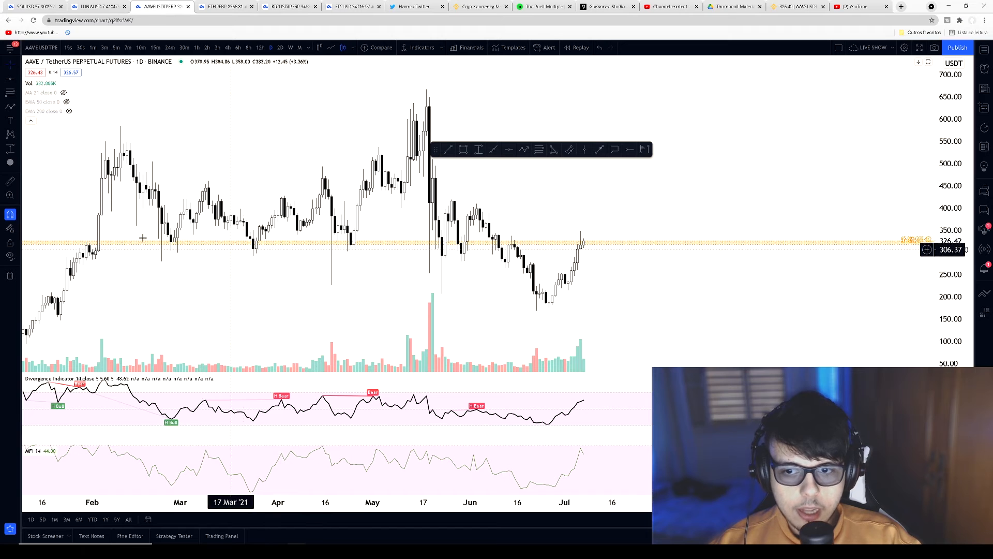
pyautogui.moveTo(412, 223)
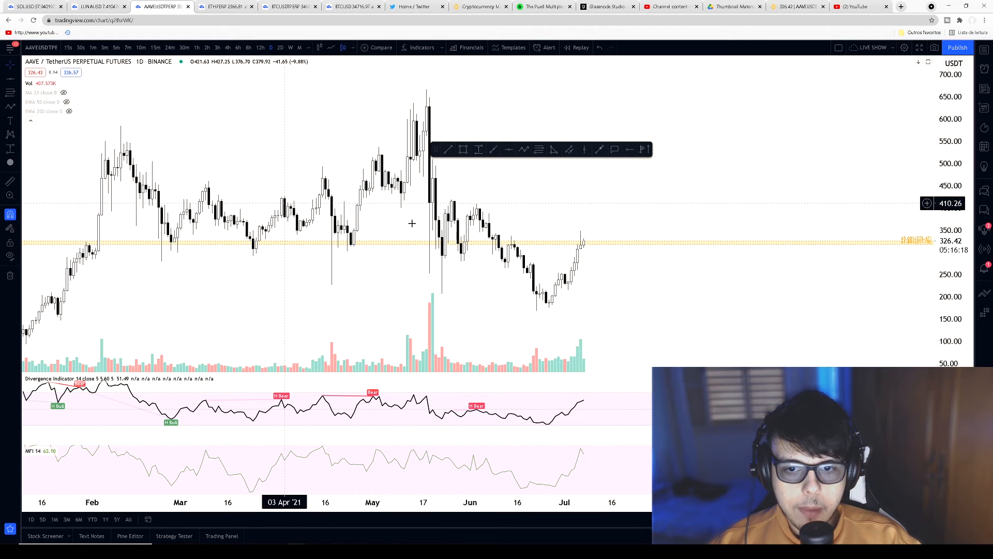
pyautogui.moveTo(259, 282)
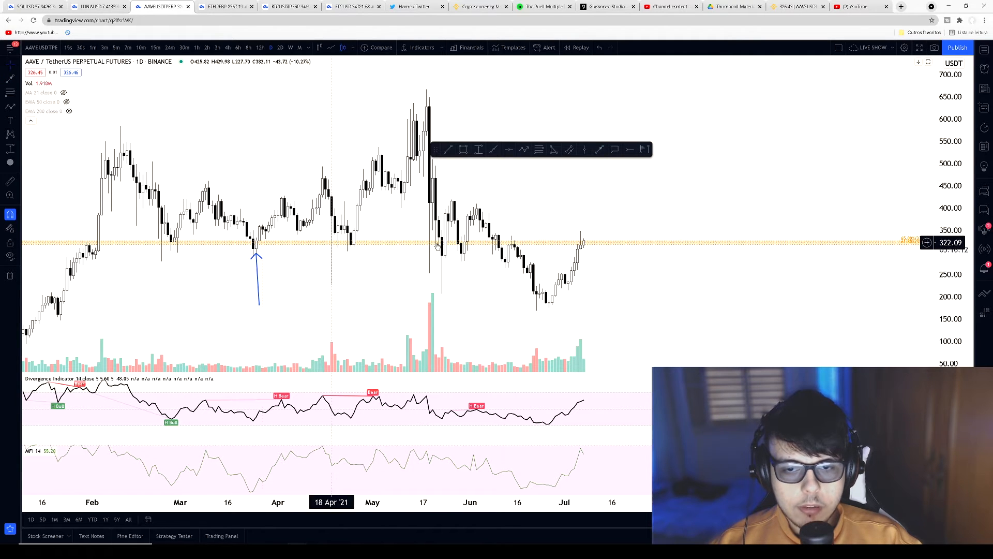
pyautogui.moveTo(473, 239)
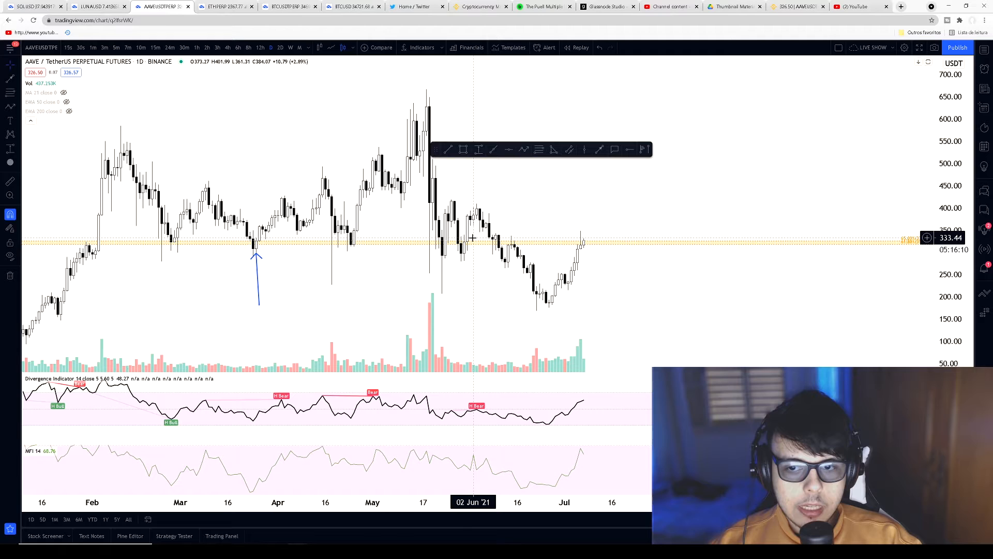
pyautogui.moveTo(513, 230)
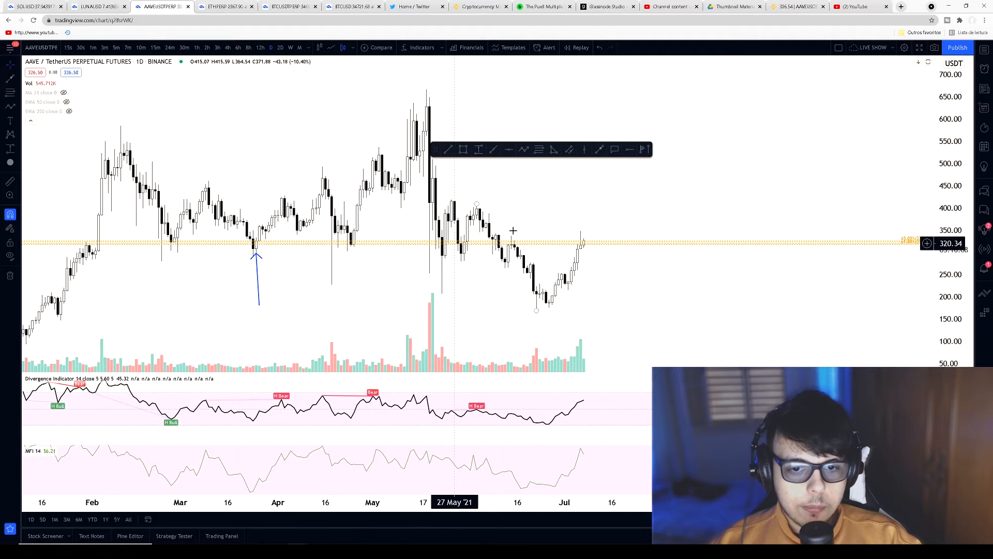
pyautogui.moveTo(627, 186)
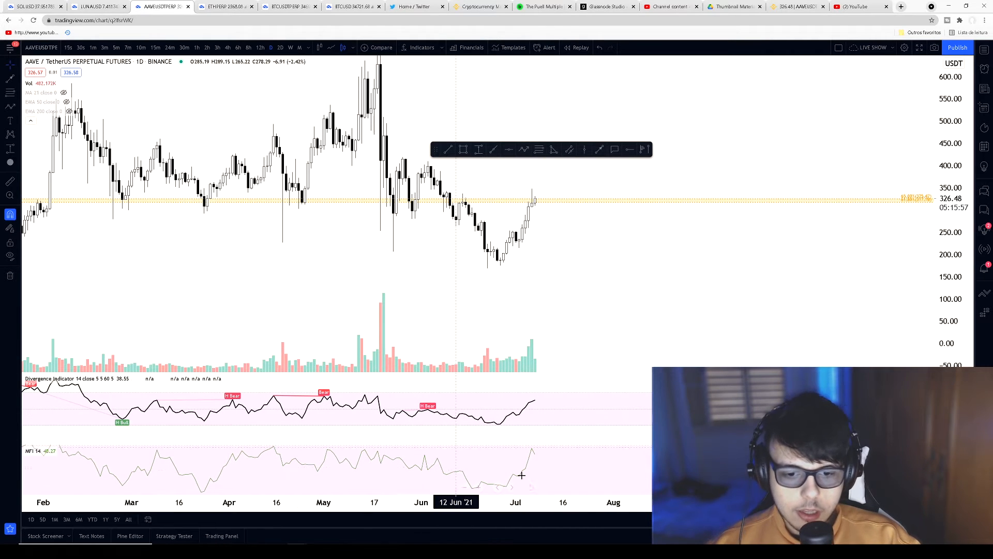
pyautogui.moveTo(494, 478)
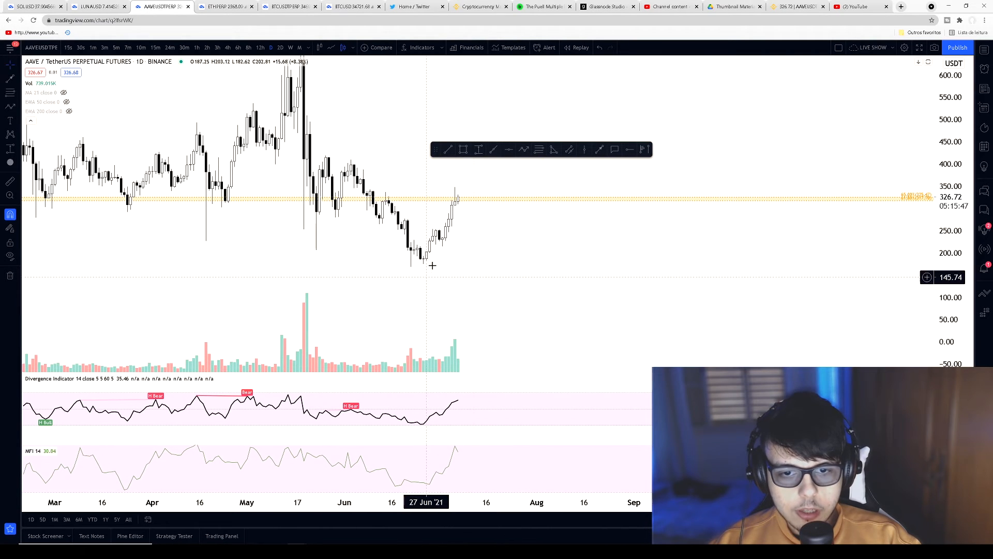
pyautogui.moveTo(452, 213)
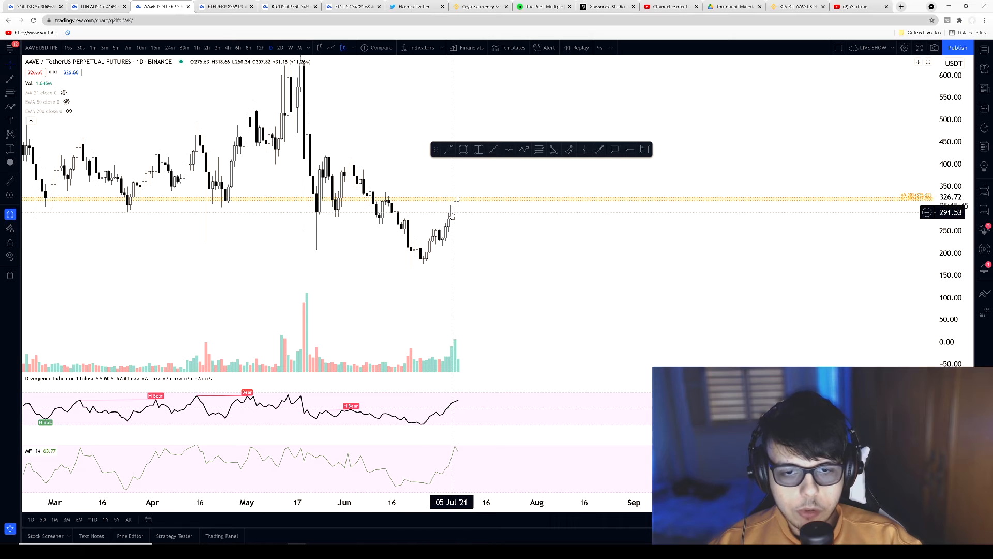
pyautogui.moveTo(401, 413)
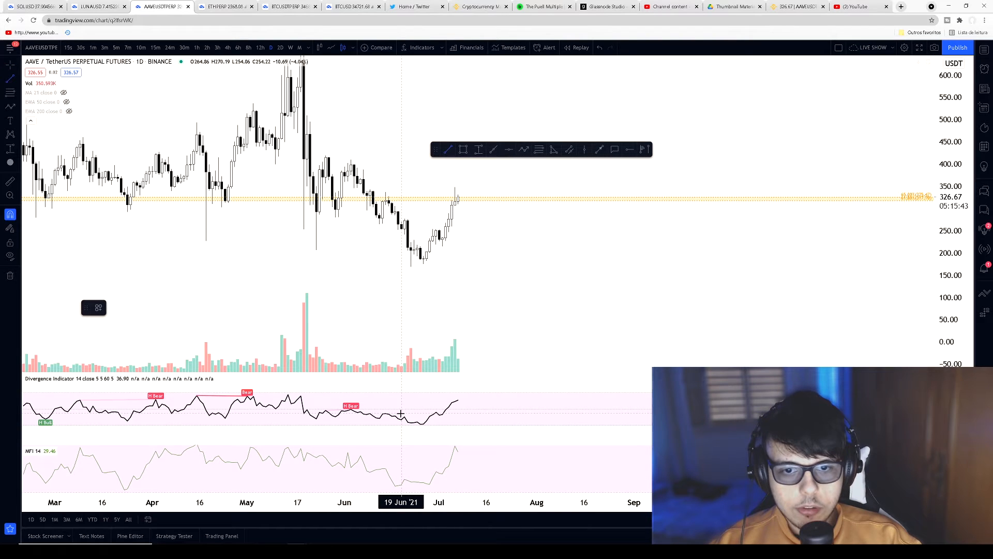
pyautogui.moveTo(394, 486)
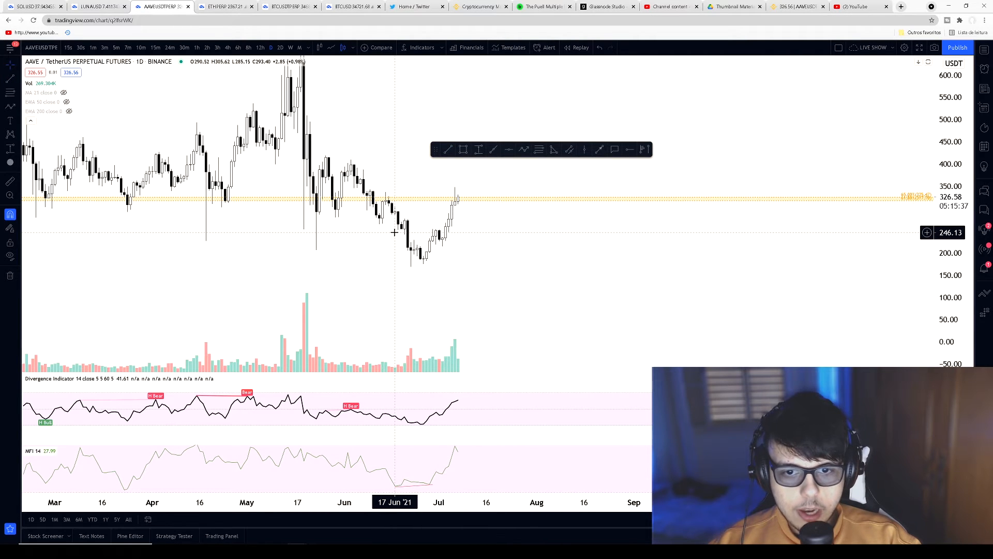
pyautogui.moveTo(445, 365)
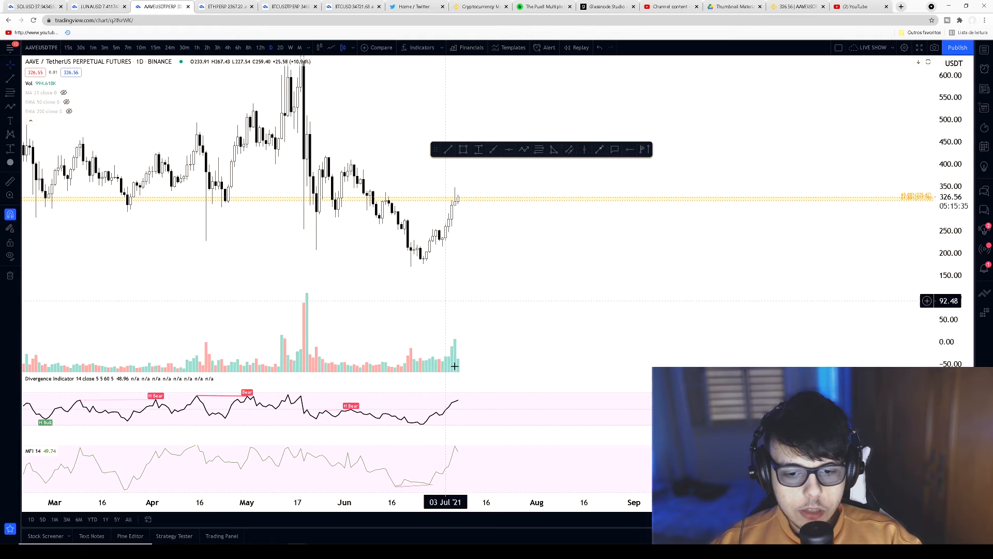
pyautogui.moveTo(388, 476)
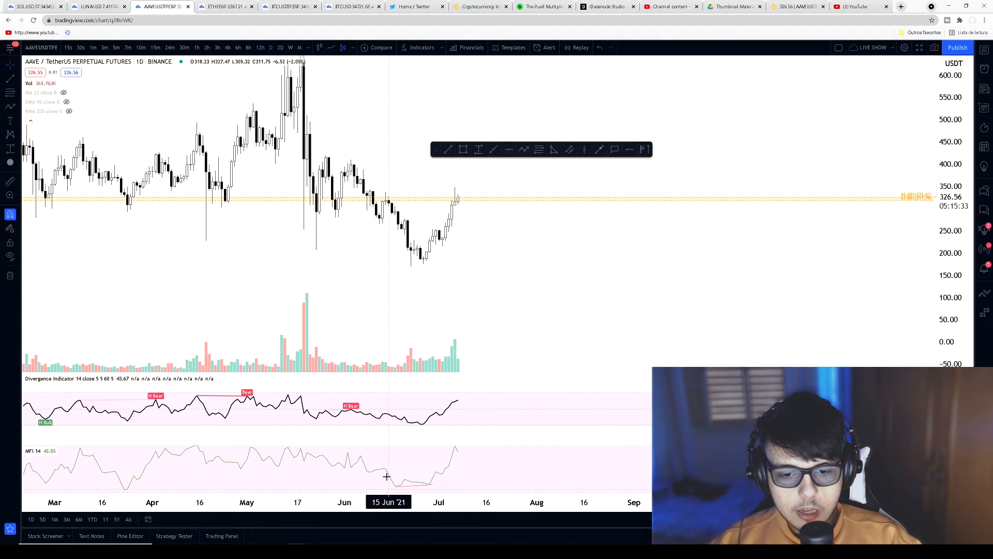
pyautogui.moveTo(405, 489)
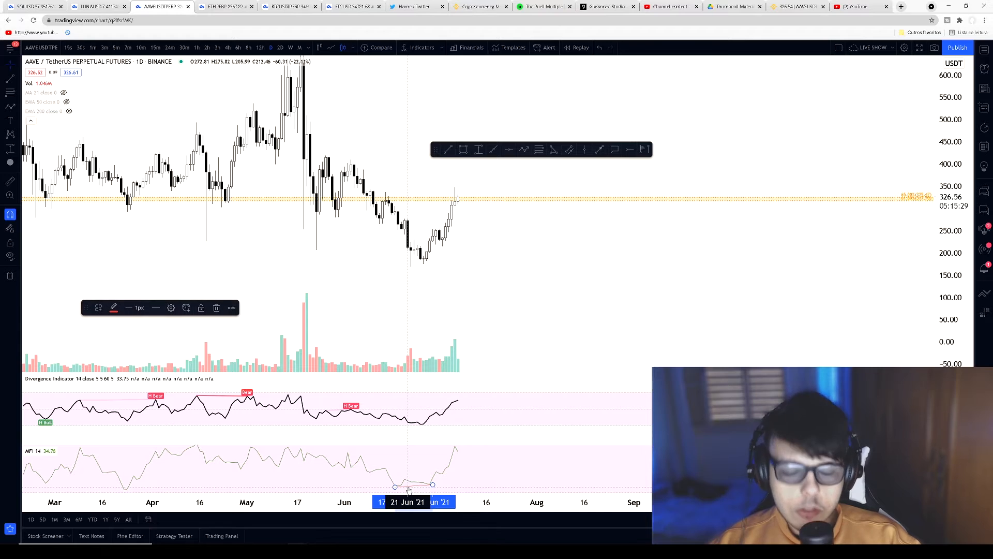
pyautogui.moveTo(477, 377)
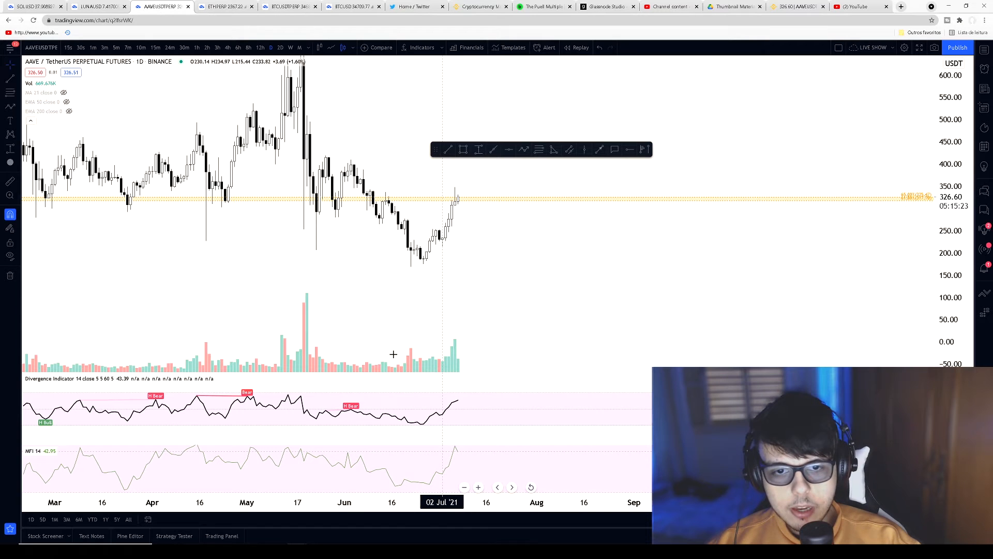
# Set the AAVE chart to the 4-hour timeframe.
pyautogui.click(227, 48)
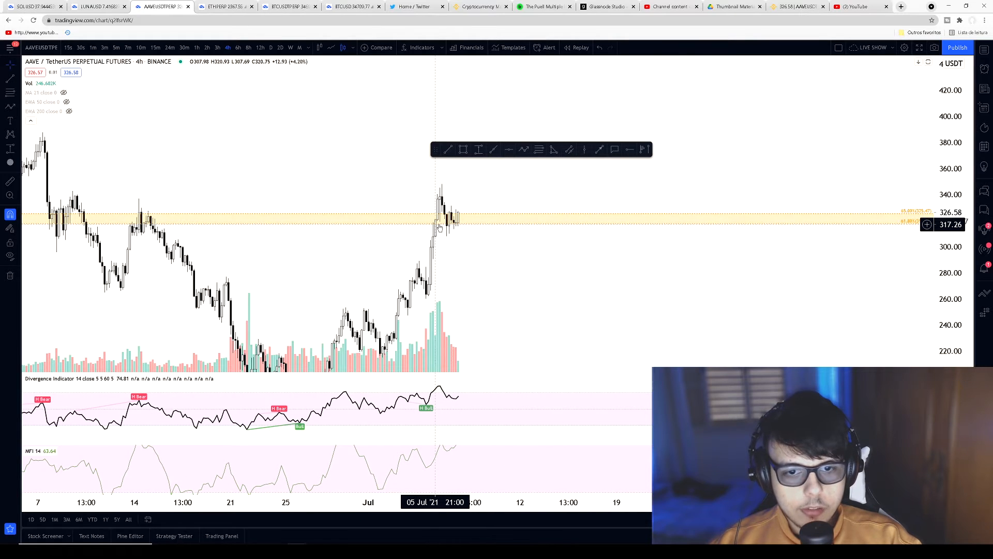
pyautogui.moveTo(540, 227)
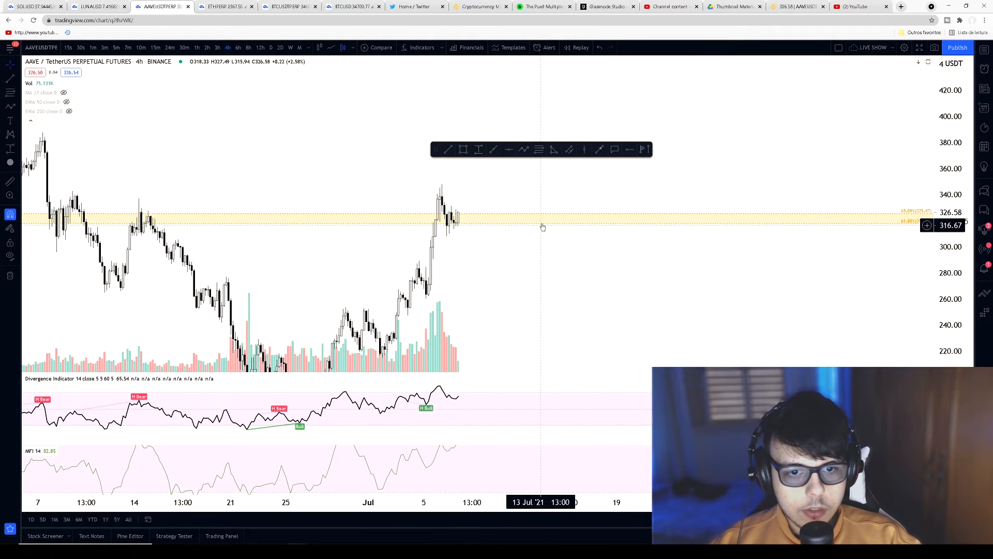
pyautogui.moveTo(460, 226)
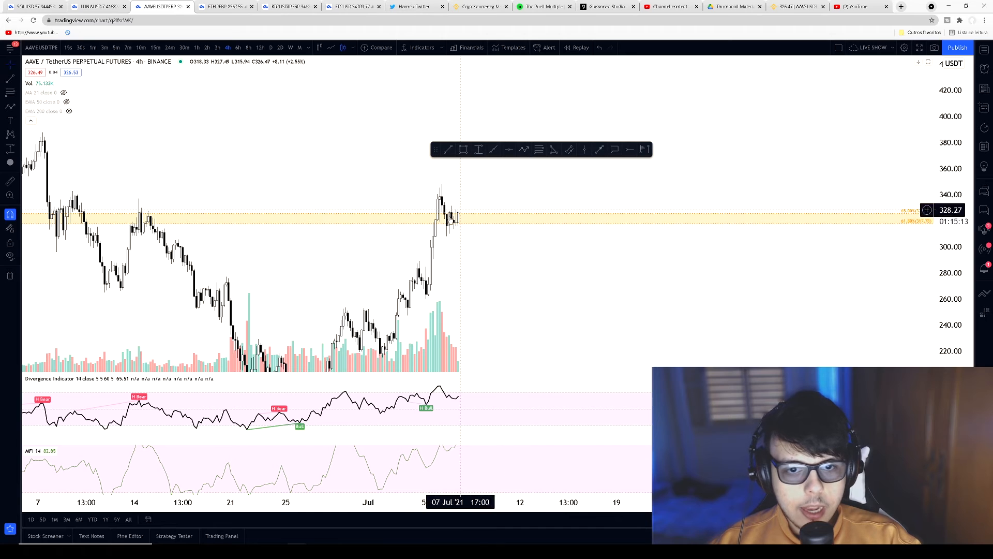
pyautogui.moveTo(448, 217)
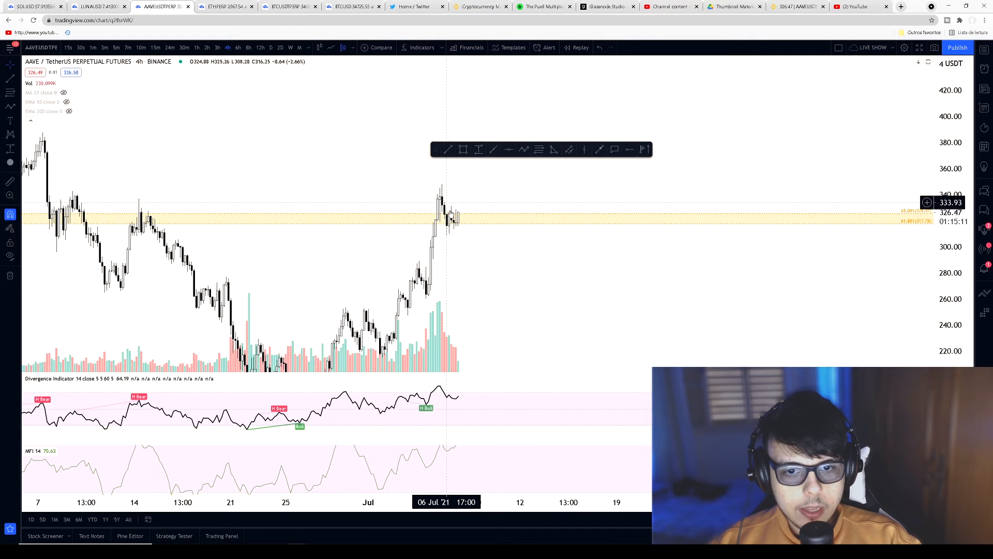
pyautogui.moveTo(454, 221)
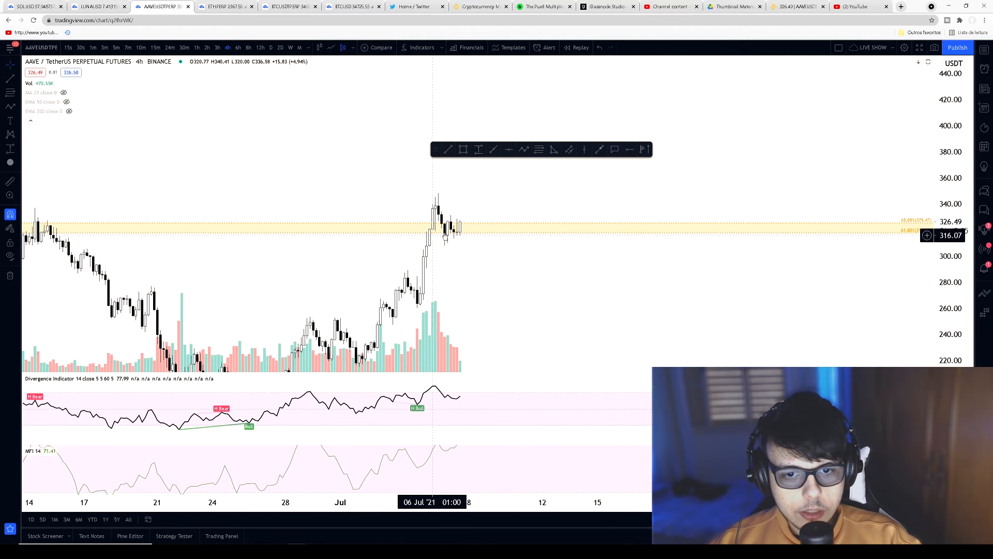
pyautogui.moveTo(459, 234)
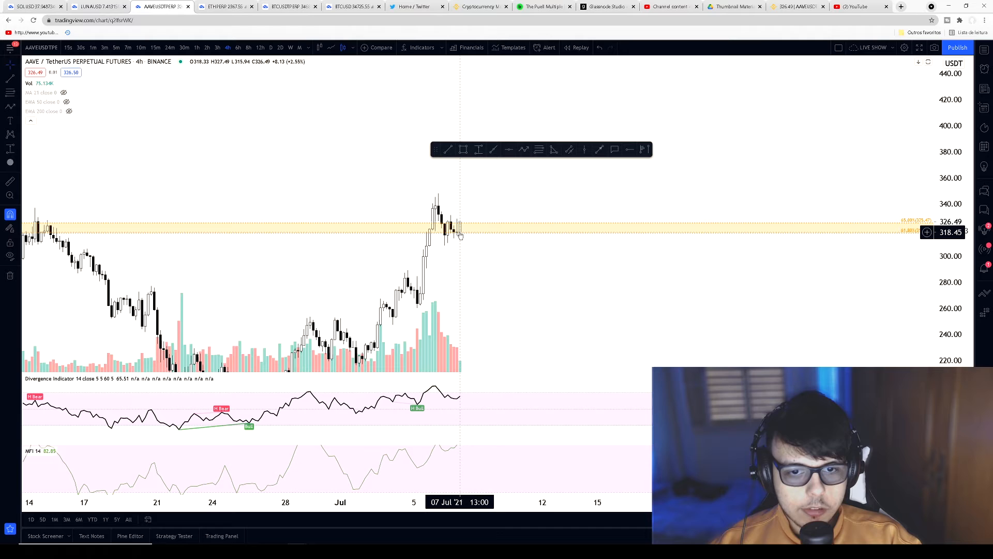
pyautogui.moveTo(465, 220)
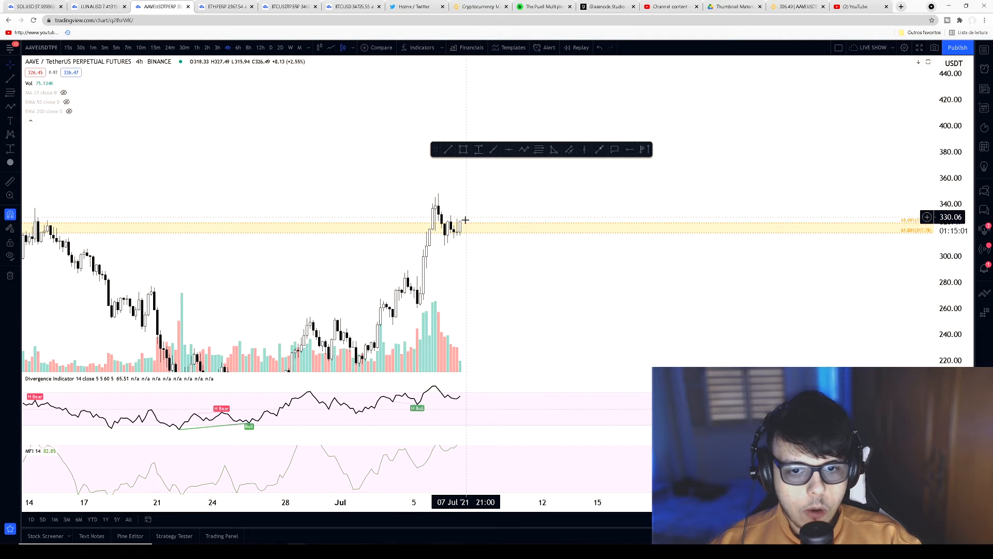
pyautogui.moveTo(480, 222)
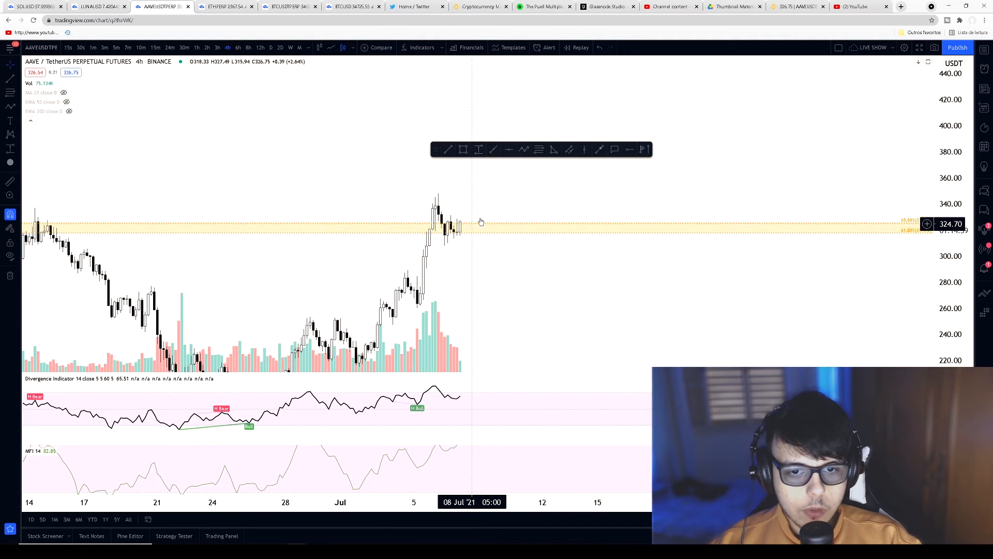
pyautogui.moveTo(484, 219)
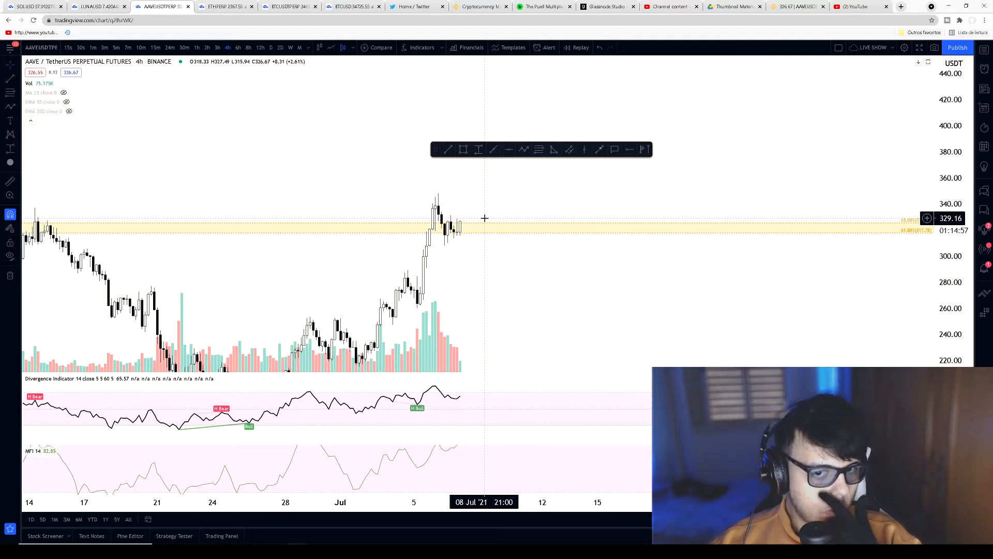
pyautogui.moveTo(460, 202)
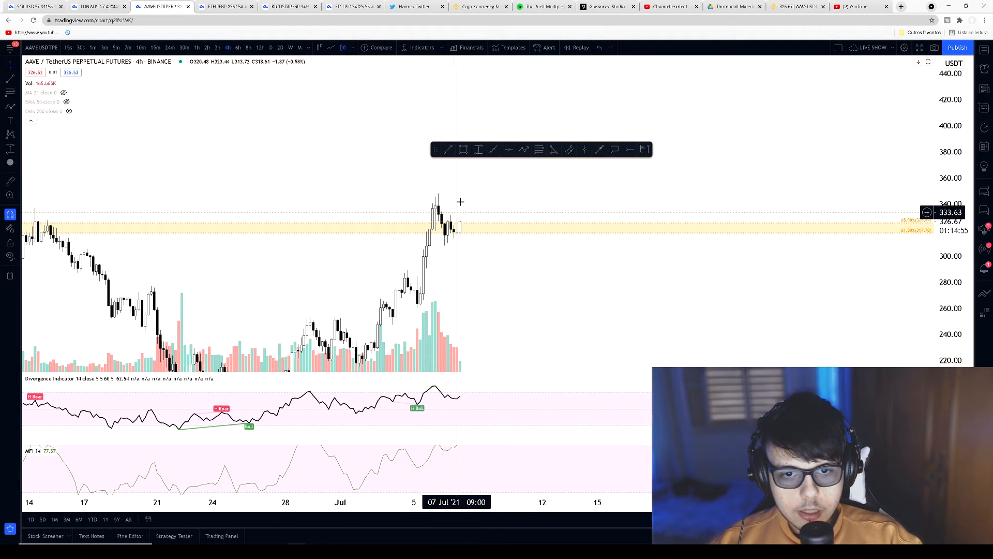
pyautogui.moveTo(480, 224)
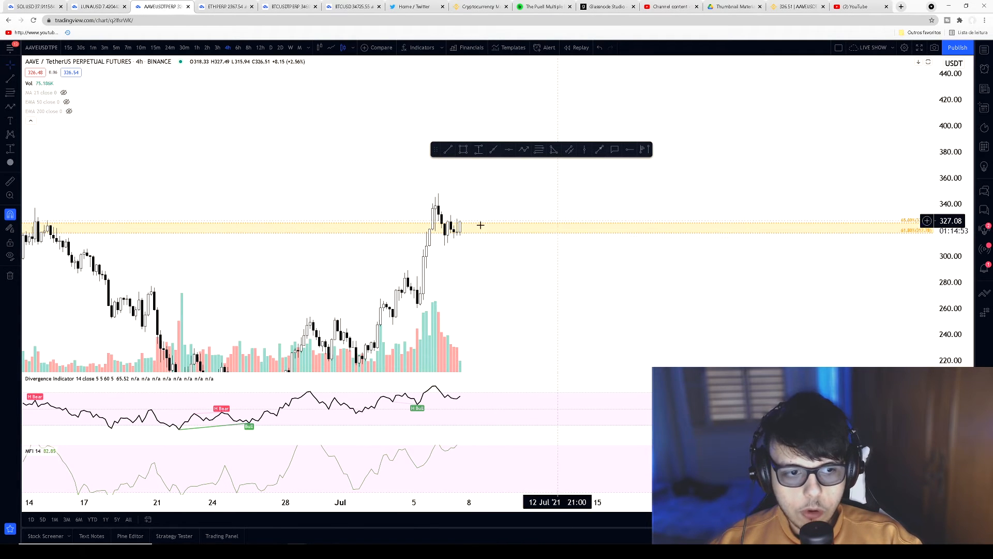
pyautogui.moveTo(468, 227)
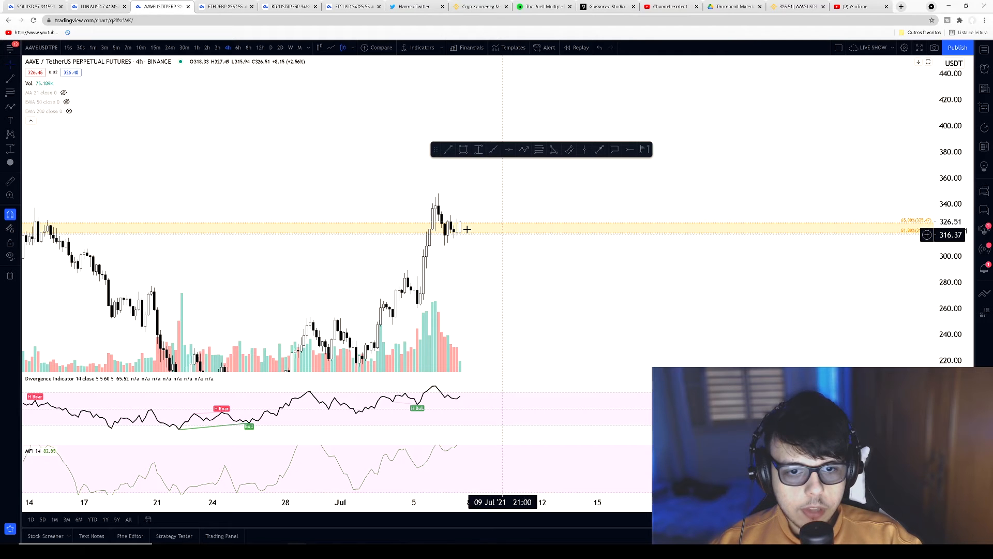
pyautogui.moveTo(384, 218)
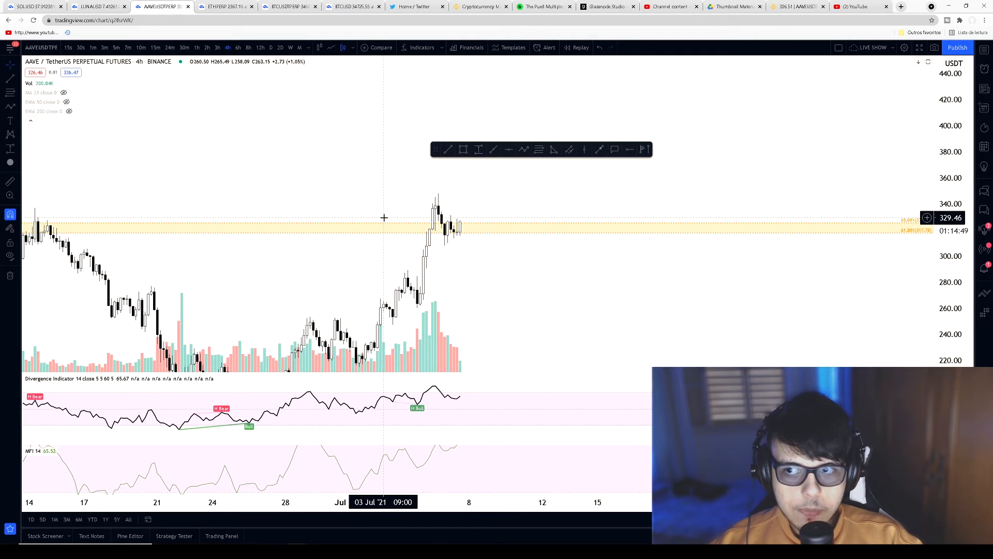
pyautogui.moveTo(504, 238)
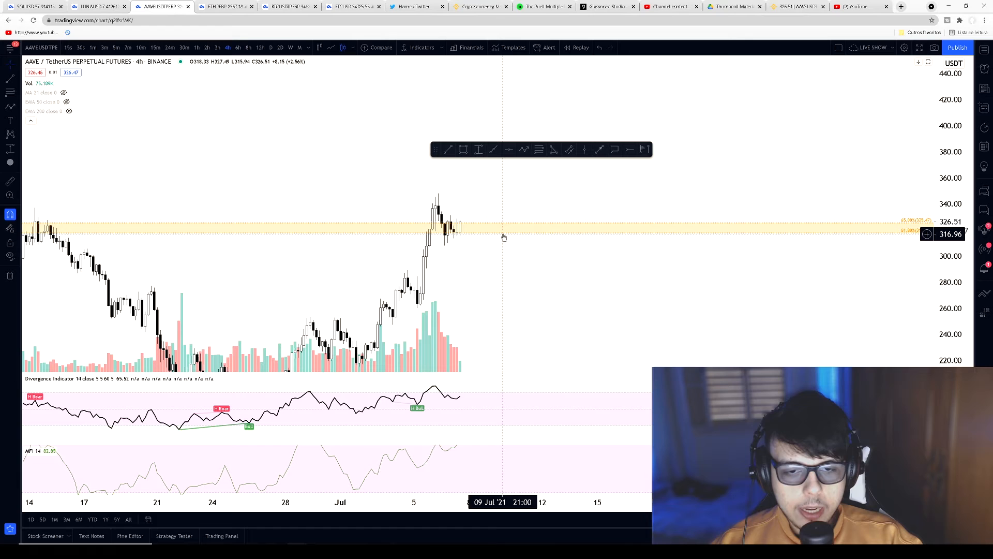
pyautogui.moveTo(486, 206)
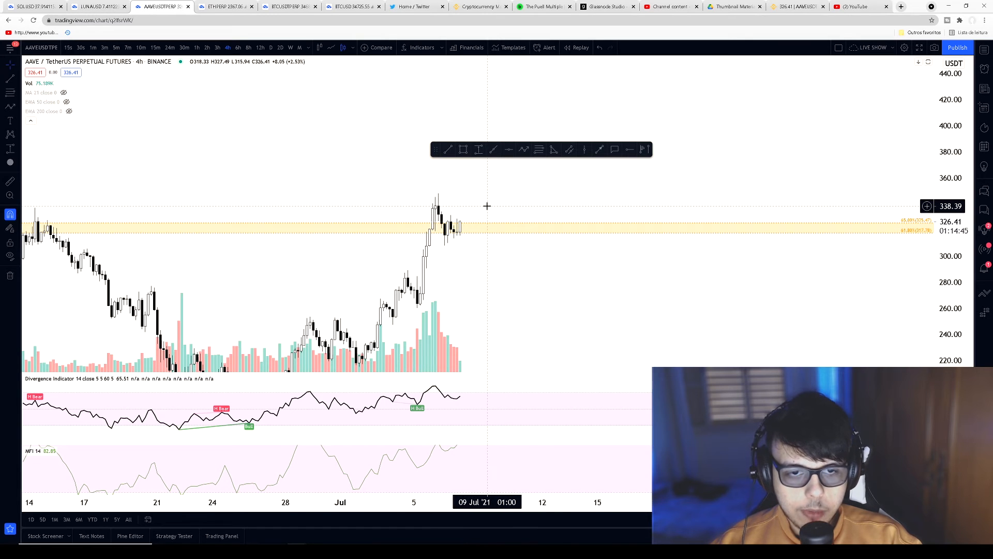
pyautogui.moveTo(503, 195)
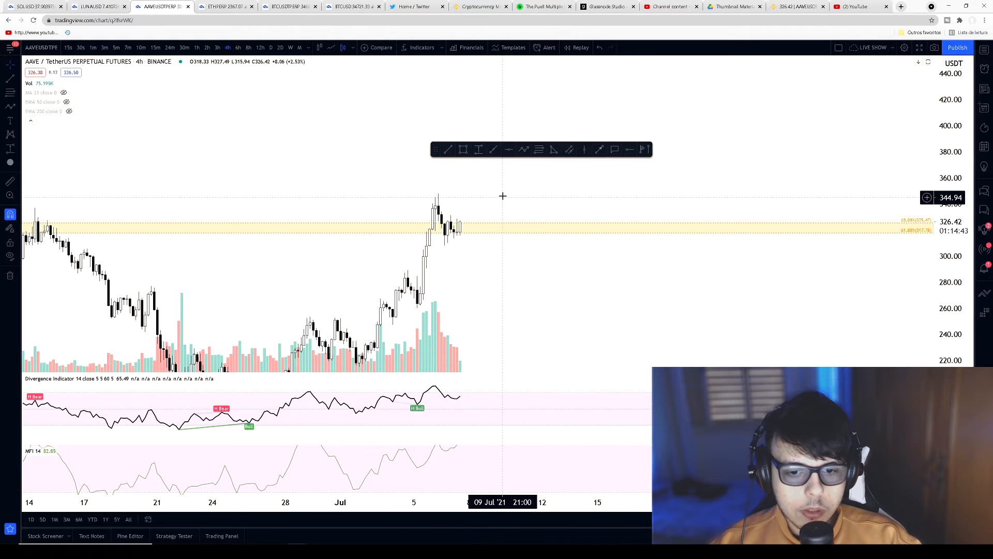
pyautogui.moveTo(330, 143)
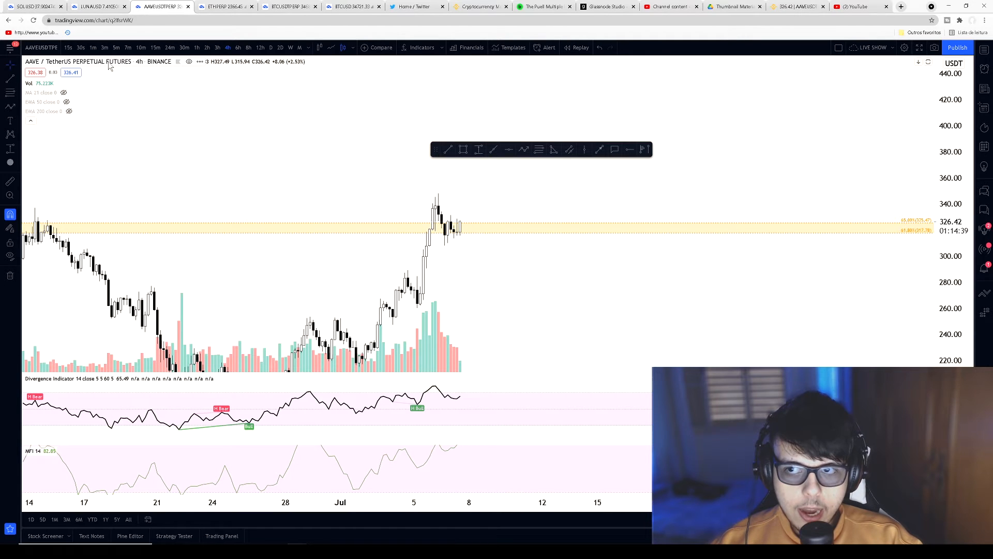
# Switch to the LUNAUSD daily chart and mark a rejection at the 7.70 line.
pyautogui.click(96, 6)
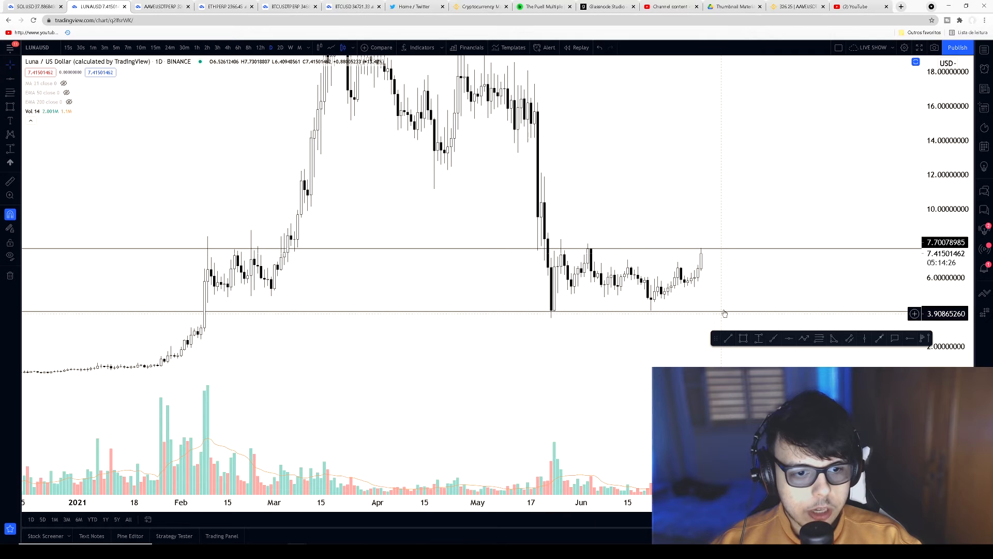
pyautogui.moveTo(733, 255)
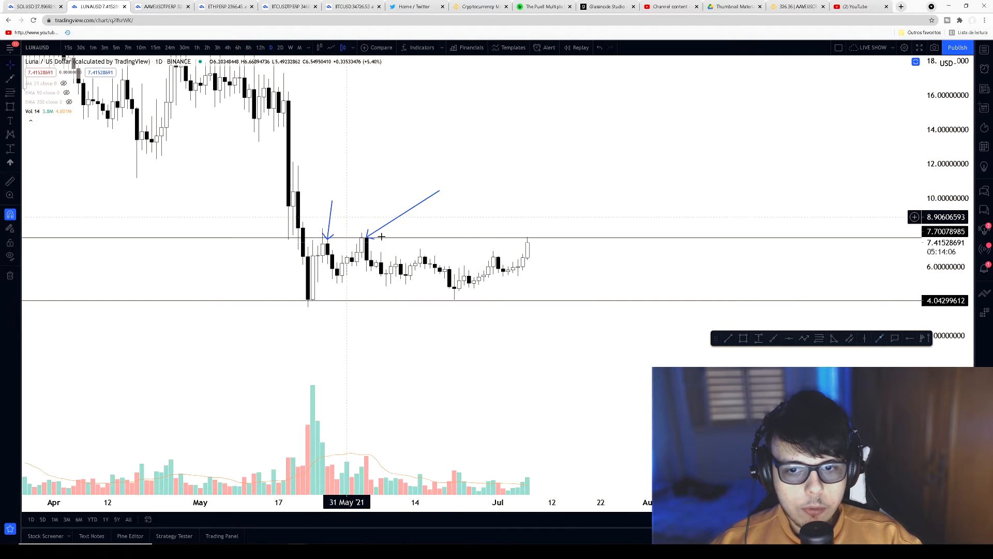
pyautogui.moveTo(501, 277)
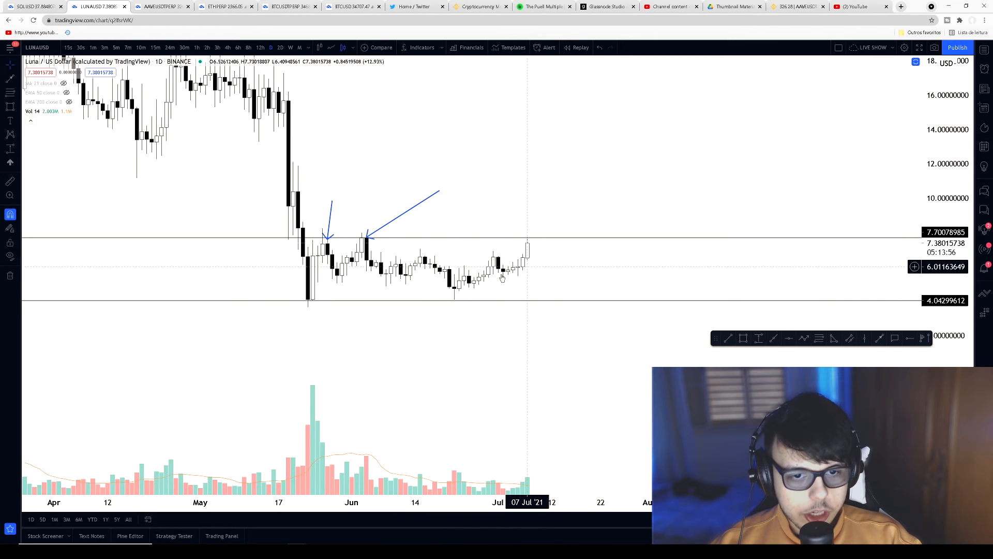
pyautogui.moveTo(489, 271)
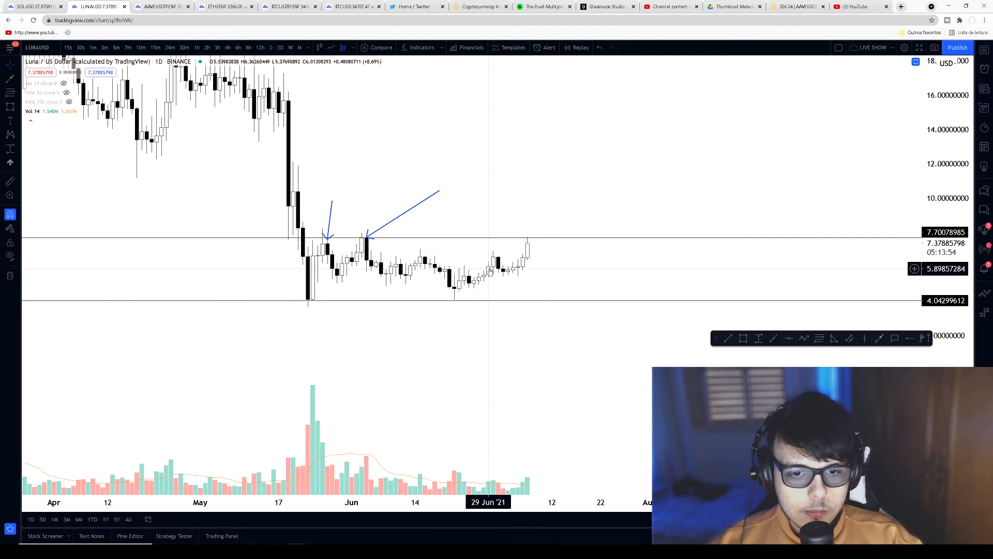
pyautogui.moveTo(377, 241)
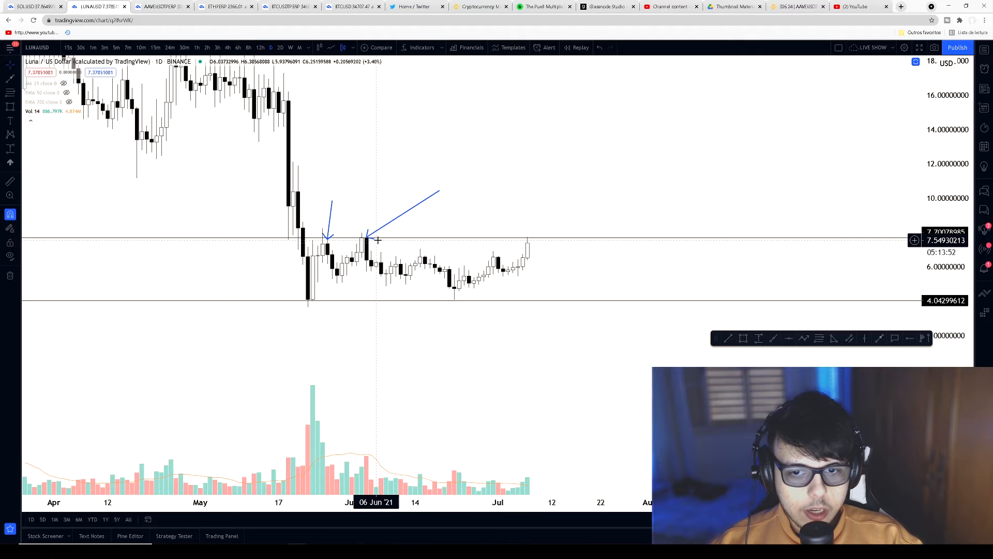
pyautogui.moveTo(512, 260)
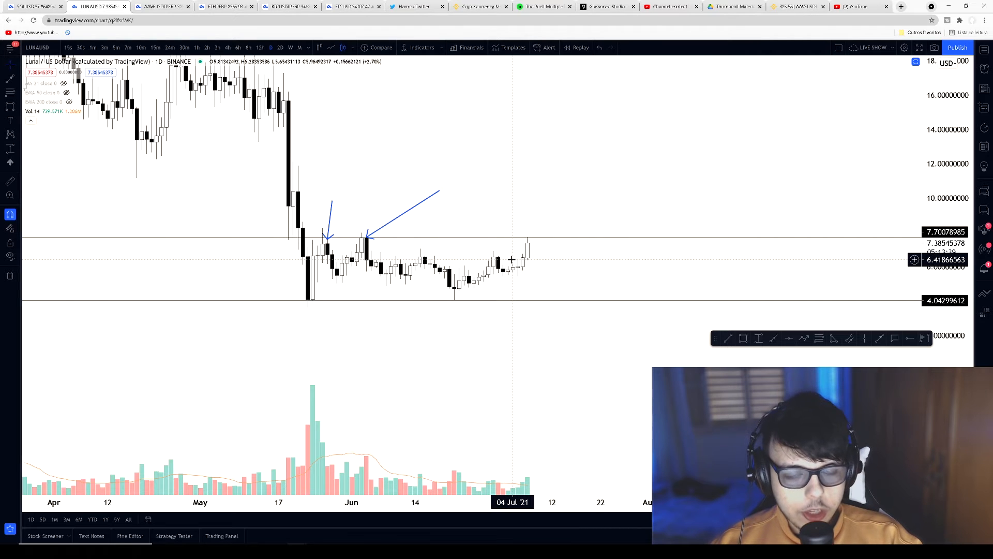
pyautogui.click(399, 220)
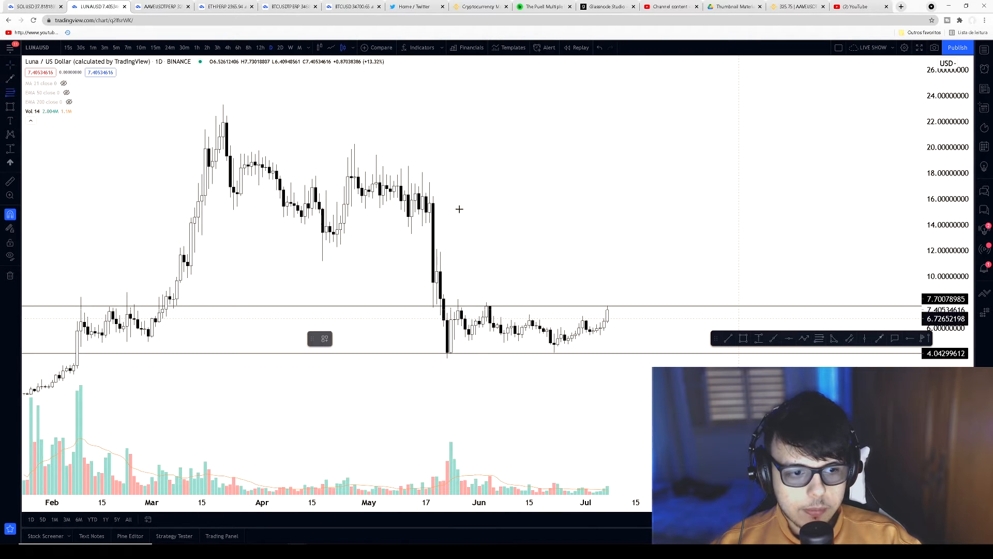
pyautogui.moveTo(355, 138)
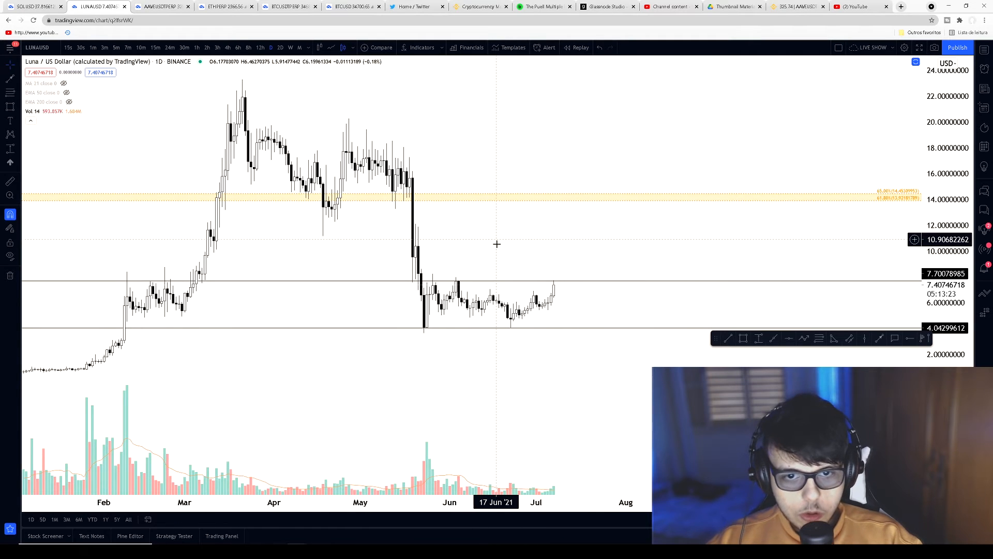
pyautogui.moveTo(517, 237)
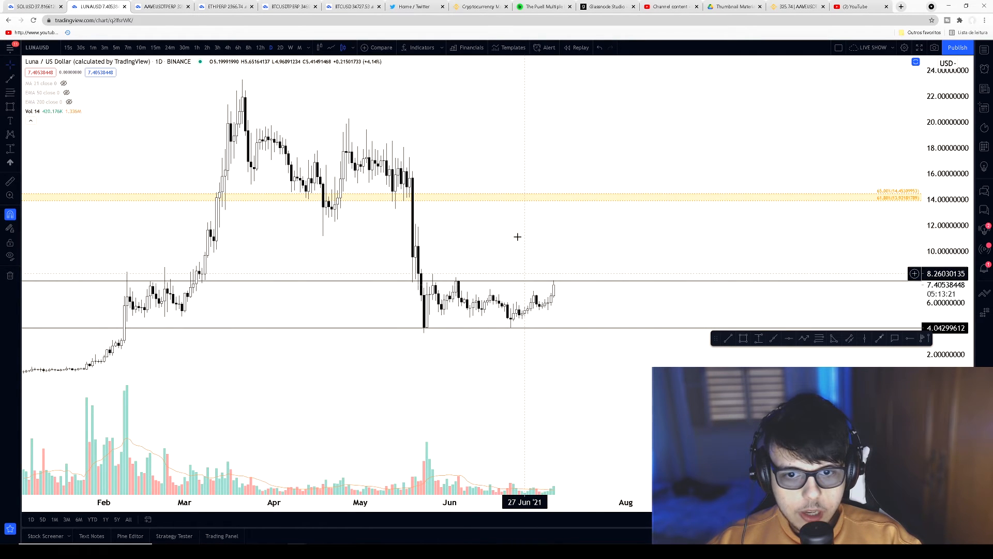
pyautogui.moveTo(560, 286)
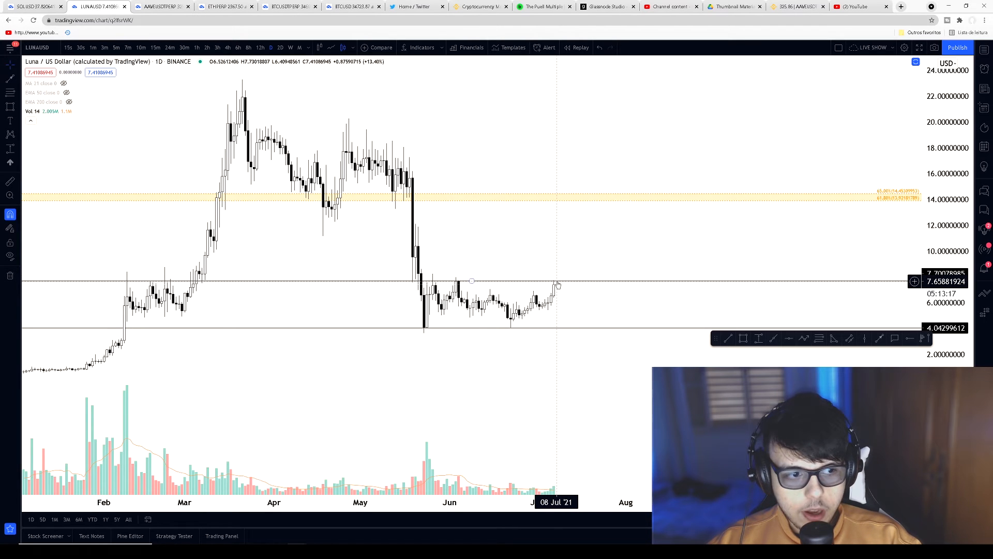
pyautogui.moveTo(476, 199)
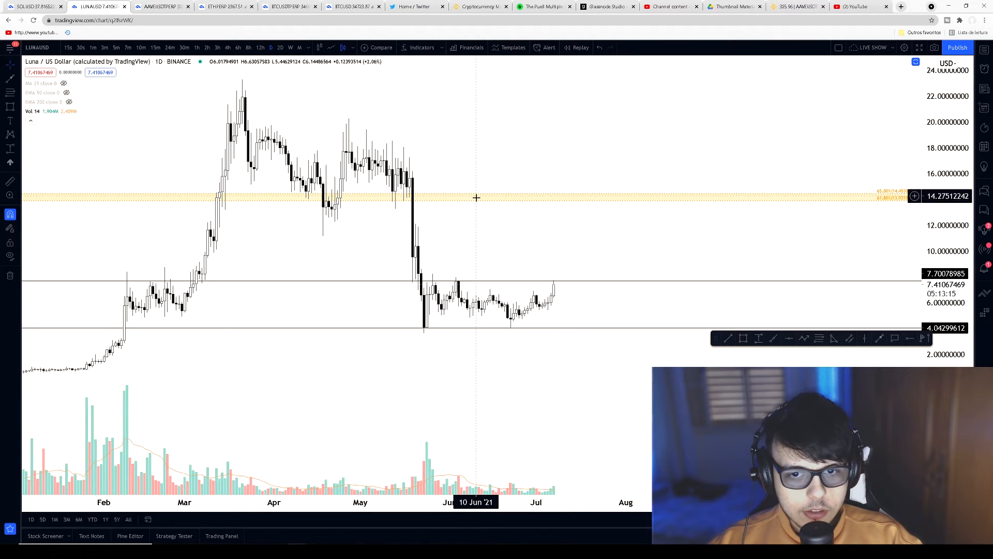
pyautogui.moveTo(412, 241)
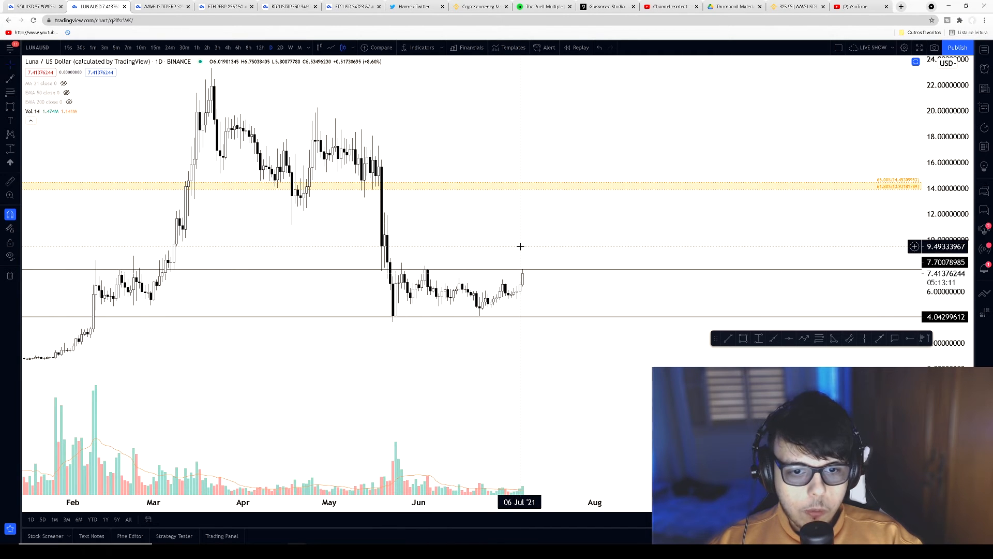
pyautogui.moveTo(527, 293)
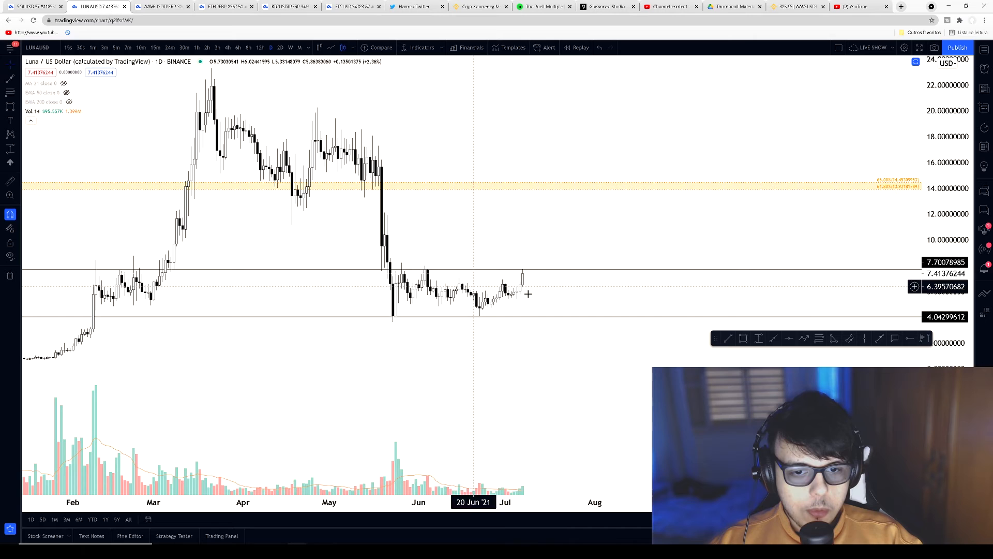
pyautogui.moveTo(481, 298)
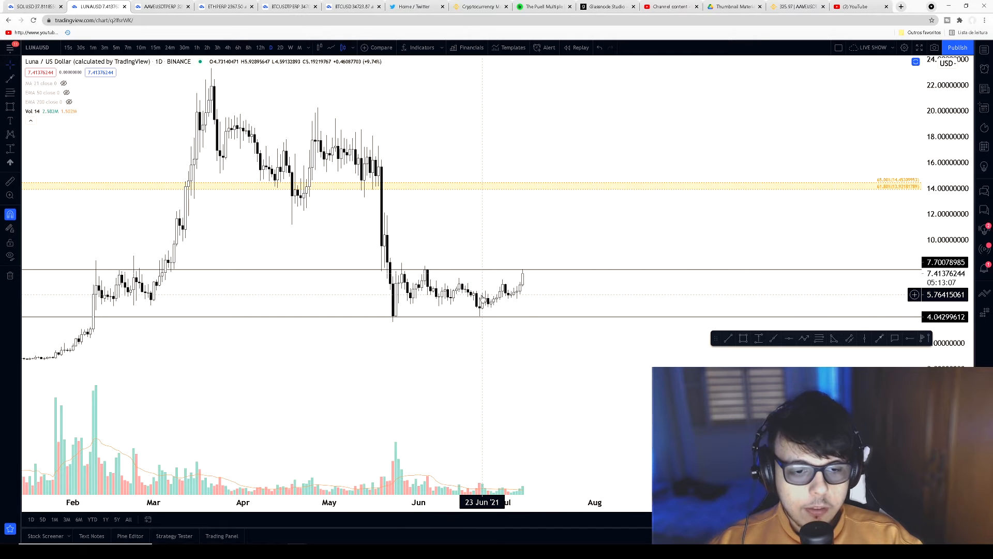
pyautogui.moveTo(480, 297)
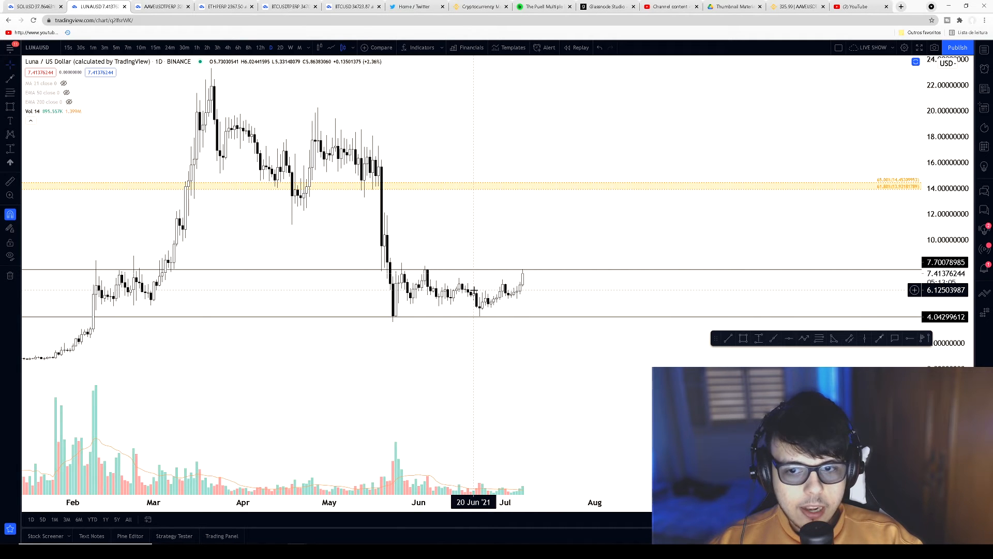
pyautogui.moveTo(479, 259)
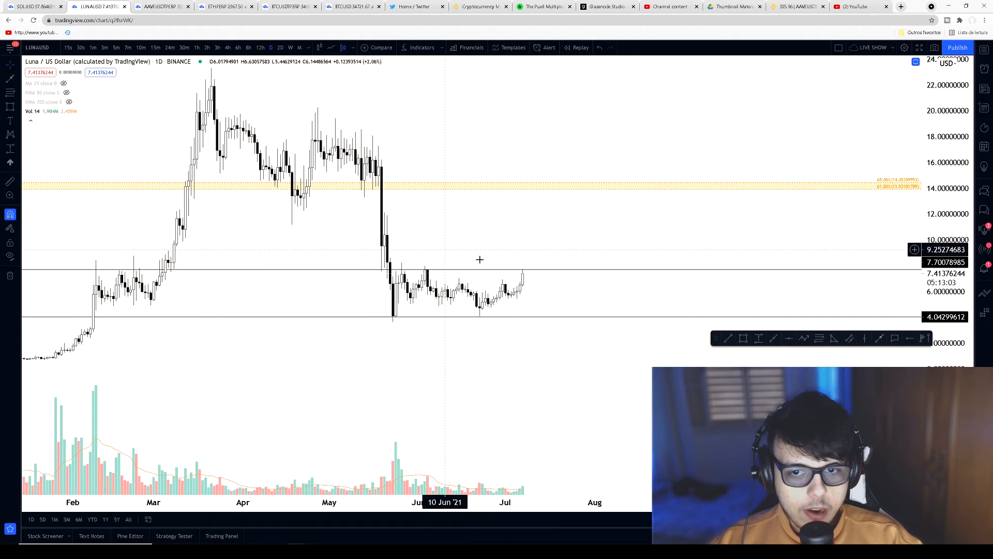
pyautogui.moveTo(460, 267)
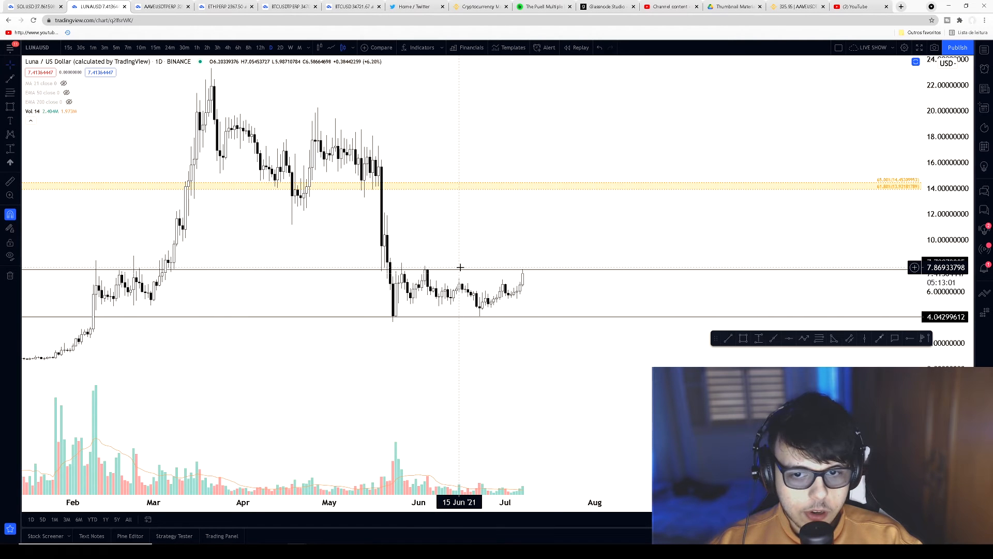
pyautogui.moveTo(459, 263)
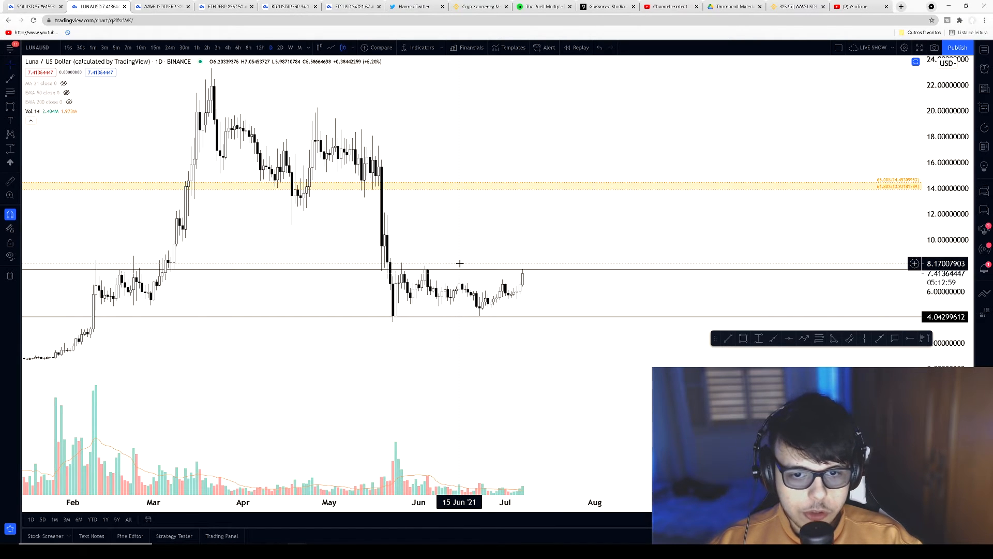
pyautogui.moveTo(547, 285)
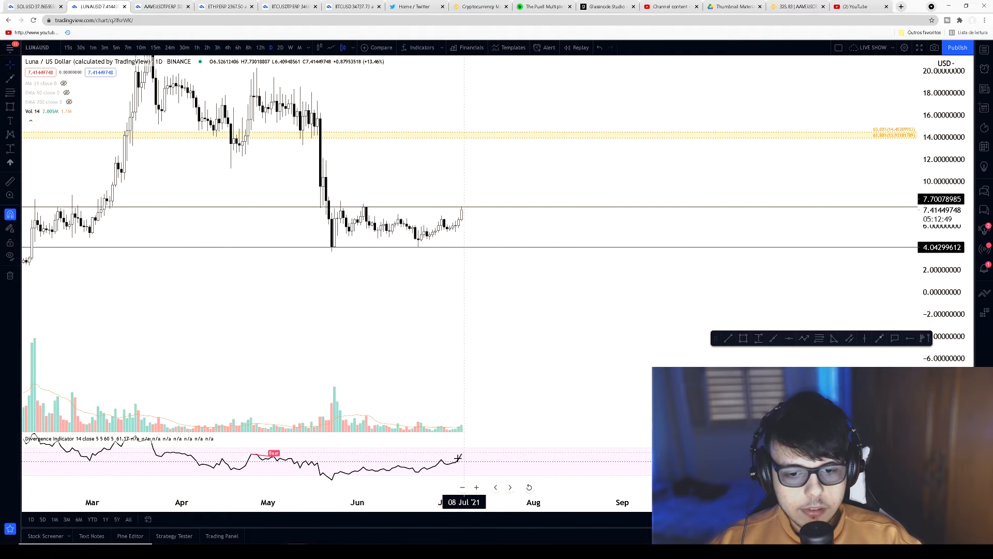
pyautogui.moveTo(473, 451)
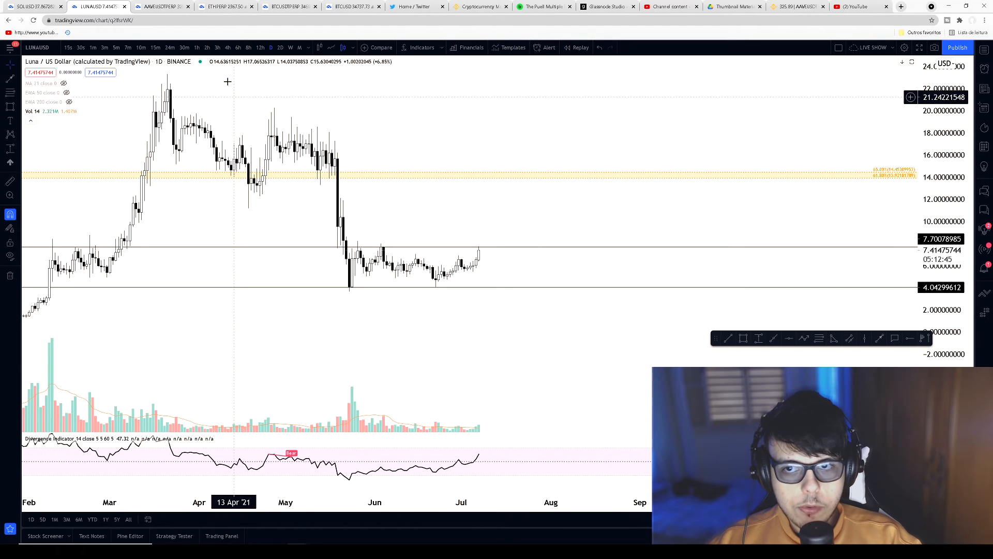
# Switch the LUNA chart to four-hour candles.
pyautogui.click(238, 47)
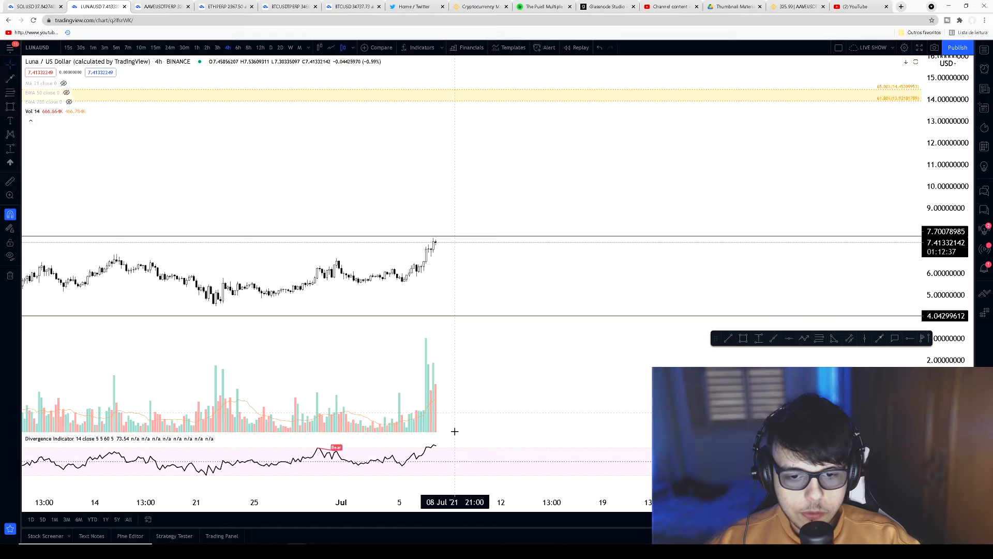
pyautogui.moveTo(436, 287)
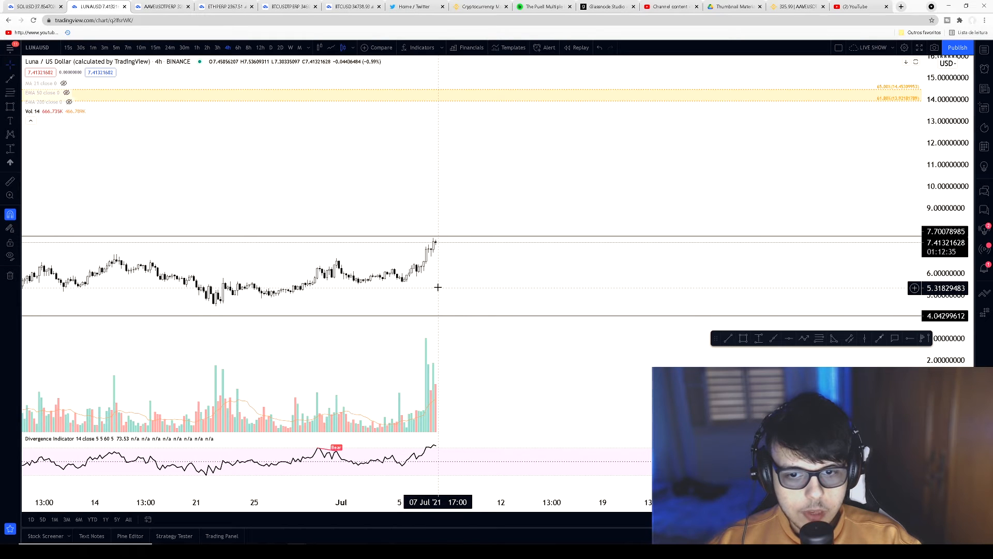
pyautogui.moveTo(445, 257)
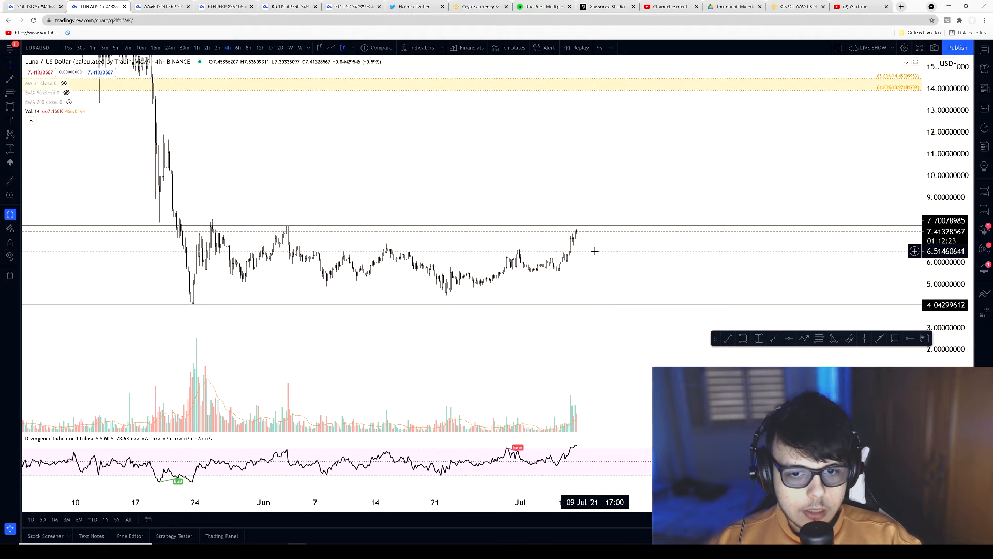
pyautogui.moveTo(697, 297)
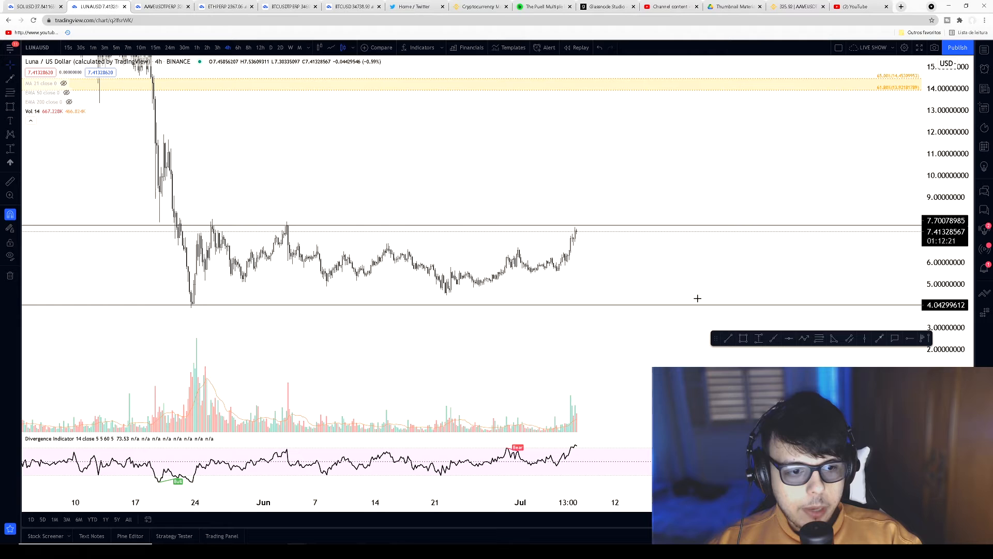
# Mark a horizontal level near 6.62 on the LUNA 4-hour chart.
pyautogui.click(471, 247)
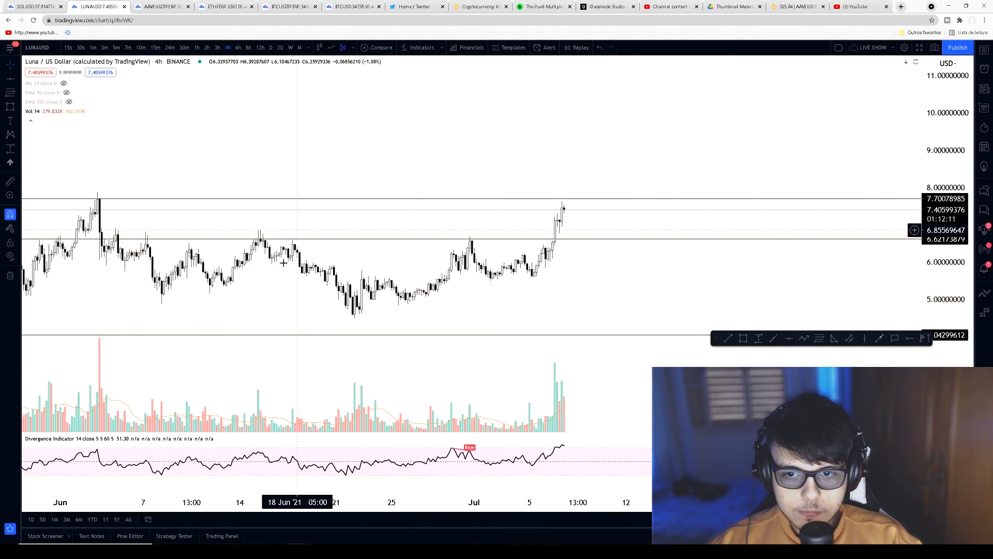
pyautogui.moveTo(476, 231)
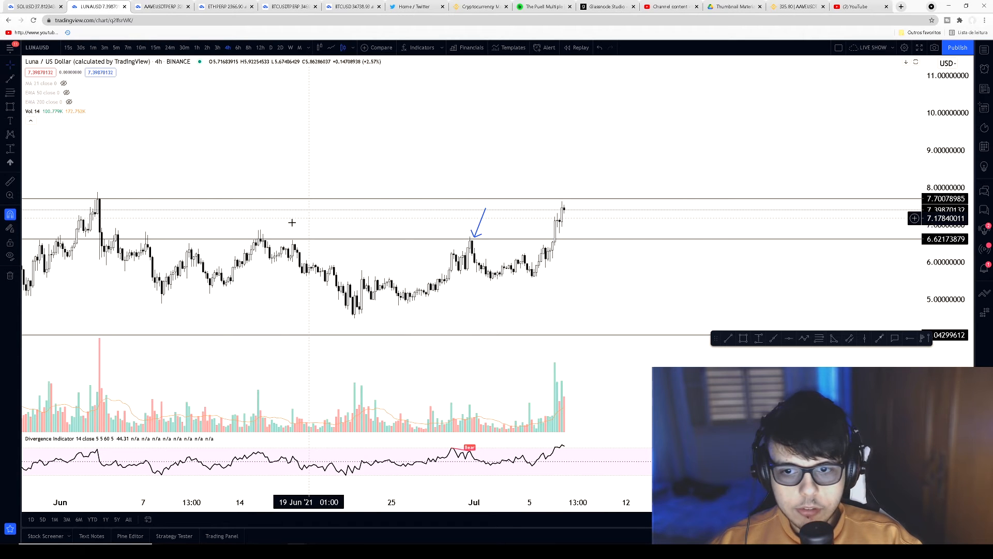
pyautogui.moveTo(304, 217)
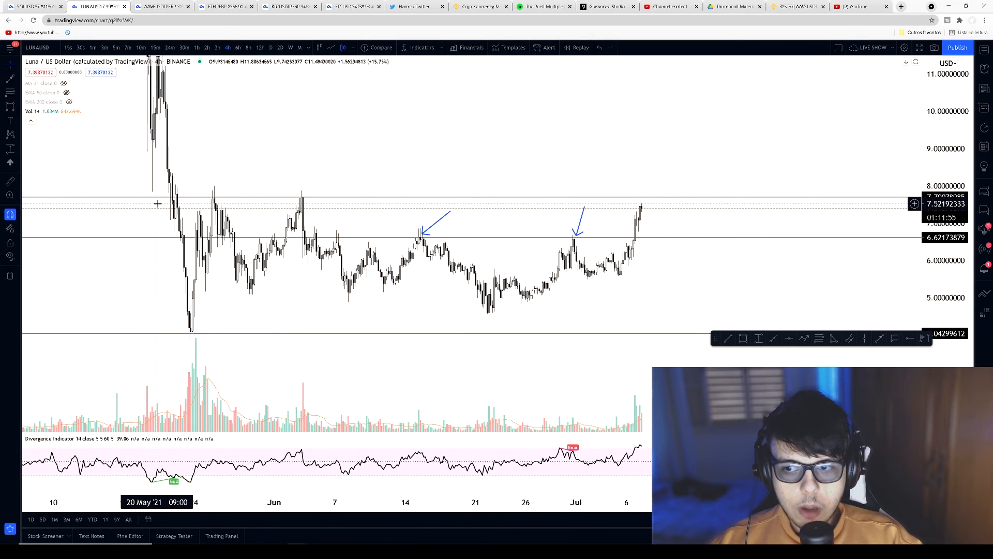
pyautogui.moveTo(682, 188)
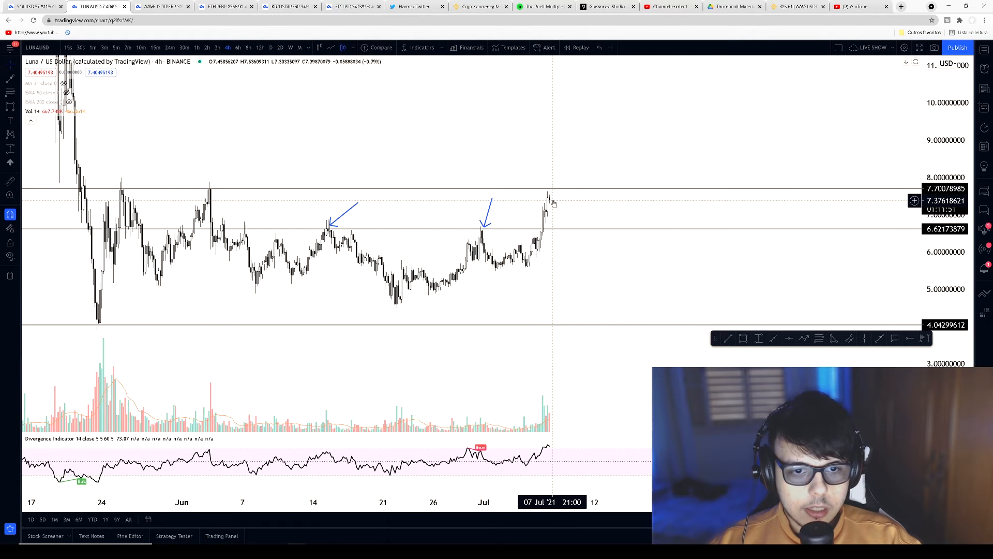
pyautogui.moveTo(571, 233)
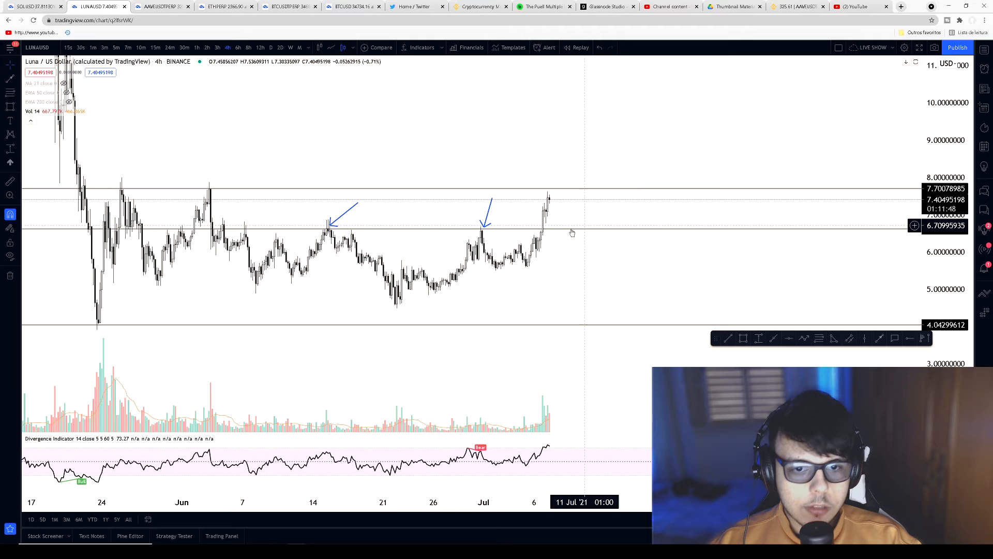
pyautogui.moveTo(581, 233)
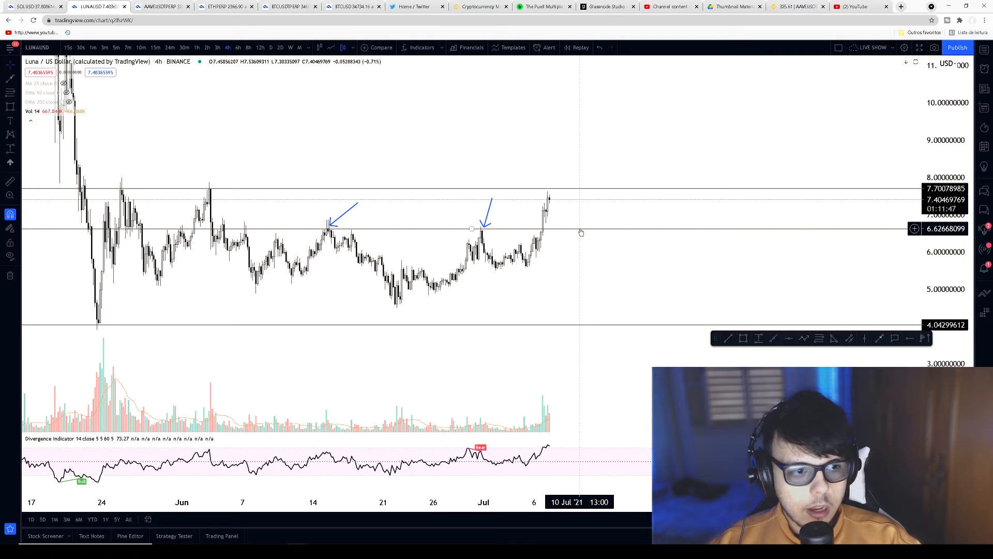
pyautogui.moveTo(581, 225)
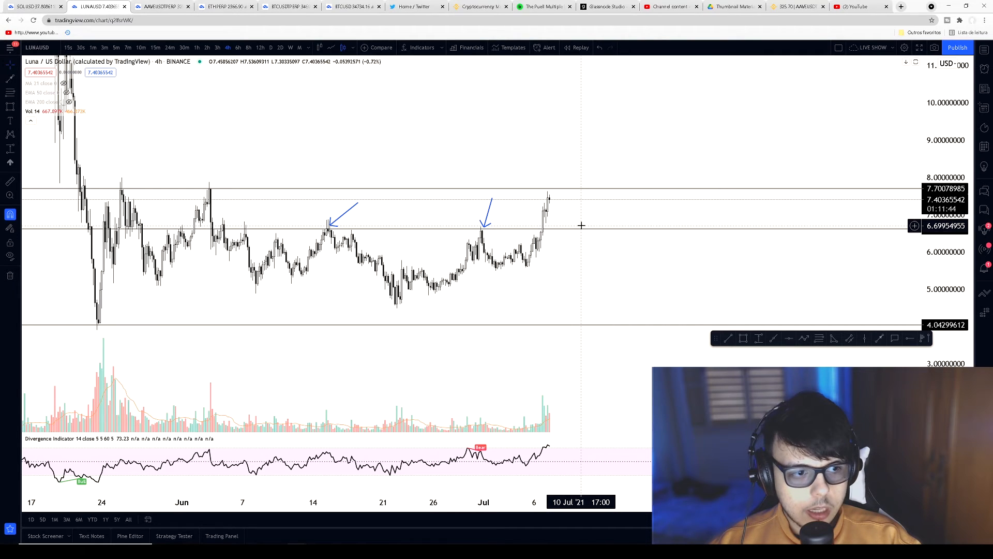
pyautogui.moveTo(573, 222)
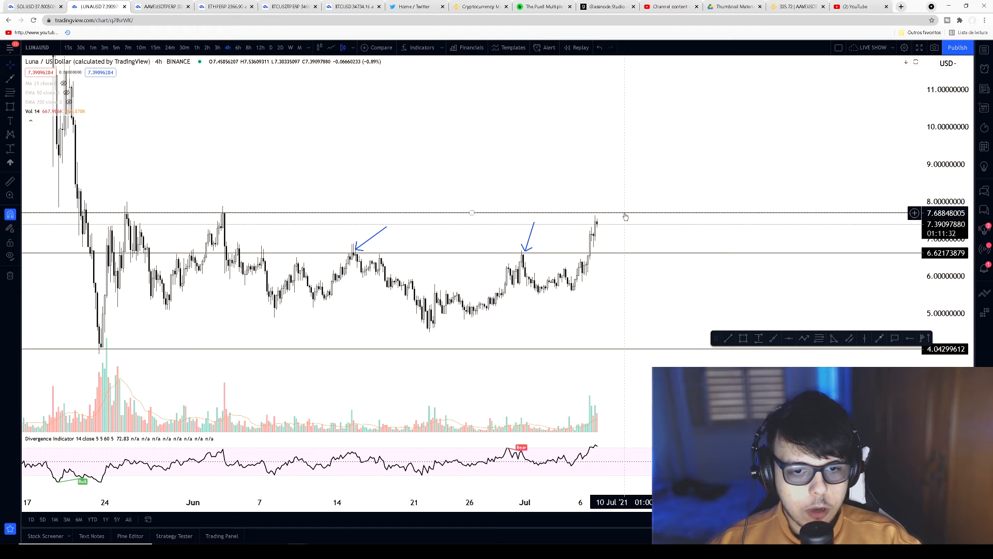
pyautogui.moveTo(627, 236)
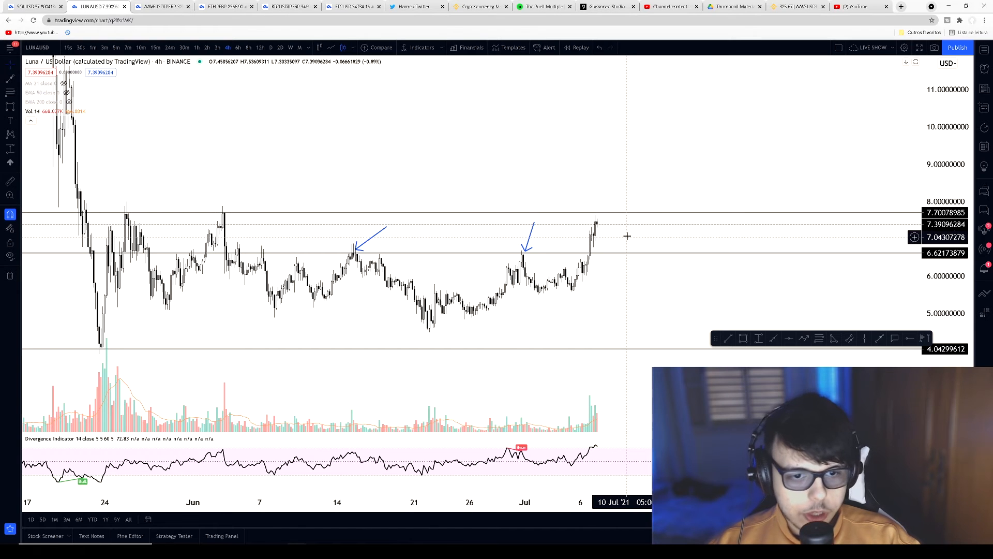
pyautogui.moveTo(439, 181)
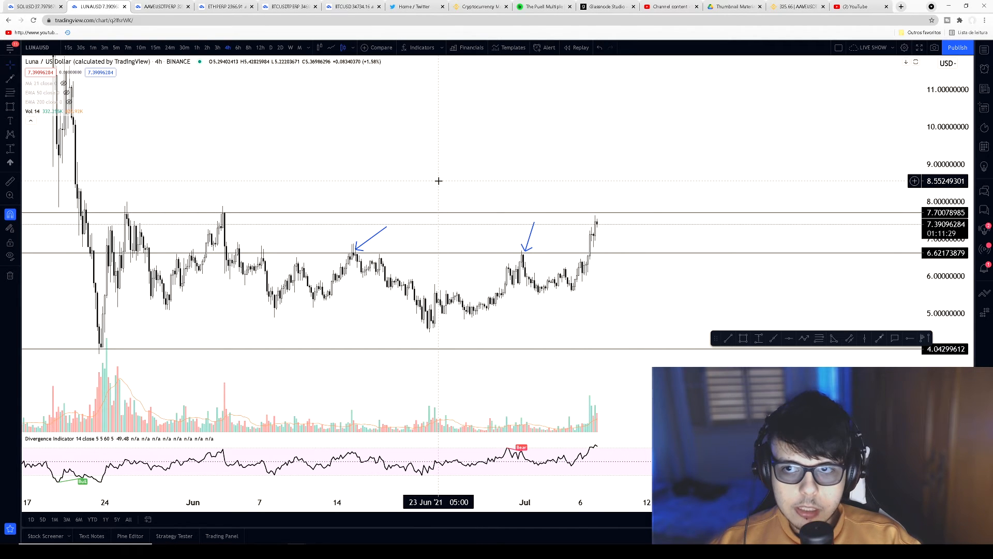
pyautogui.moveTo(346, 169)
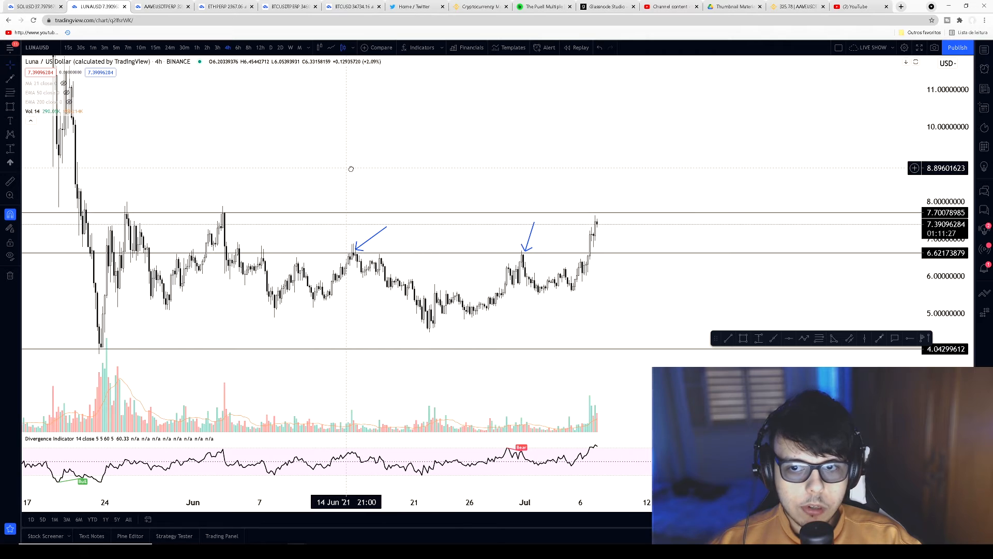
# Bring up the SOL/USD 4-hour chart with its golden-pocket bands.
pyautogui.click(29, 6)
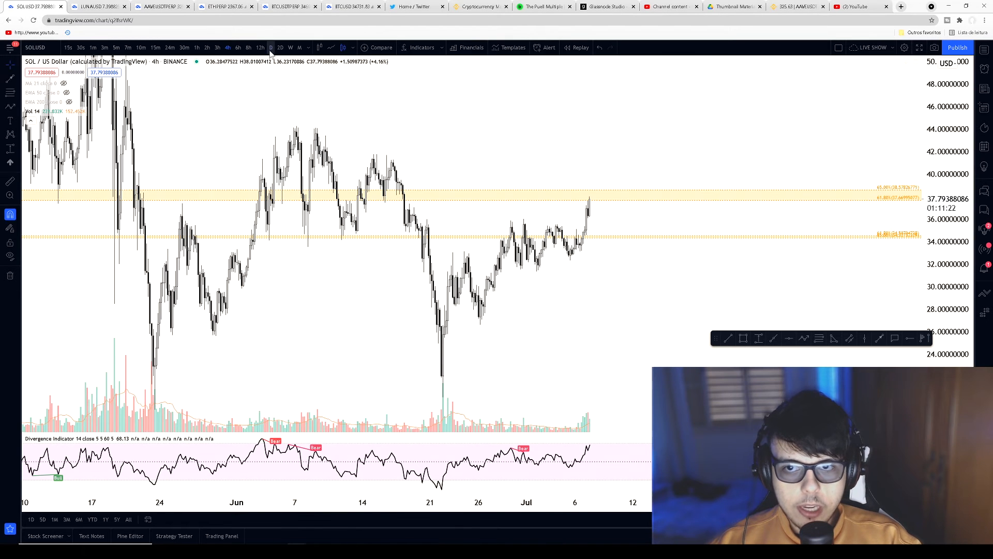
# Switch SOL to daily candles, measure the ~42% rise from the late-June low, then clear it.
pyautogui.click(271, 48)
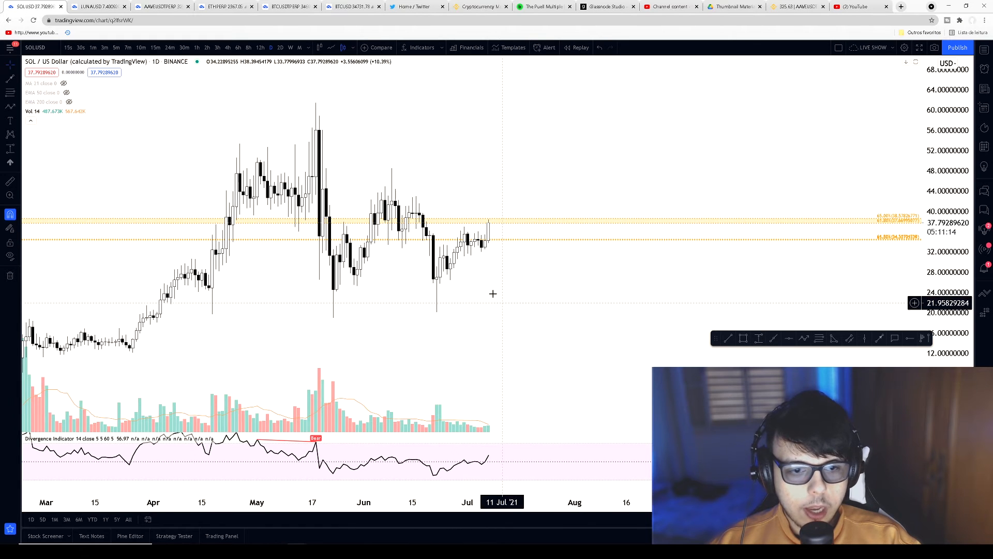
pyautogui.moveTo(436, 278)
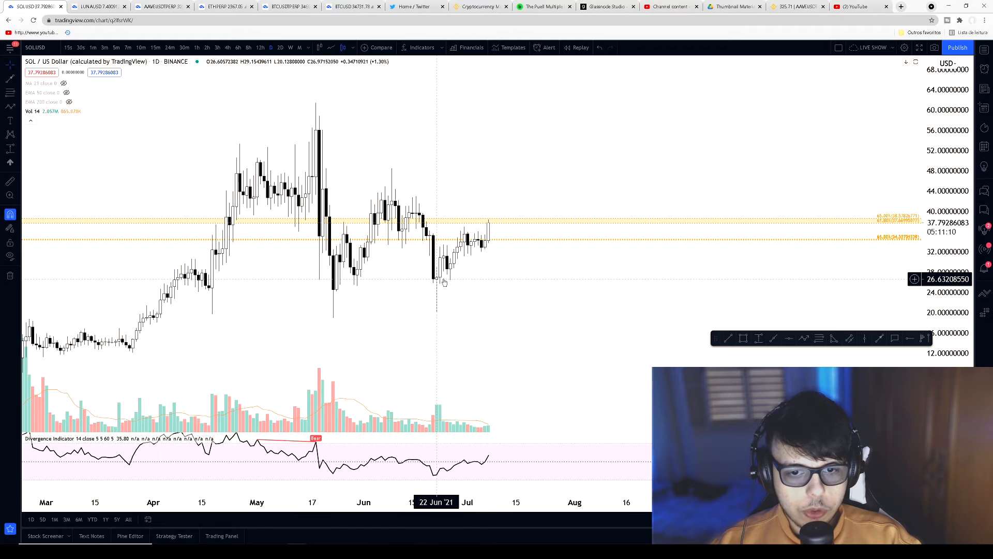
pyautogui.moveTo(778, 329)
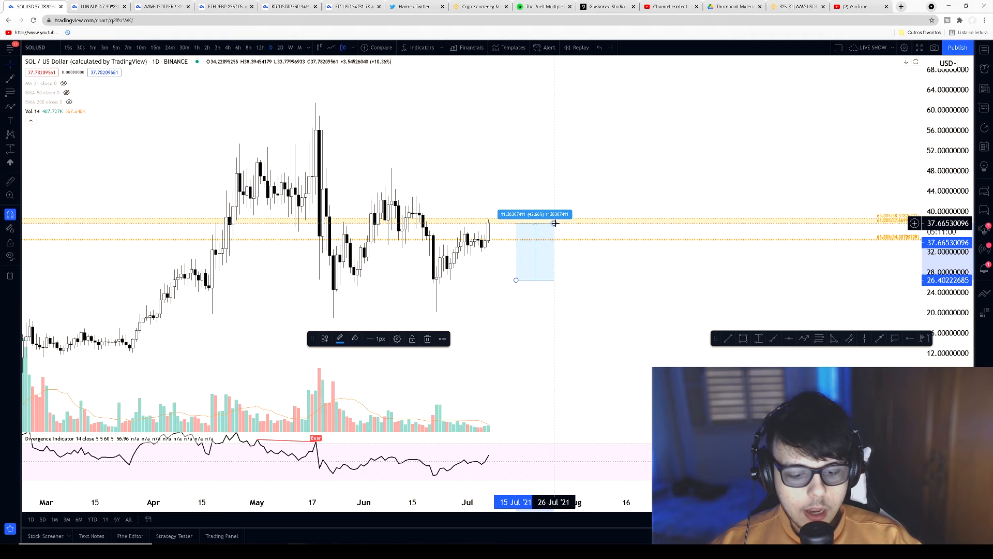
pyautogui.click(556, 224)
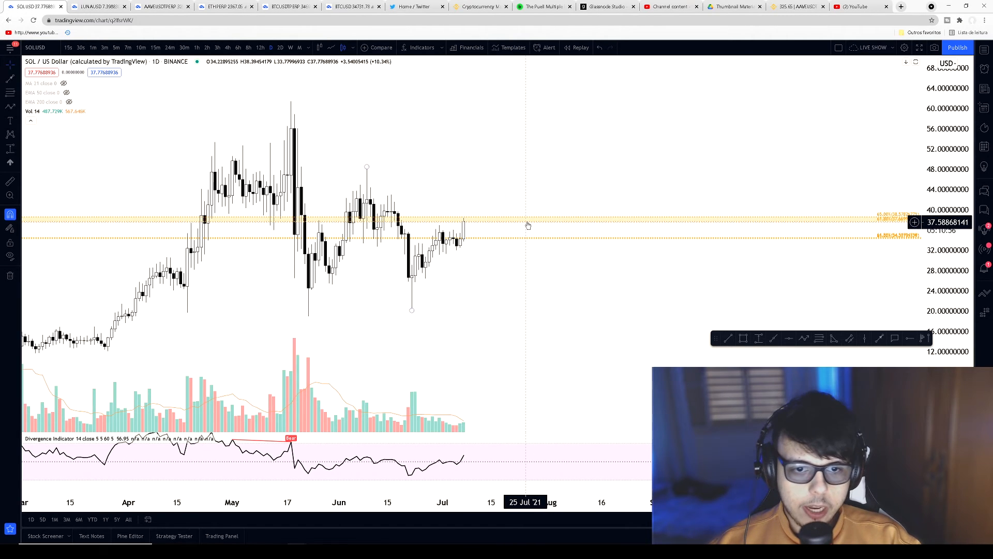
pyautogui.moveTo(497, 240)
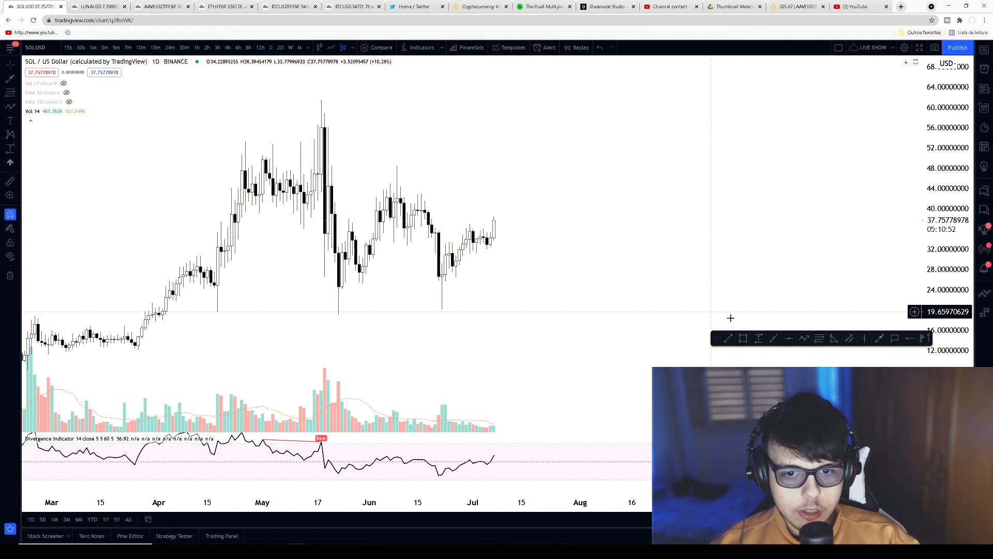
pyautogui.moveTo(436, 196)
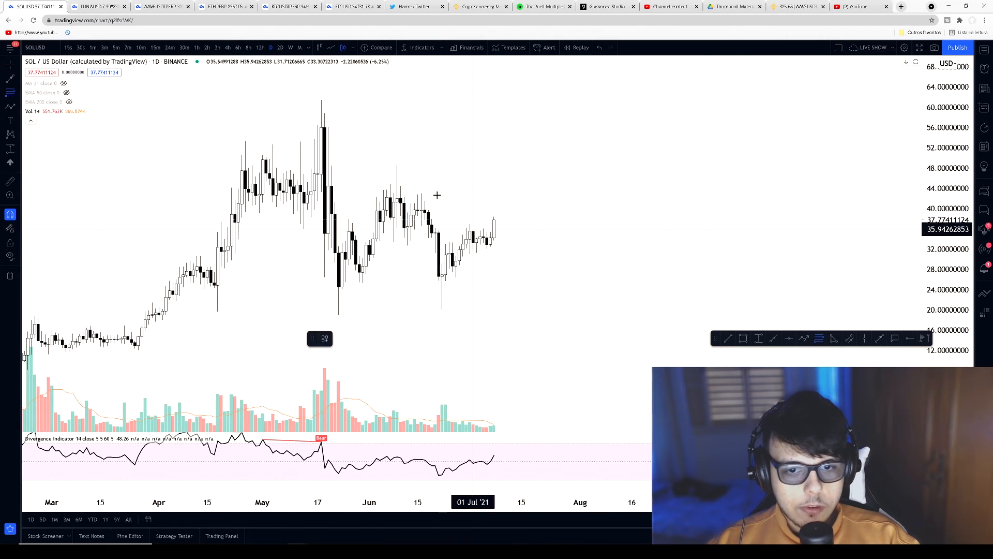
pyautogui.moveTo(360, 176)
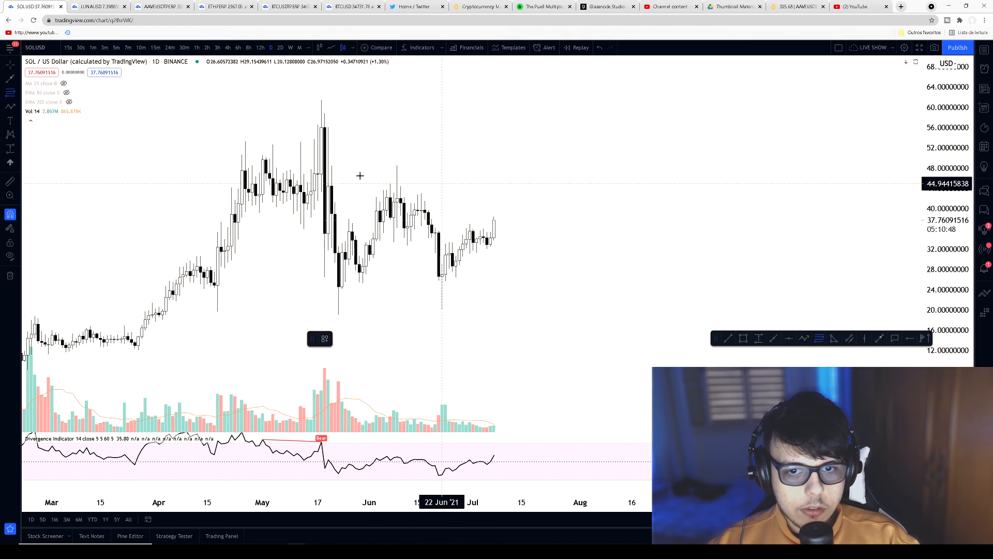
pyautogui.moveTo(396, 152)
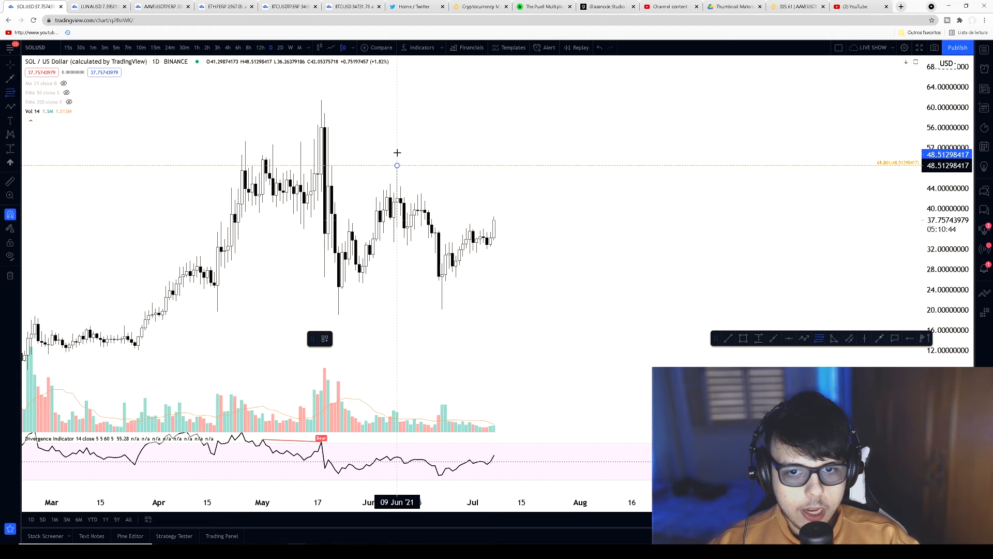
pyautogui.moveTo(441, 315)
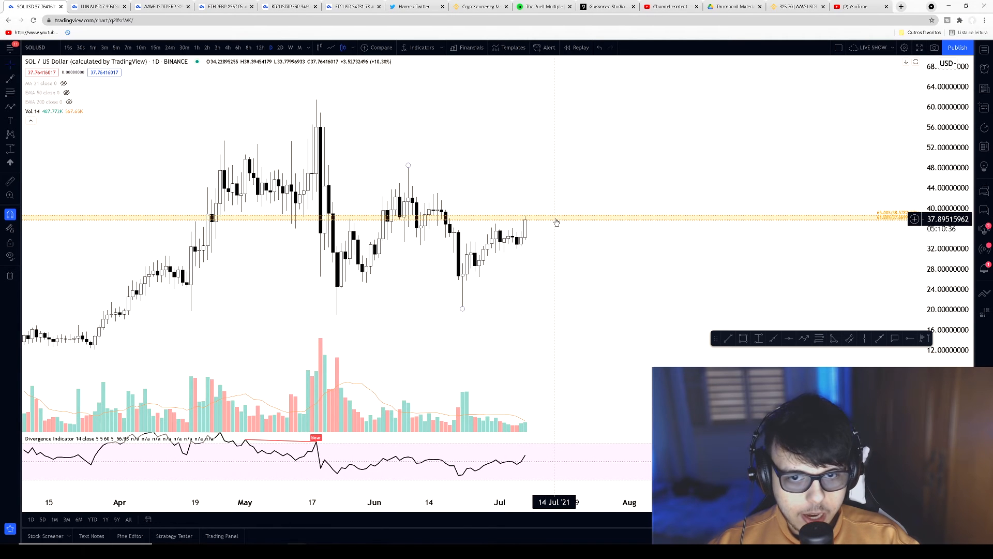
pyautogui.moveTo(528, 204)
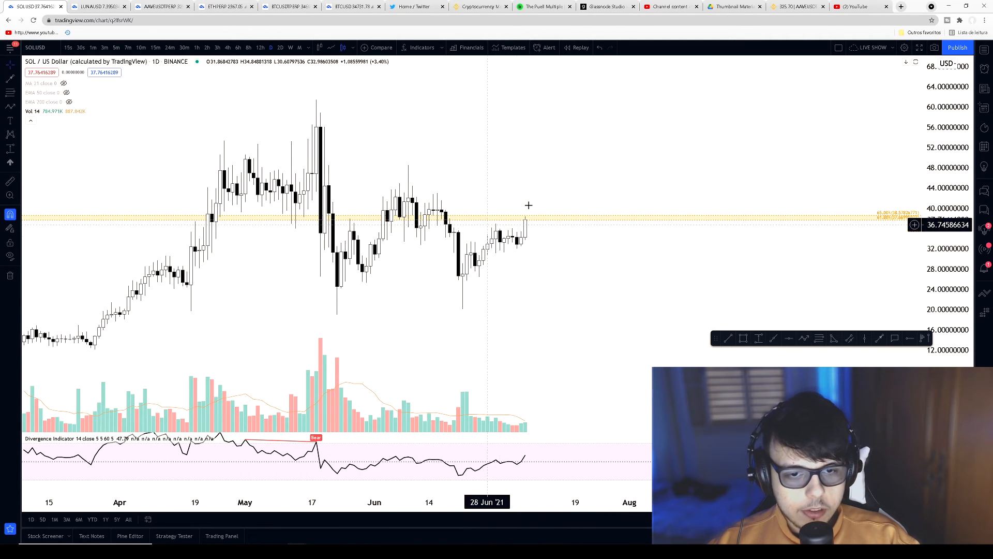
pyautogui.moveTo(549, 222)
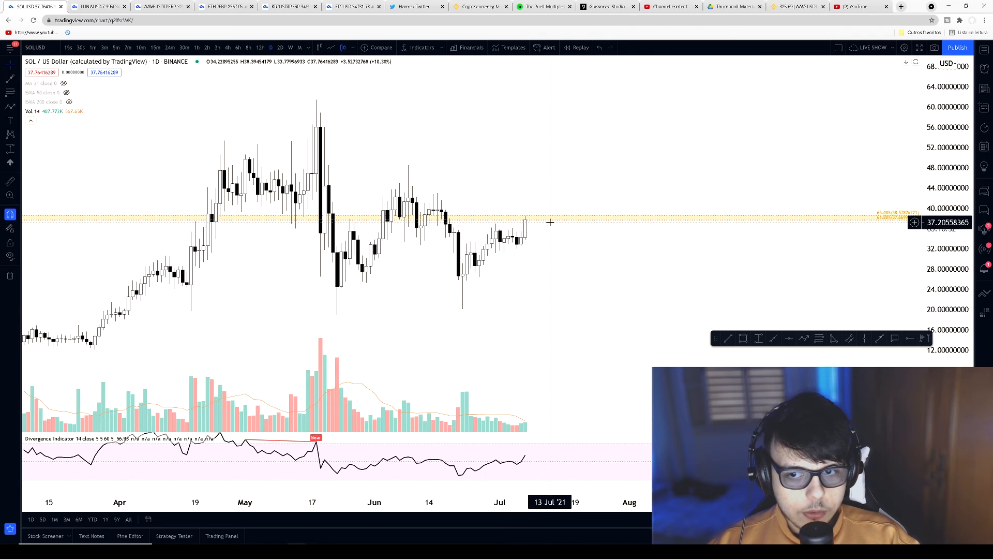
pyautogui.moveTo(533, 211)
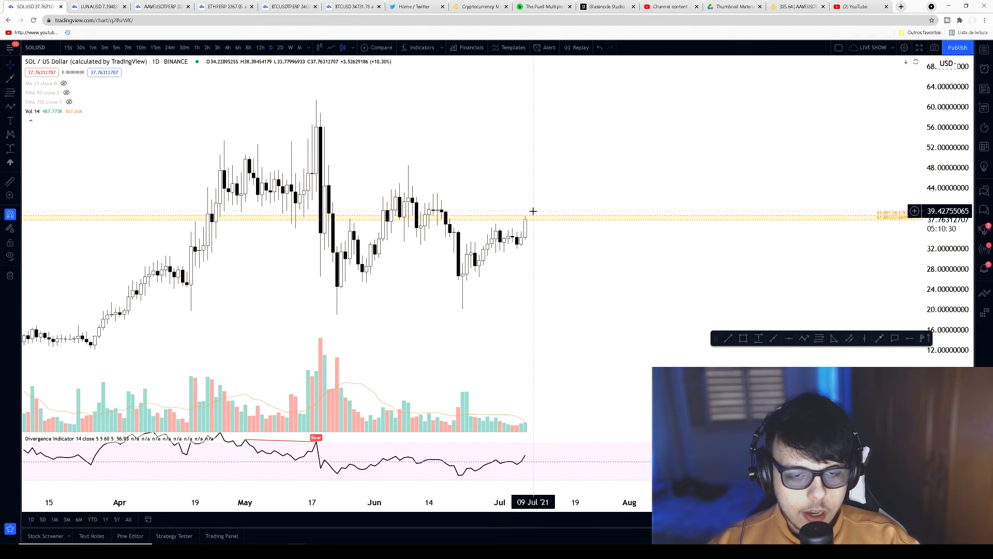
pyautogui.moveTo(518, 210)
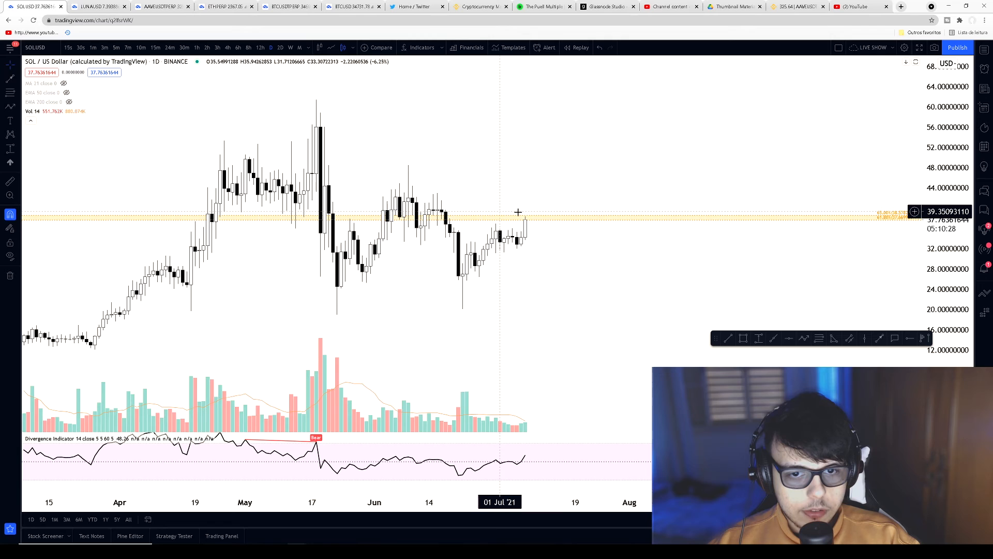
pyautogui.moveTo(530, 223)
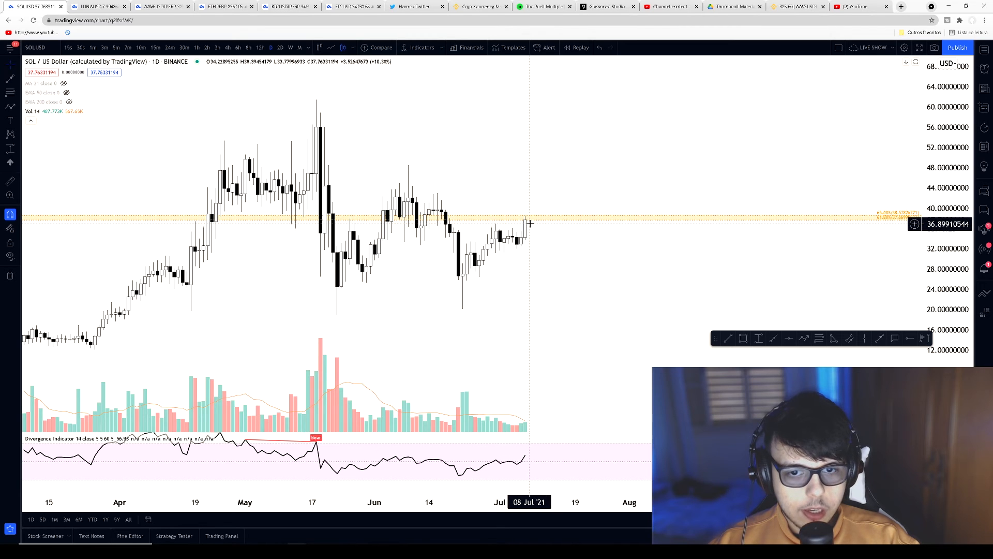
pyautogui.moveTo(533, 223)
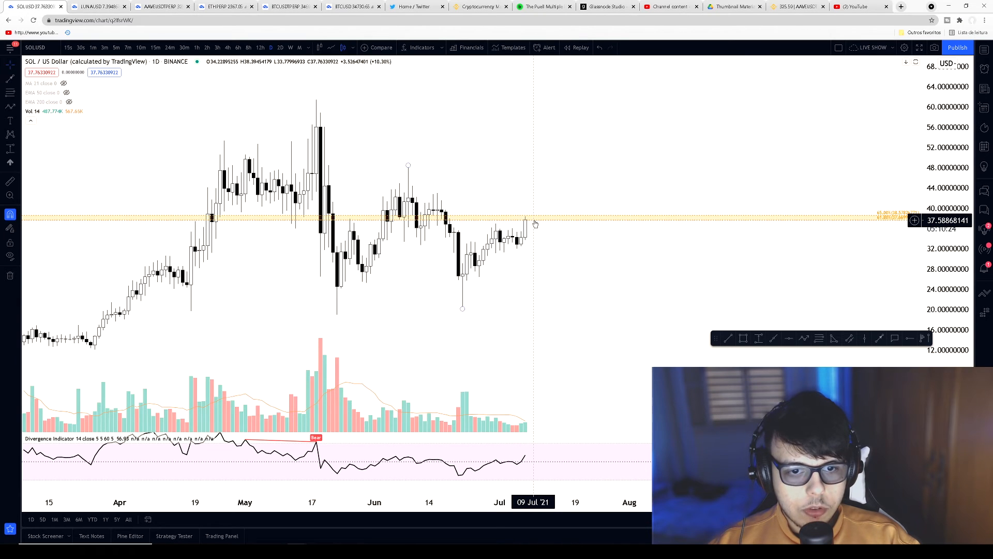
pyautogui.moveTo(526, 227)
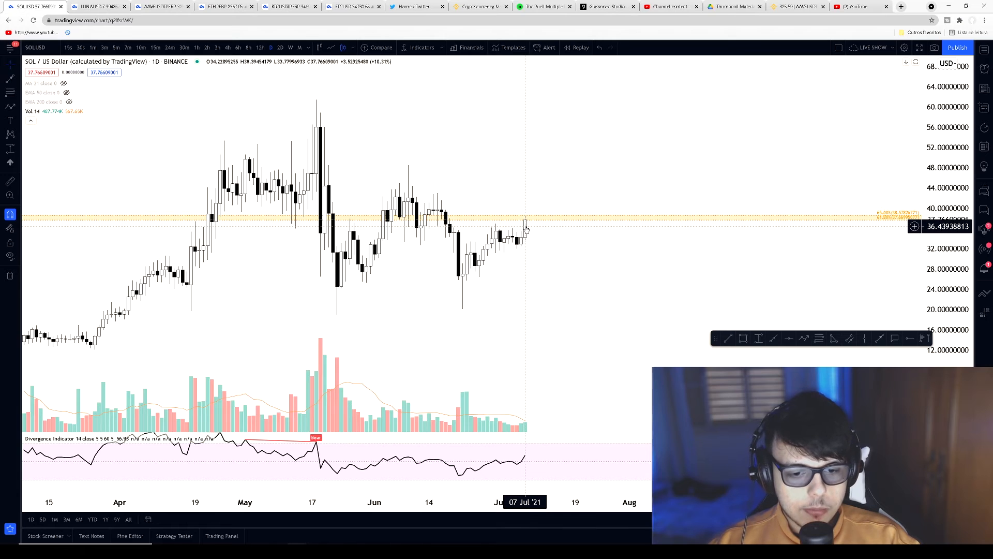
pyautogui.moveTo(498, 197)
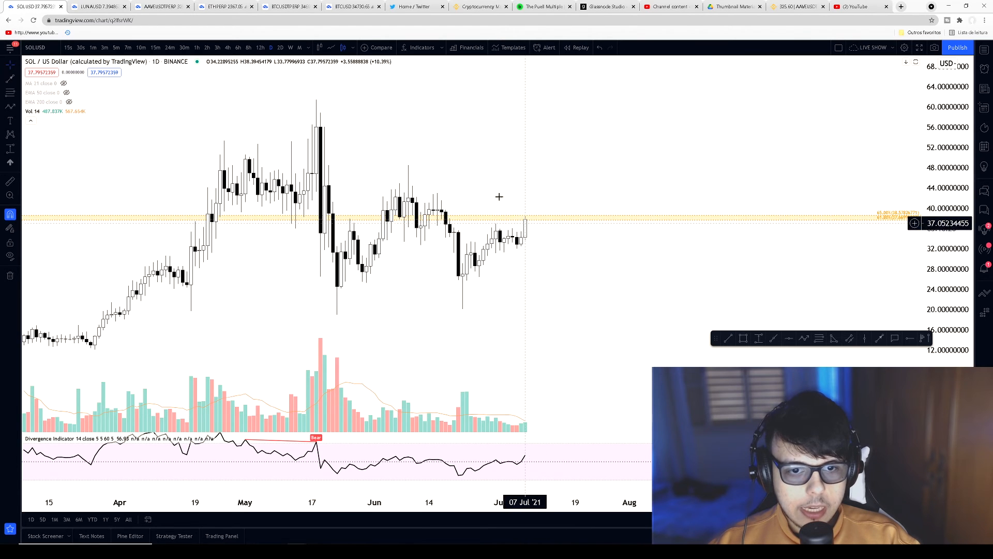
pyautogui.moveTo(525, 209)
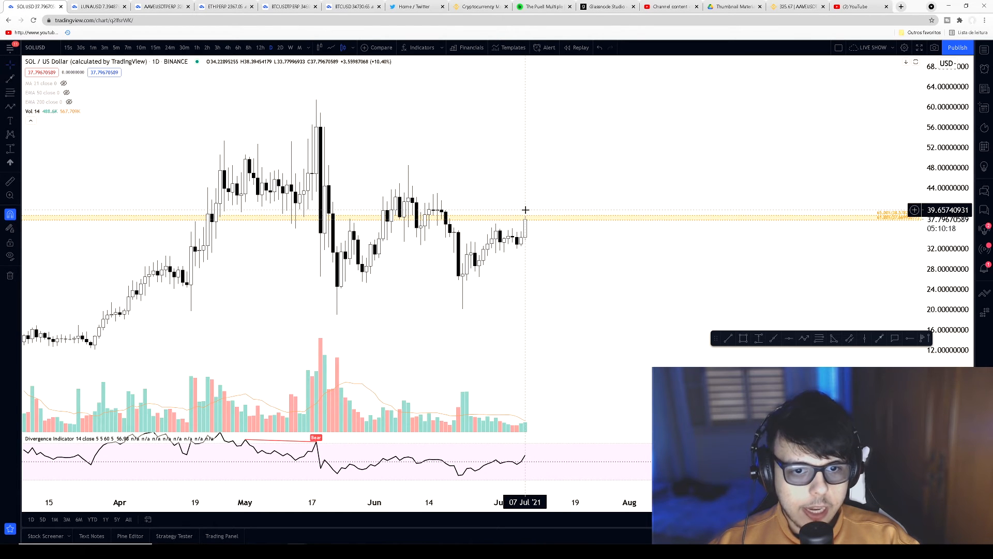
pyautogui.moveTo(524, 225)
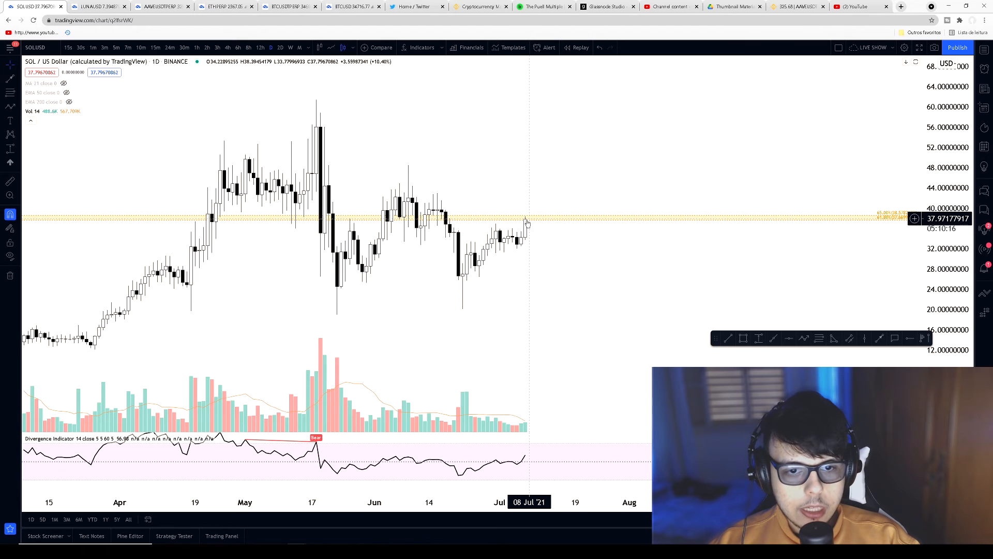
pyautogui.moveTo(527, 218)
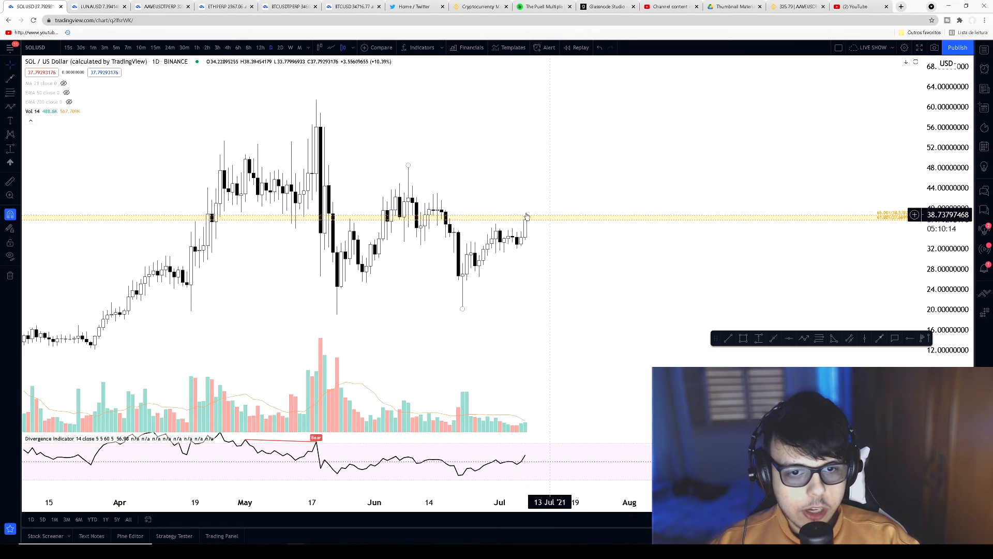
pyautogui.moveTo(538, 222)
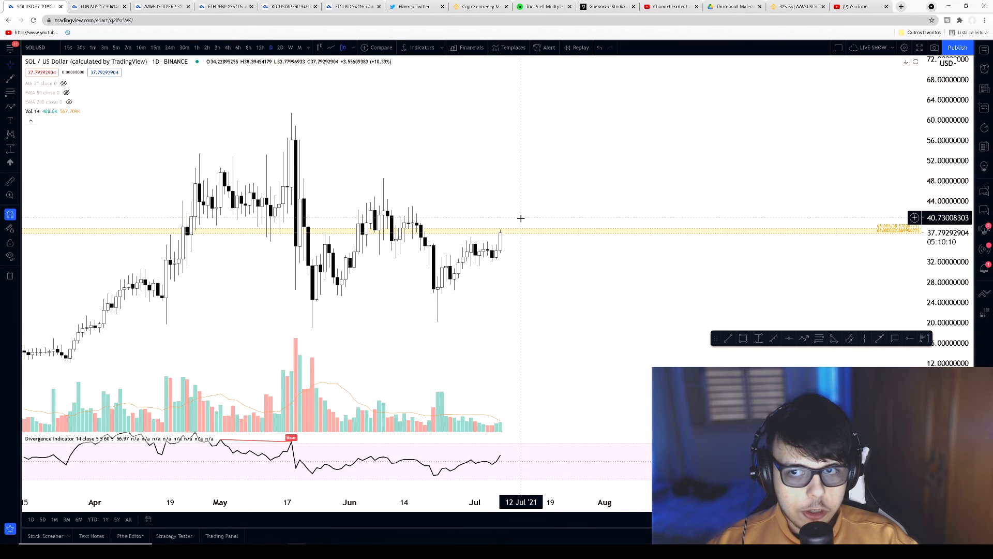
pyautogui.moveTo(521, 211)
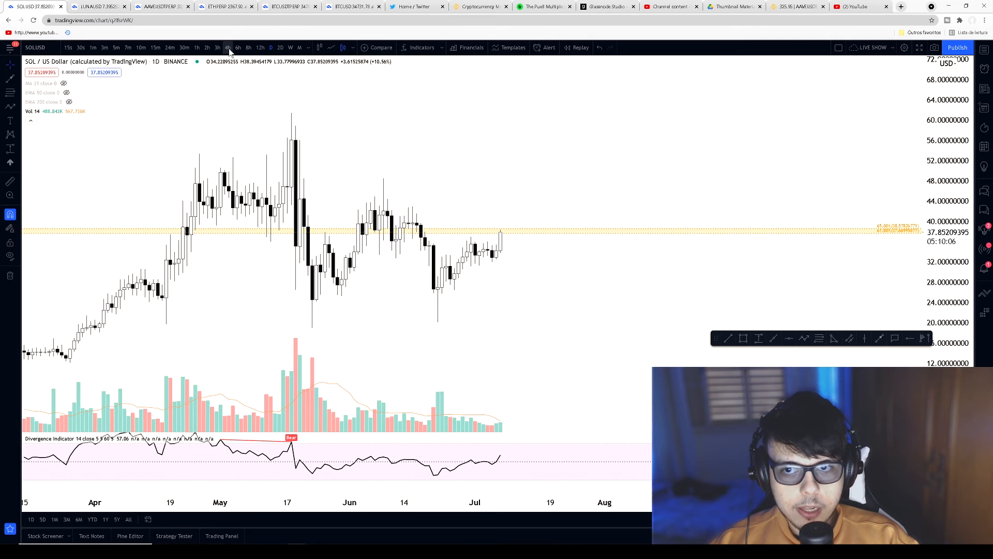
pyautogui.click(237, 48)
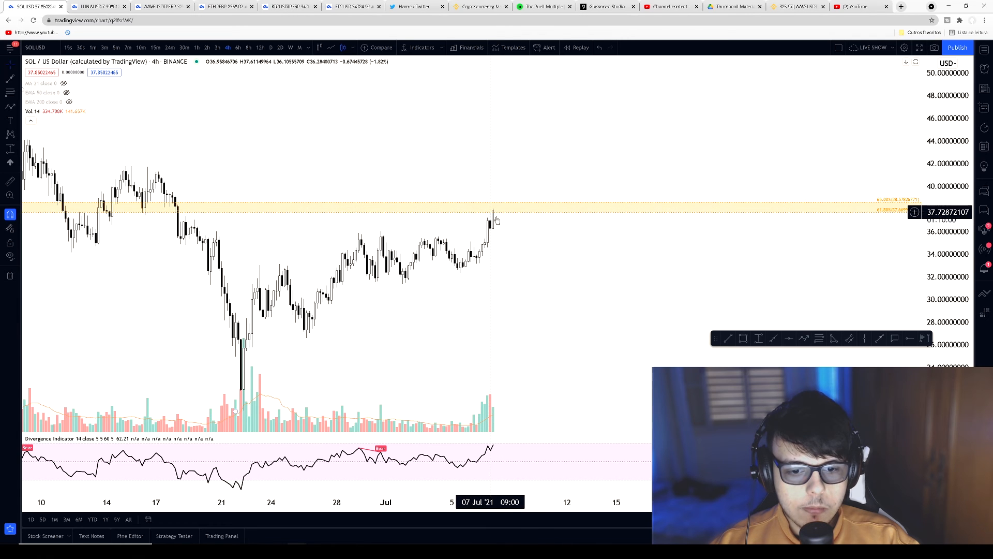
pyautogui.moveTo(541, 247)
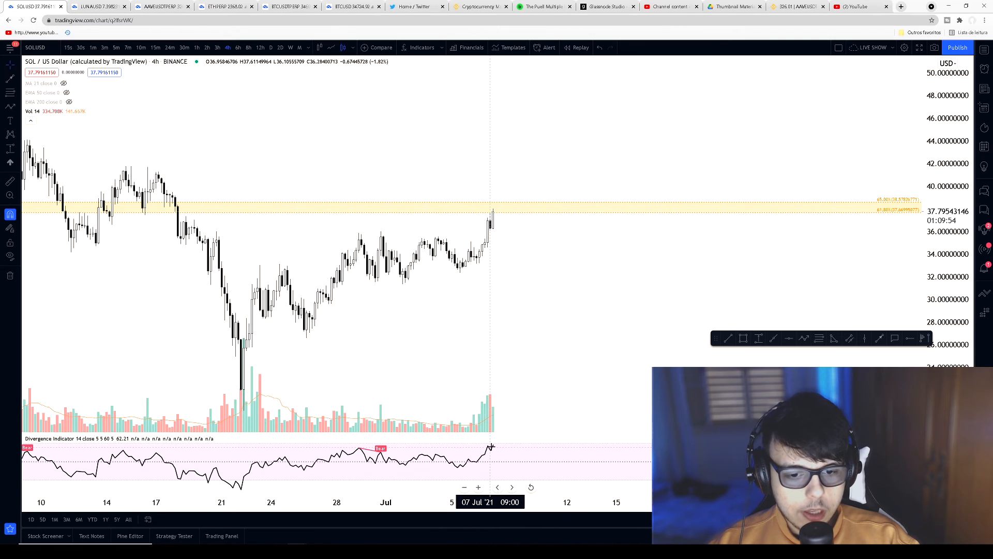
pyautogui.moveTo(499, 447)
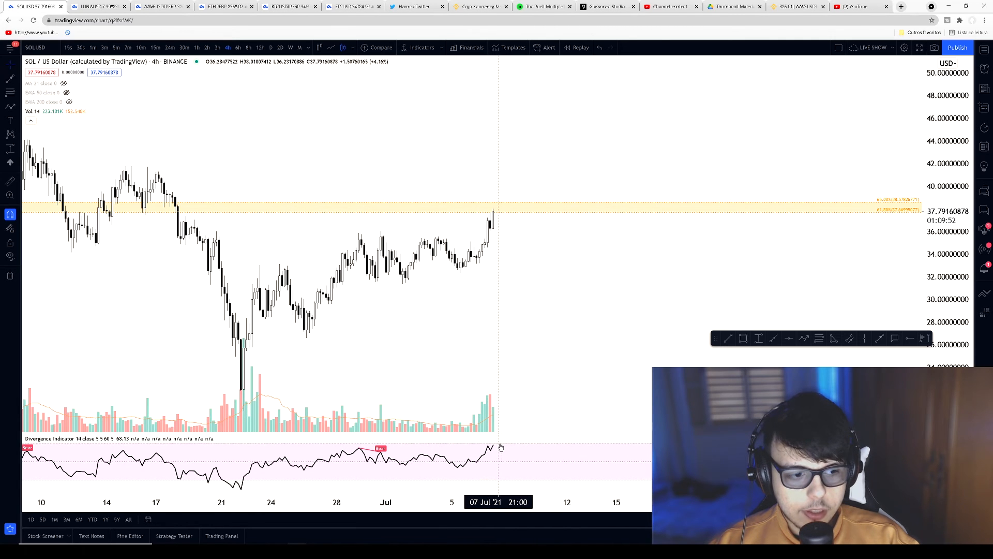
pyautogui.moveTo(530, 265)
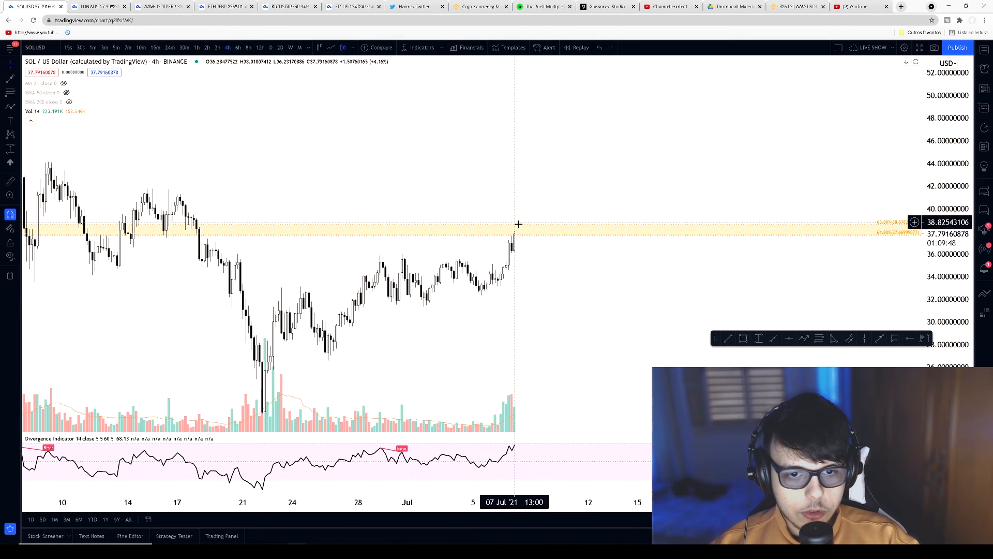
pyautogui.moveTo(568, 261)
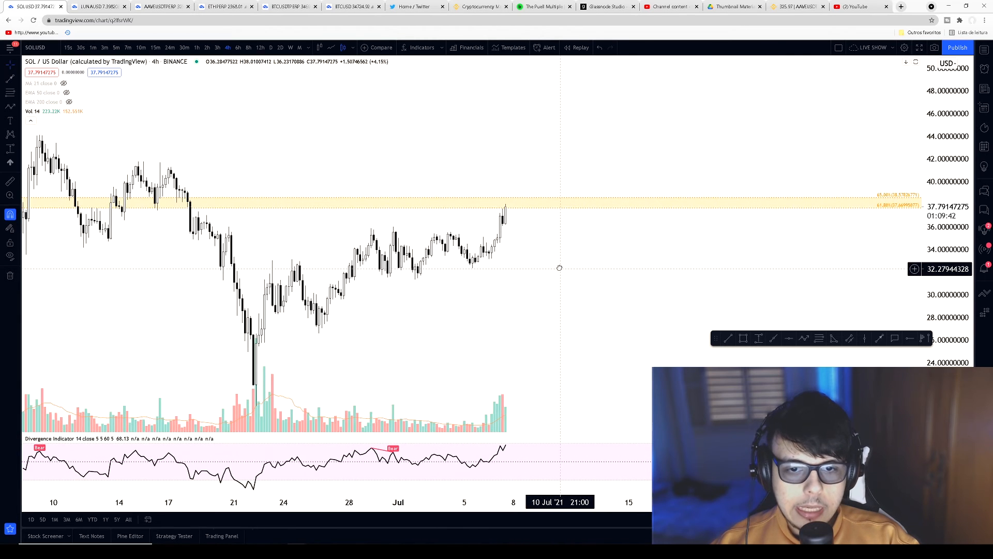
pyautogui.moveTo(258, 68)
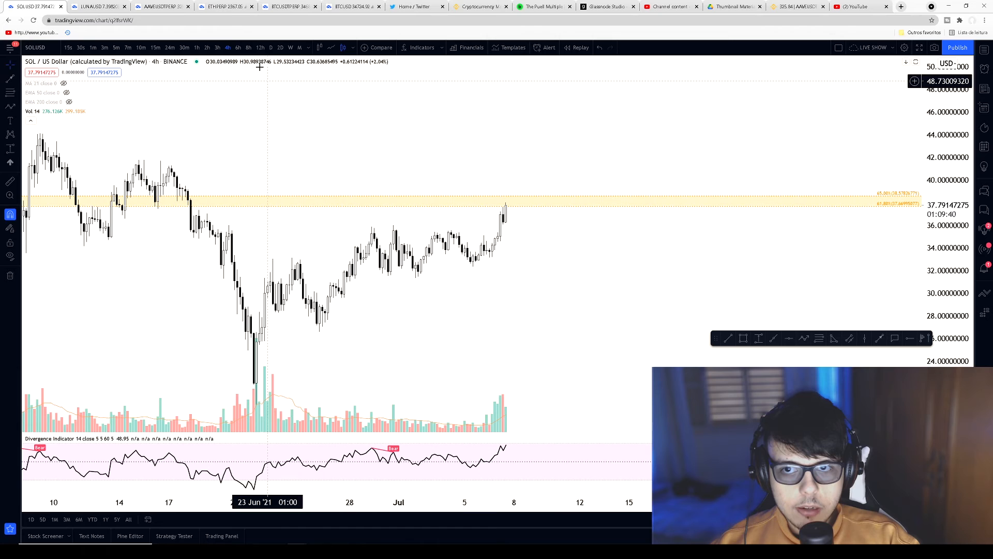
pyautogui.click(269, 48)
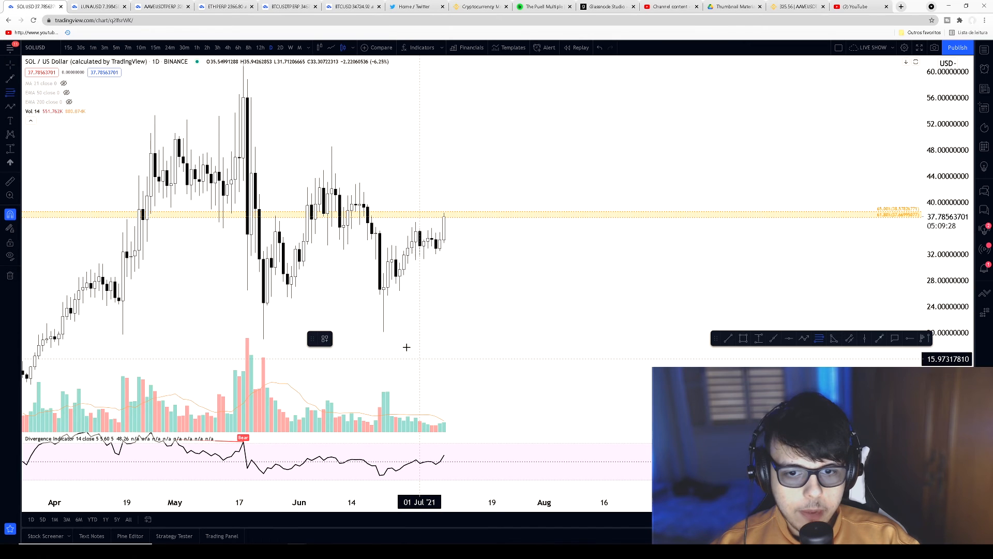
pyautogui.moveTo(382, 331)
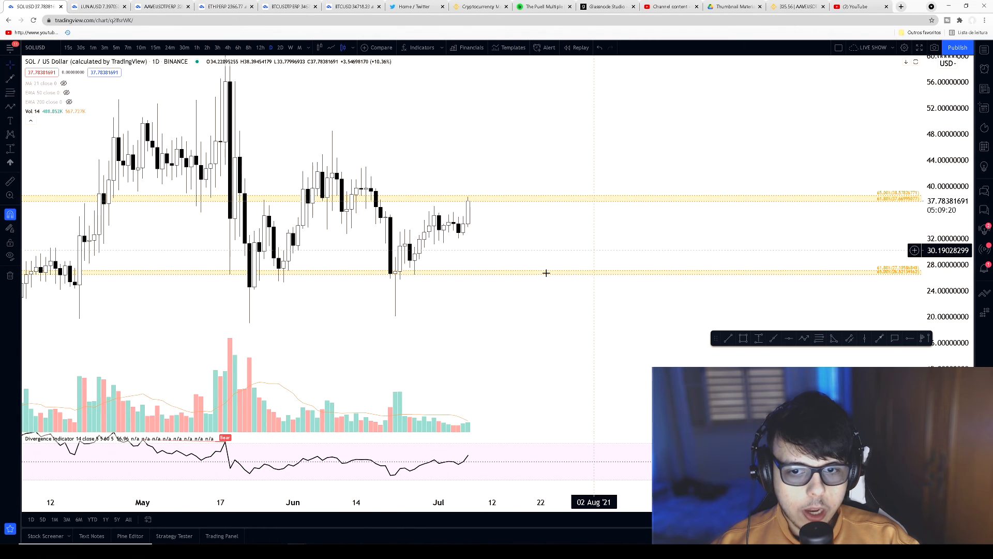
pyautogui.moveTo(462, 274)
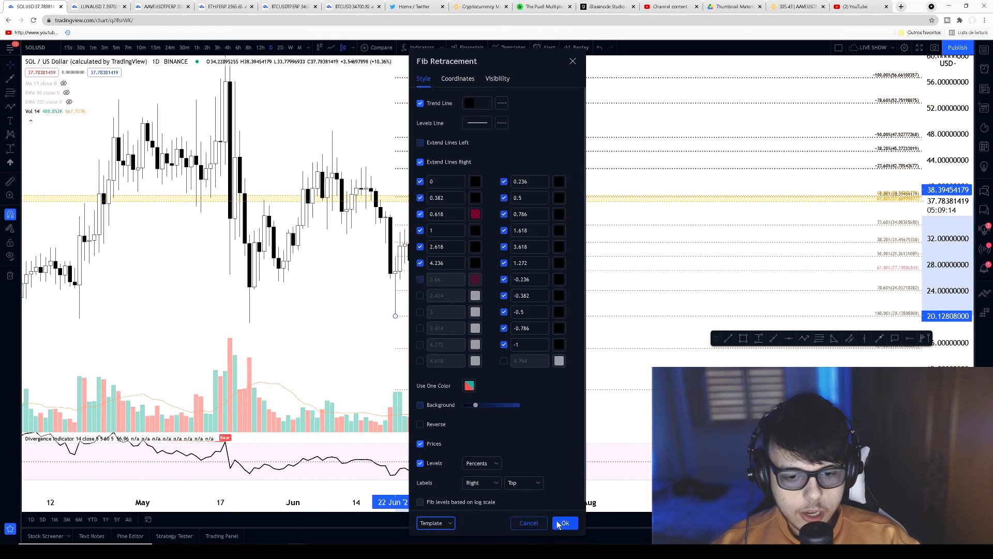
# Confirm the Fib retracement settings, leaving levels near 34.06 and 31.44 on the SOL chart.
pyautogui.click(562, 522)
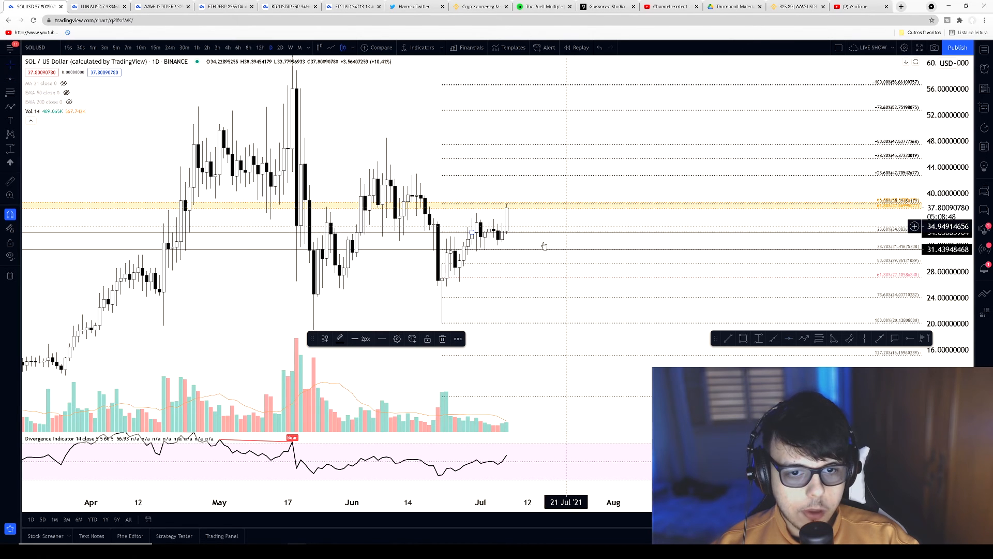
pyautogui.moveTo(541, 236)
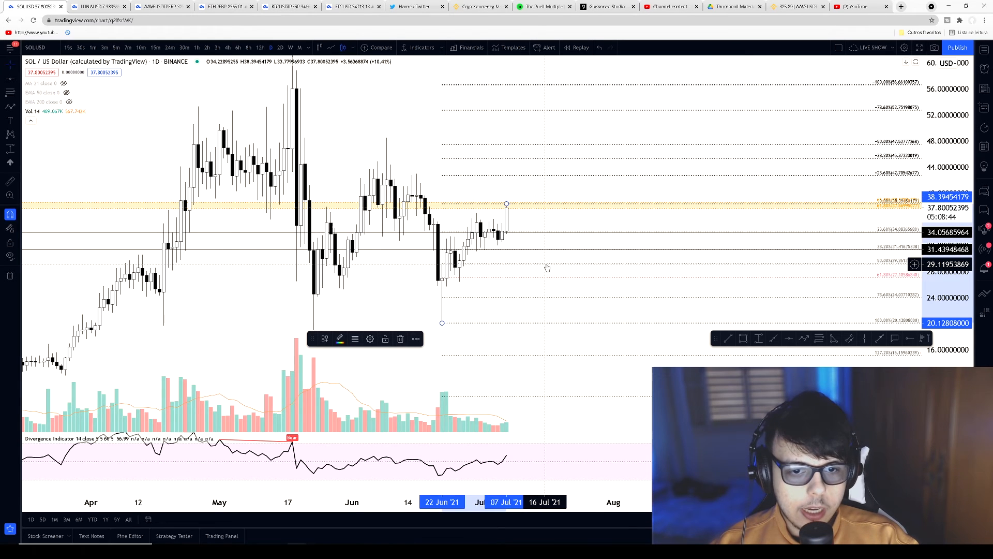
pyautogui.click(539, 264)
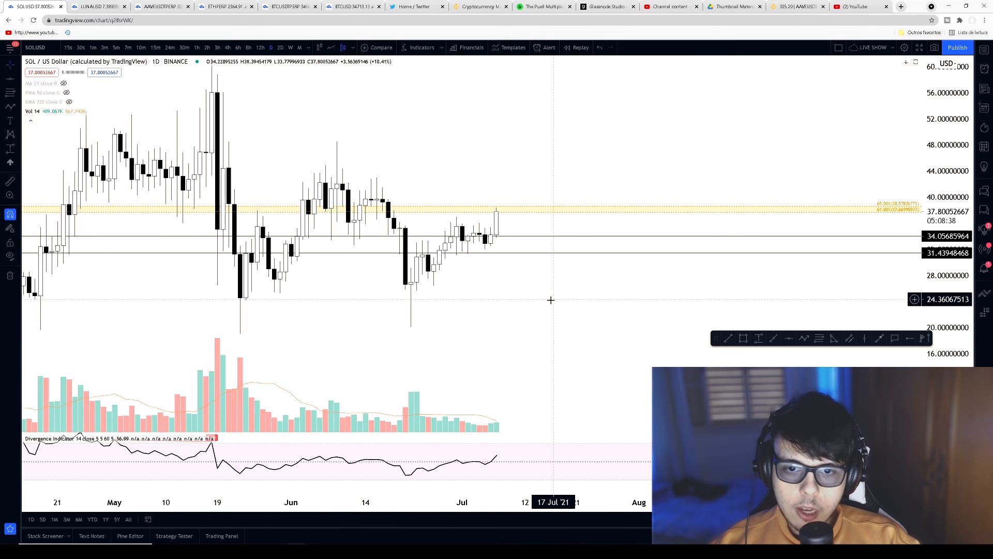
pyautogui.moveTo(524, 236)
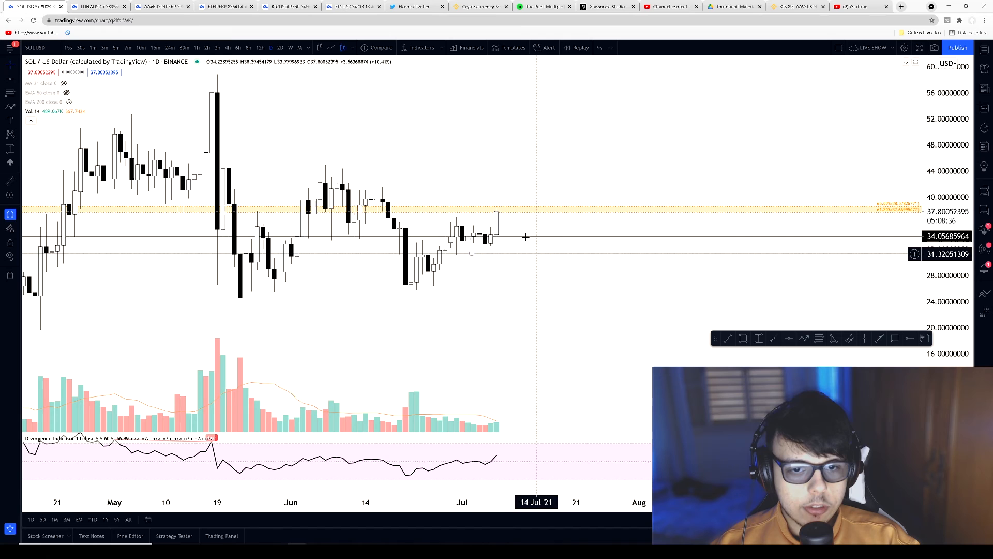
pyautogui.moveTo(443, 205)
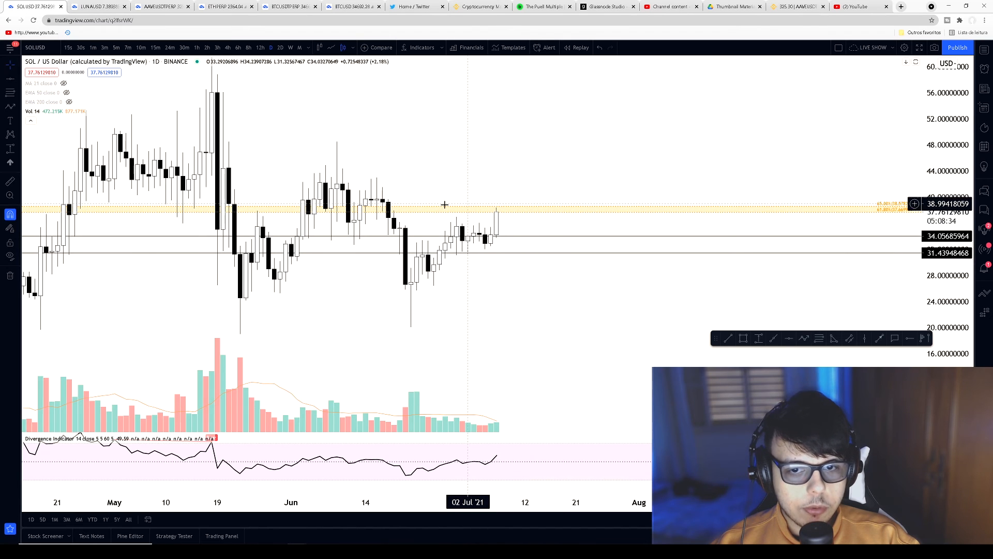
pyautogui.moveTo(522, 209)
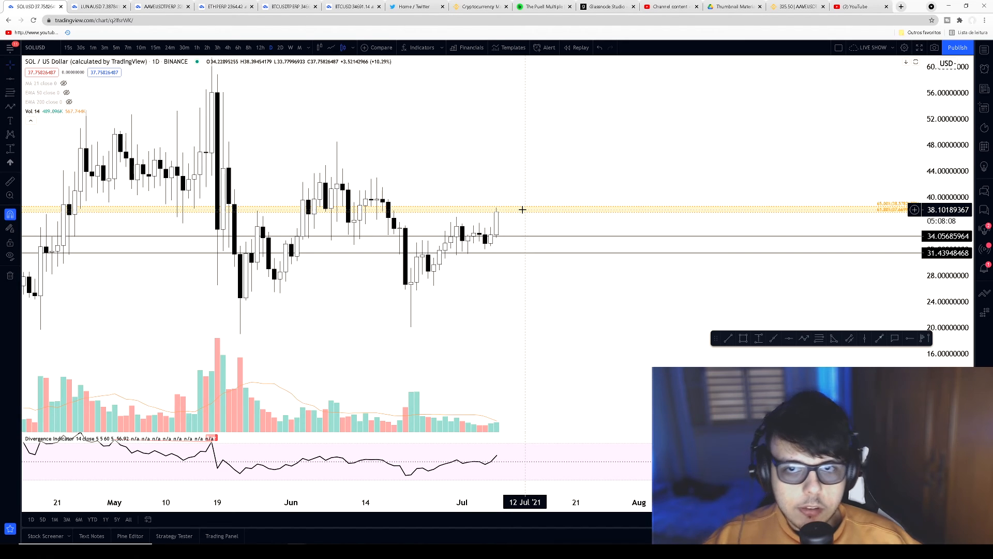
# Switch from the SOL chart to the Bitcoin perpetual futures 4-hour chart.
pyautogui.click(288, 6)
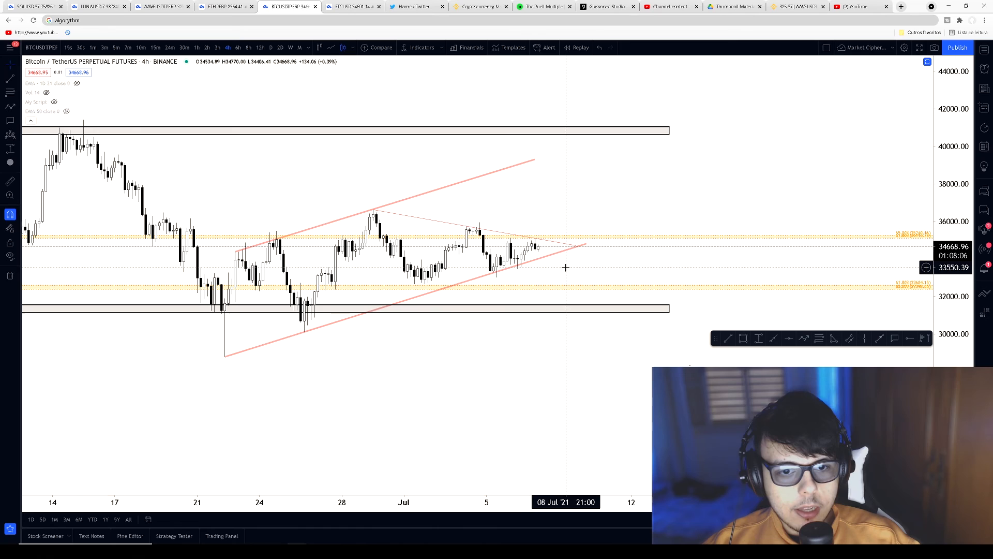
pyautogui.moveTo(410, 178)
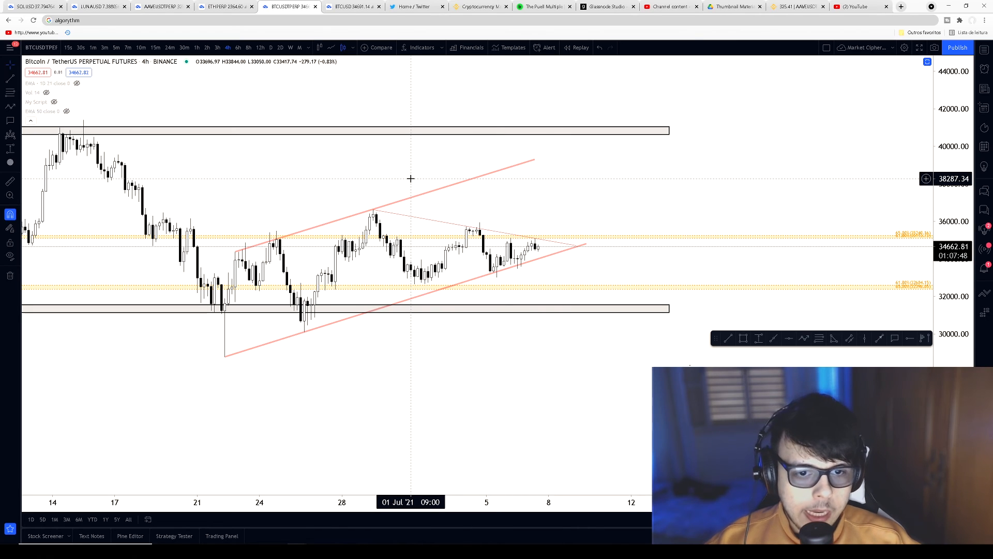
pyautogui.moveTo(403, 184)
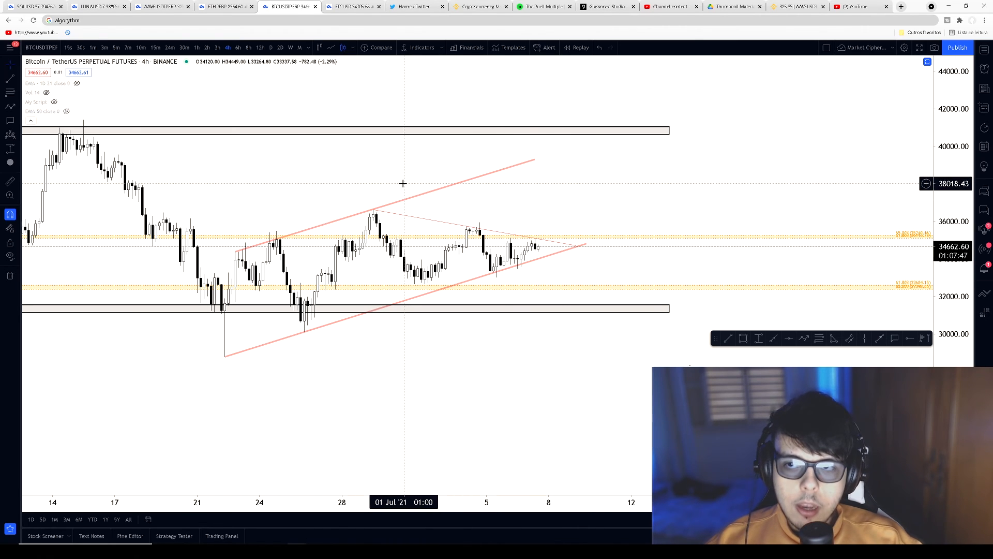
pyautogui.moveTo(365, 146)
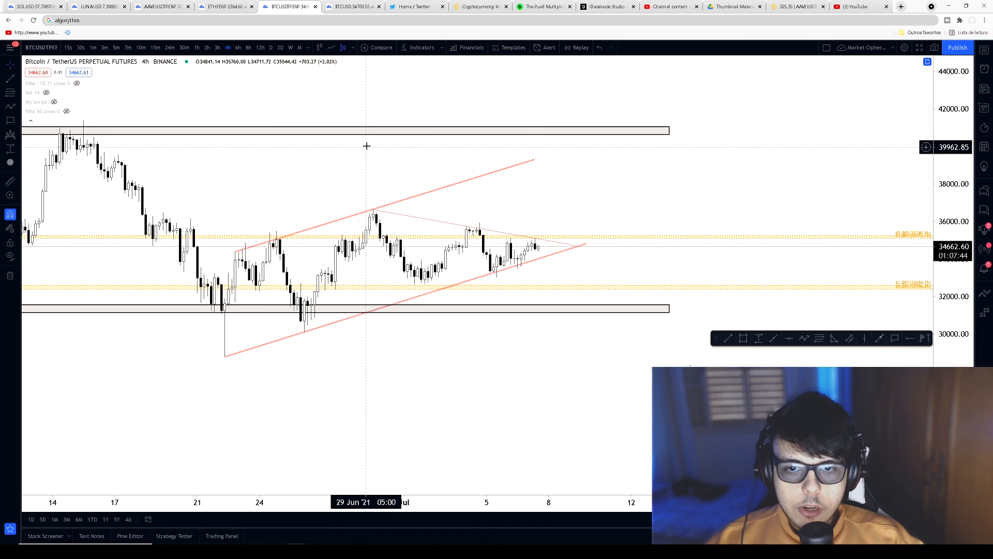
pyautogui.moveTo(366, 131)
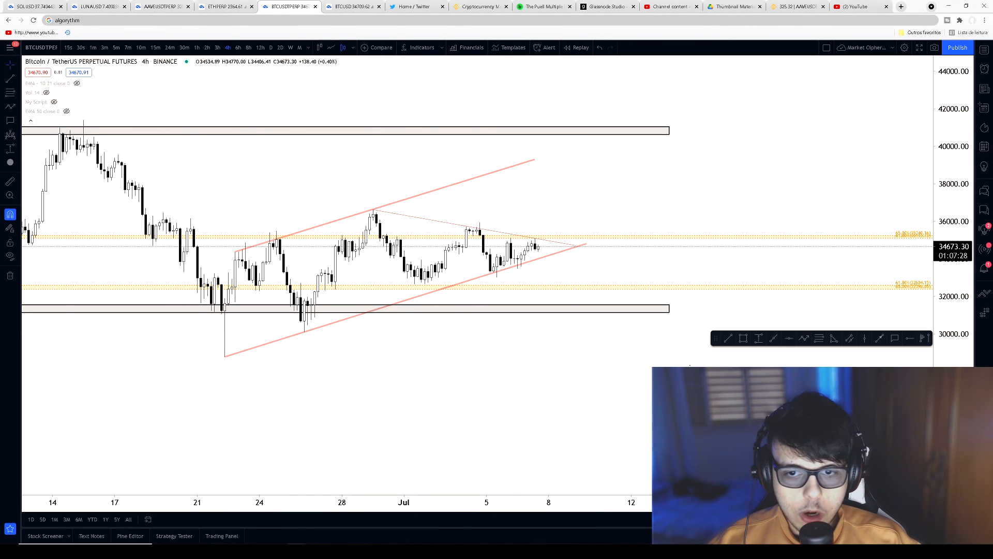
pyautogui.moveTo(359, 200)
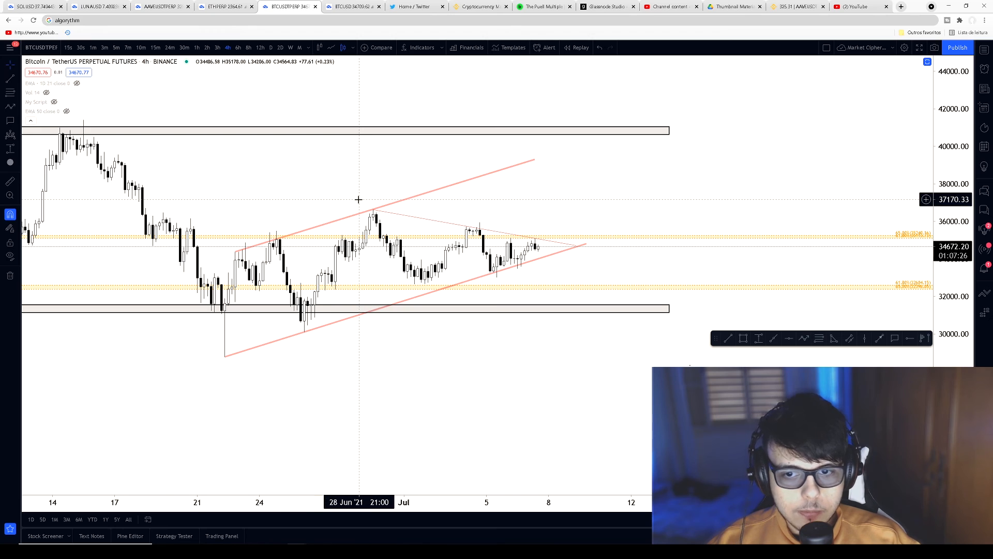
pyautogui.moveTo(158, 7)
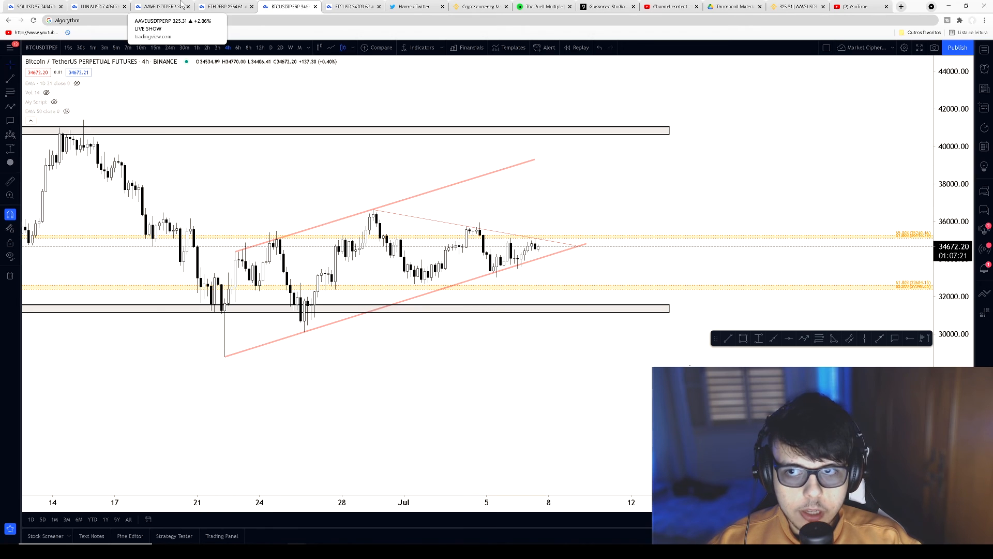
pyautogui.moveTo(218, 6)
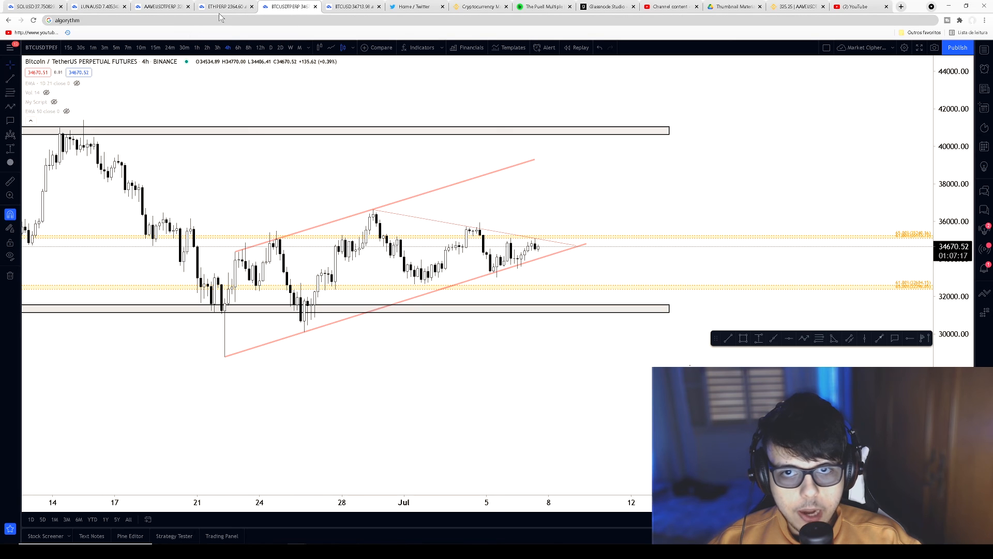
# Leave the Bitcoin chart for the Binance cryptocurrency markets listing.
pyautogui.click(479, 6)
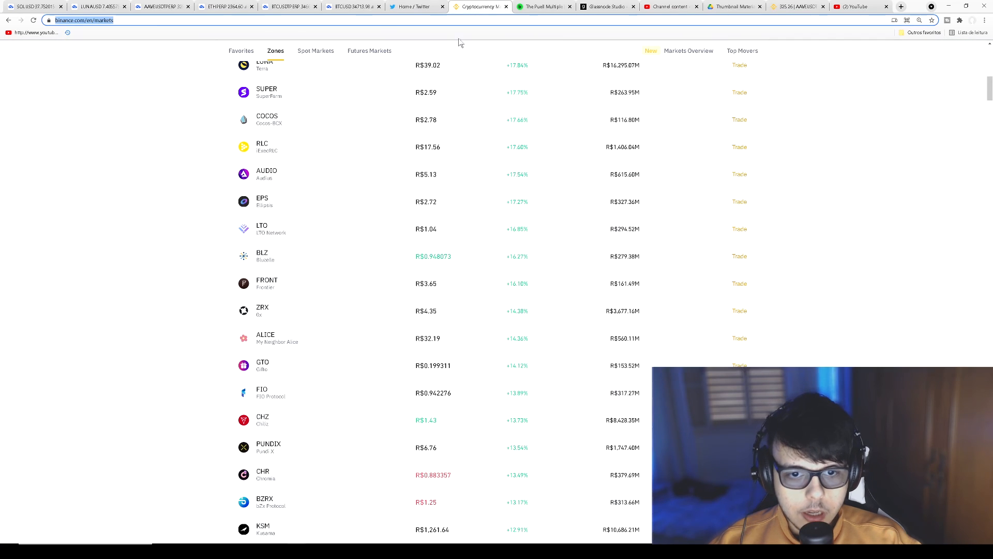
# Scan the Binance Zones market list, then return to the Bitcoin perpetual 4-hour chart.
pyautogui.scroll(3)
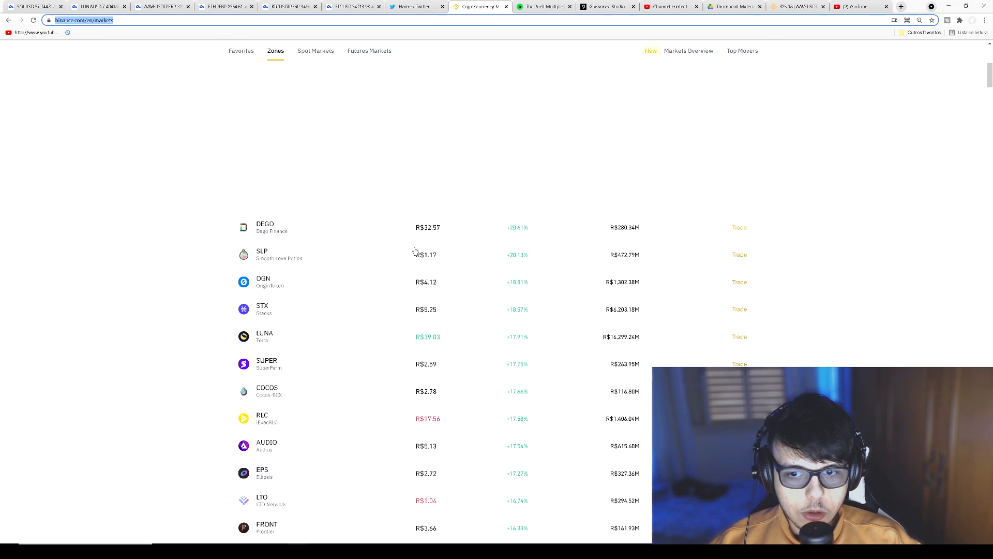
pyautogui.scroll(3)
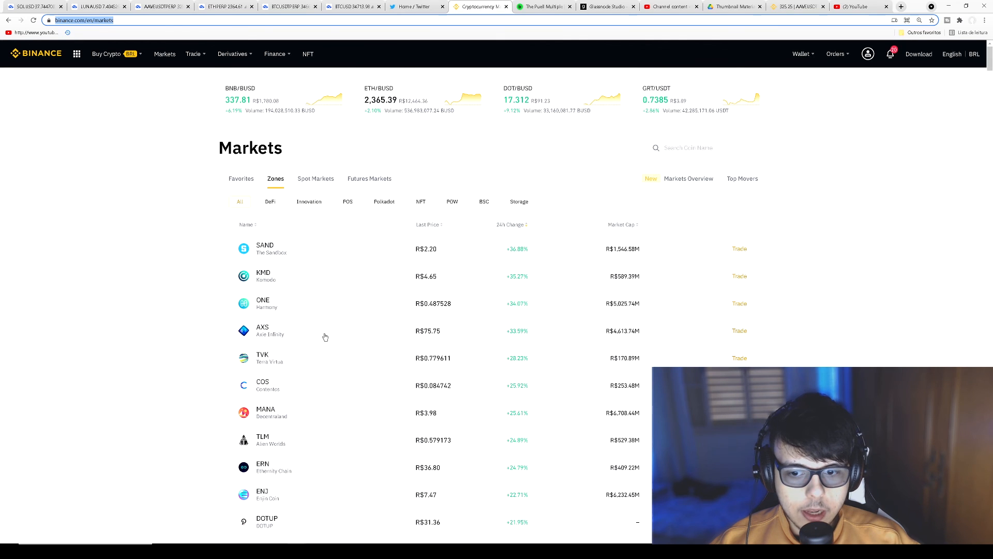
pyautogui.scroll(-3)
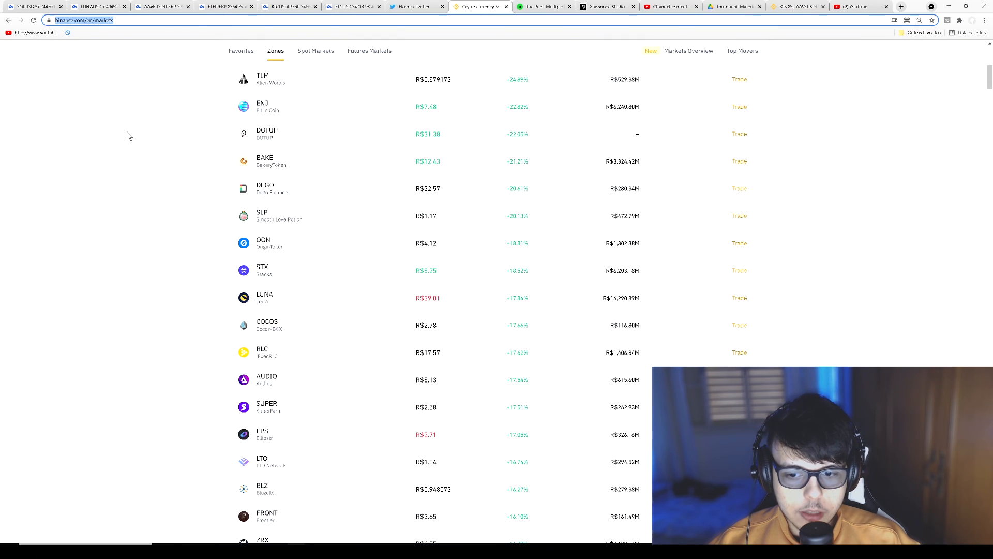
pyautogui.click(288, 6)
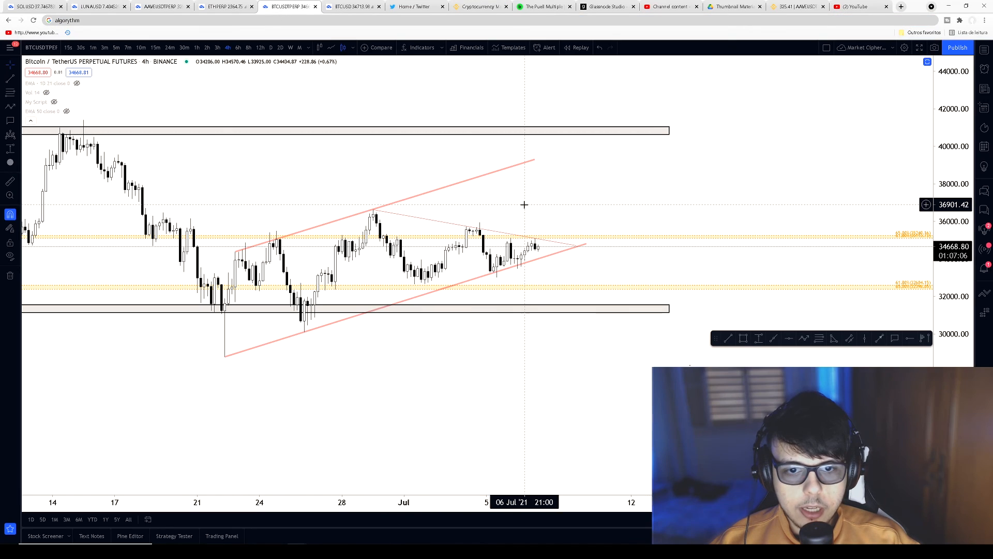
pyautogui.moveTo(557, 260)
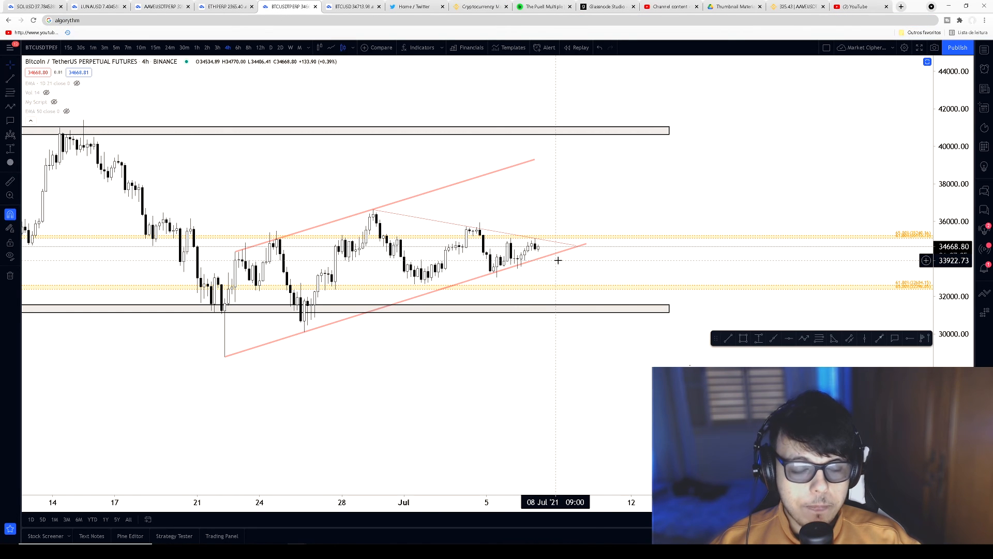
pyautogui.moveTo(263, 176)
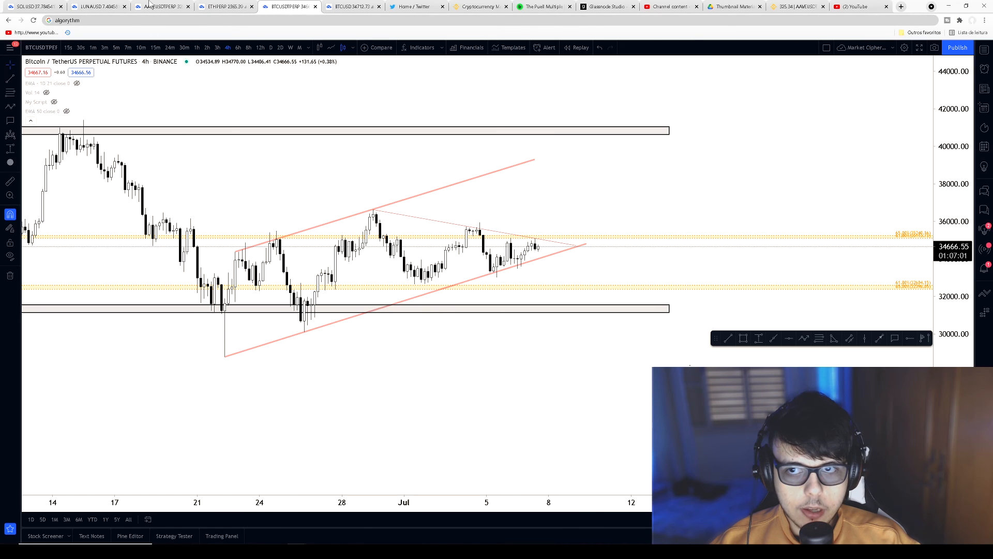
# Bring up the AAVE perpetual futures 4-hour chart.
pyautogui.click(161, 7)
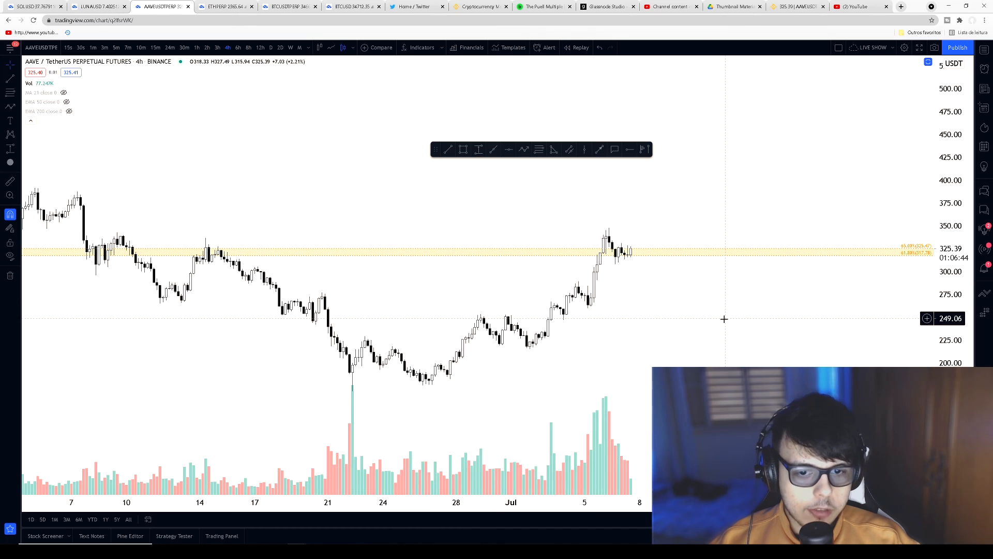
pyautogui.moveTo(714, 313)
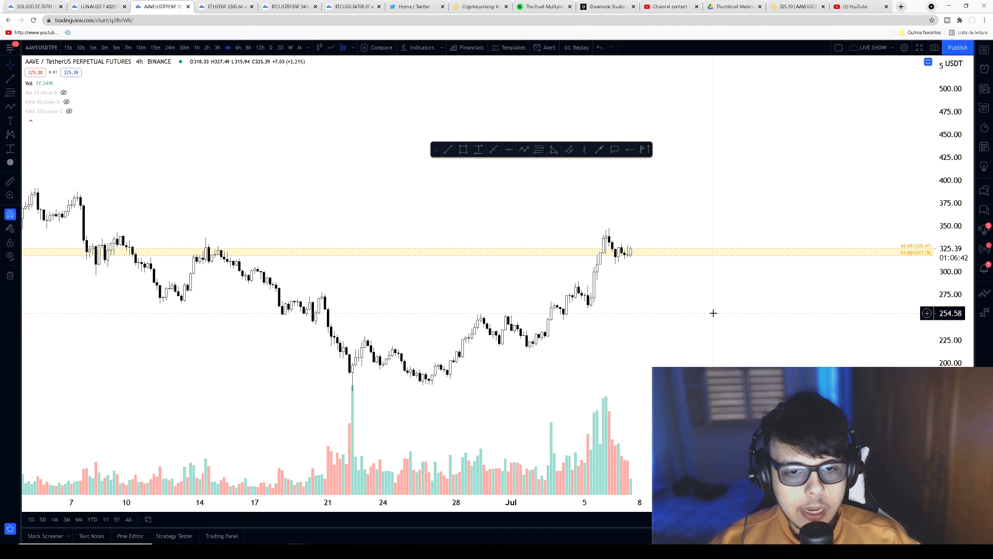